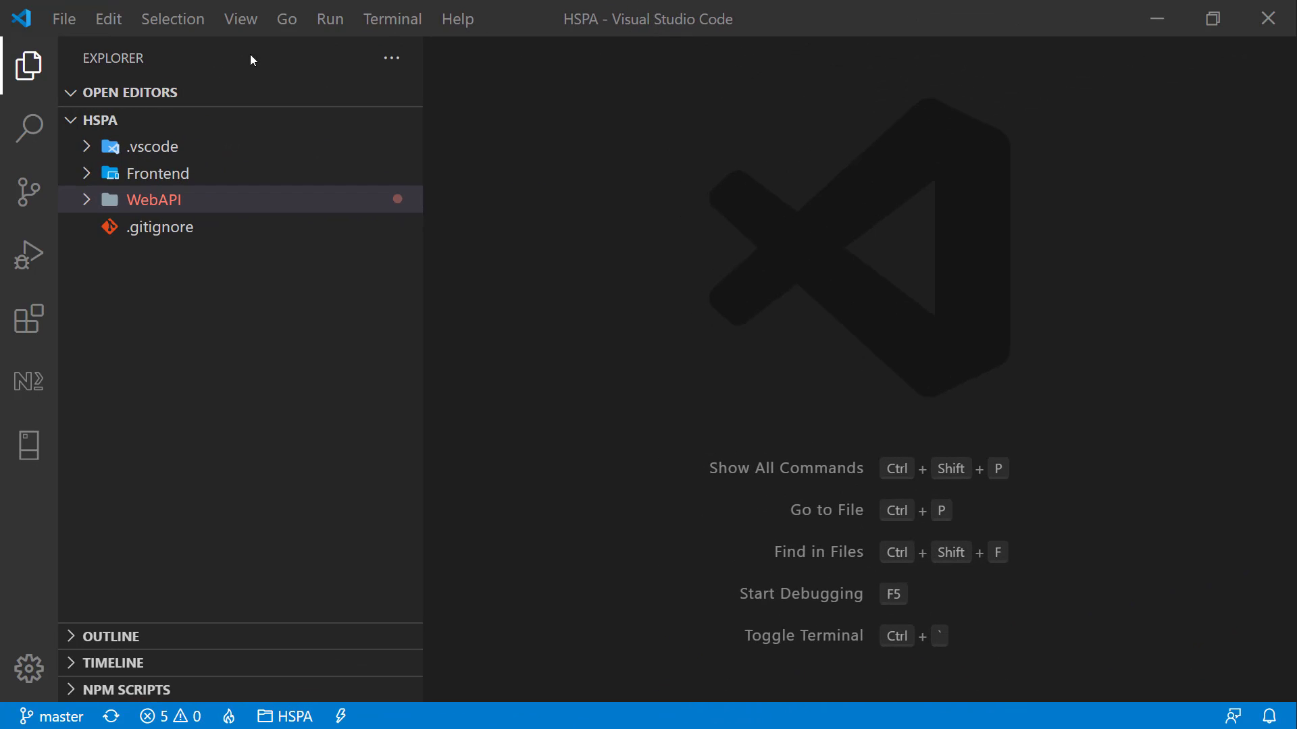
Step: Add a 'public string Country' property to the City model and save it
click(154, 200)
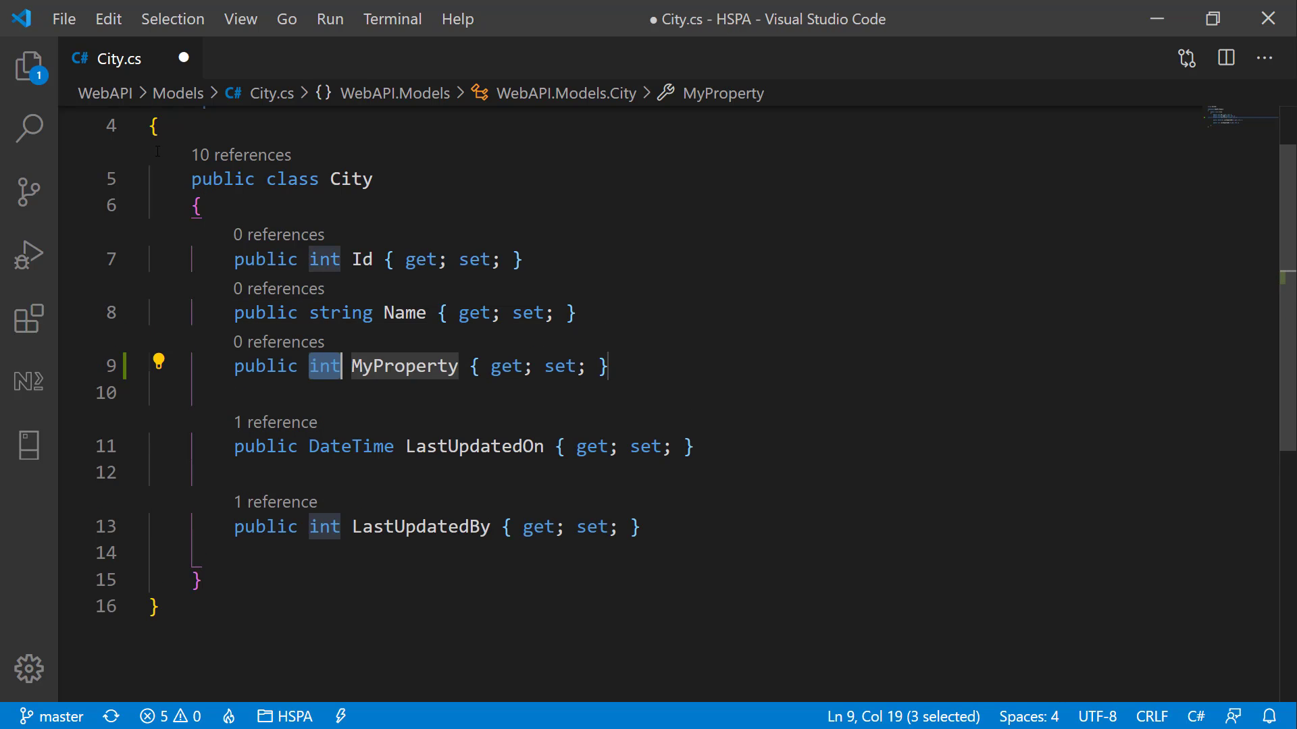
text(string)
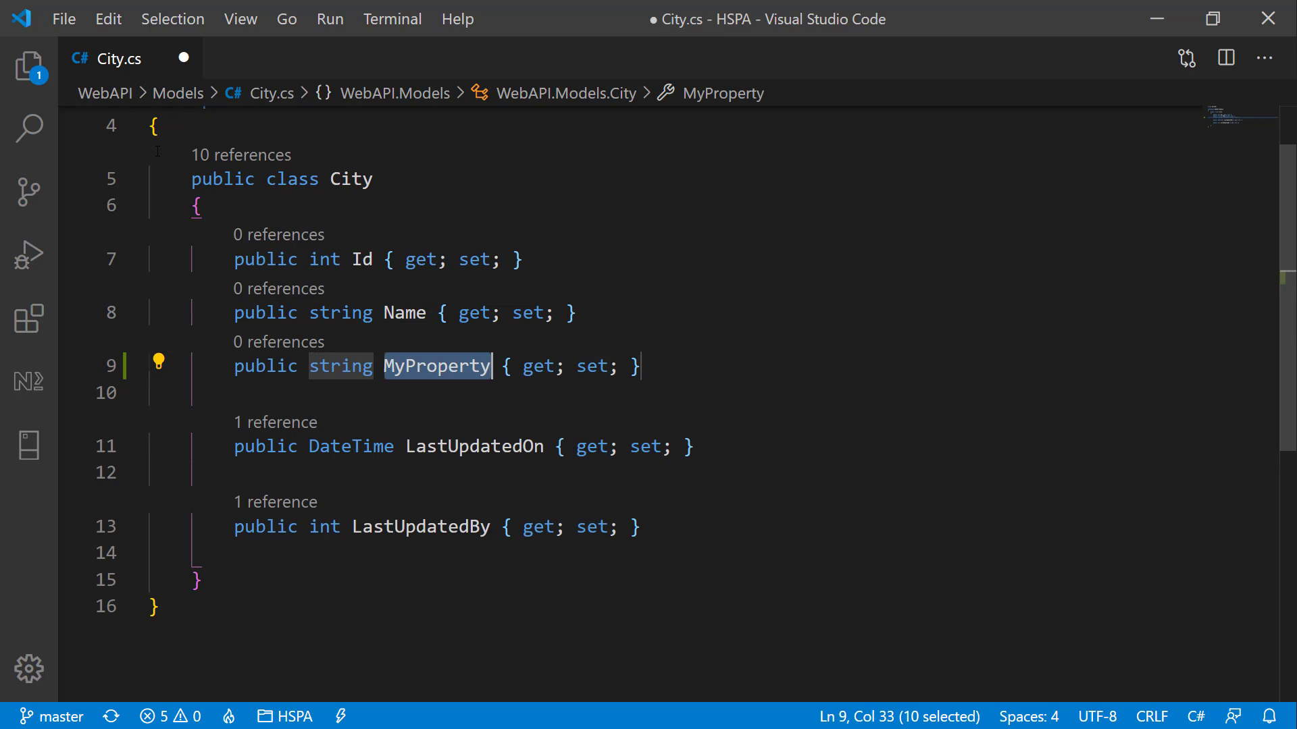
text(Country)
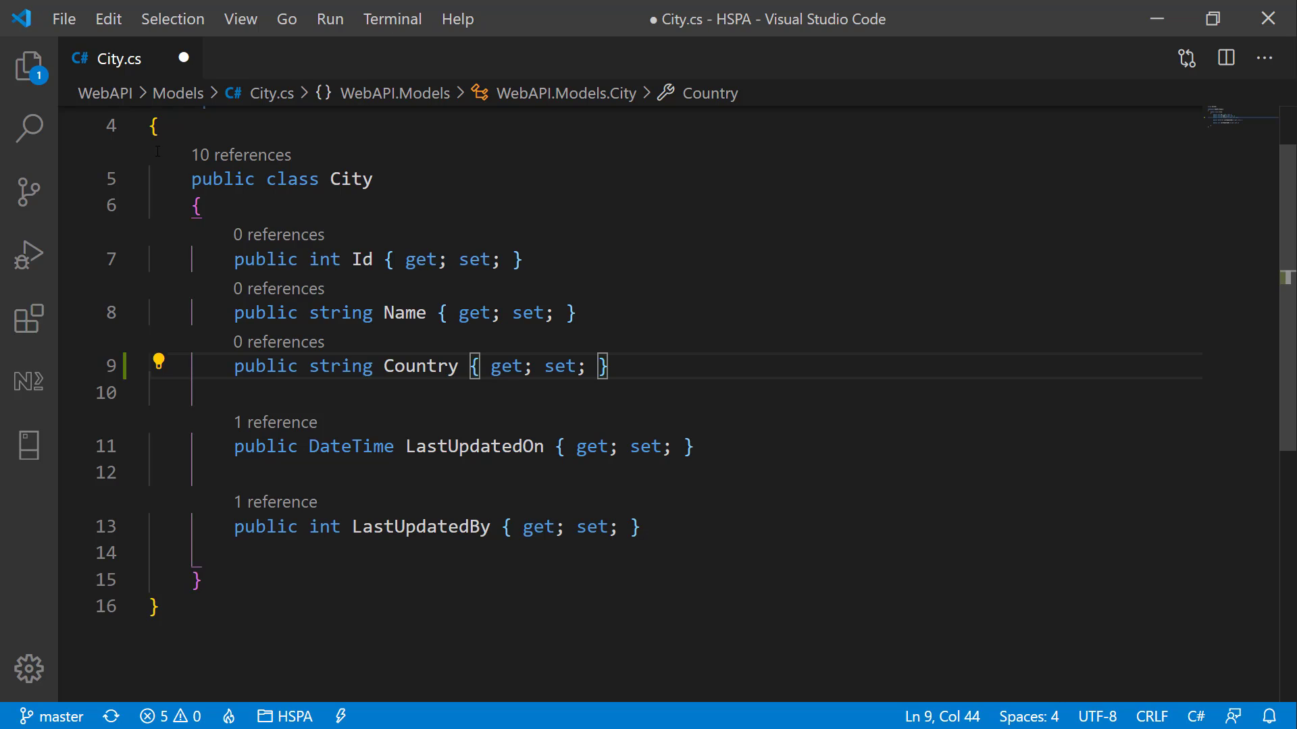
key(ctrl+s)
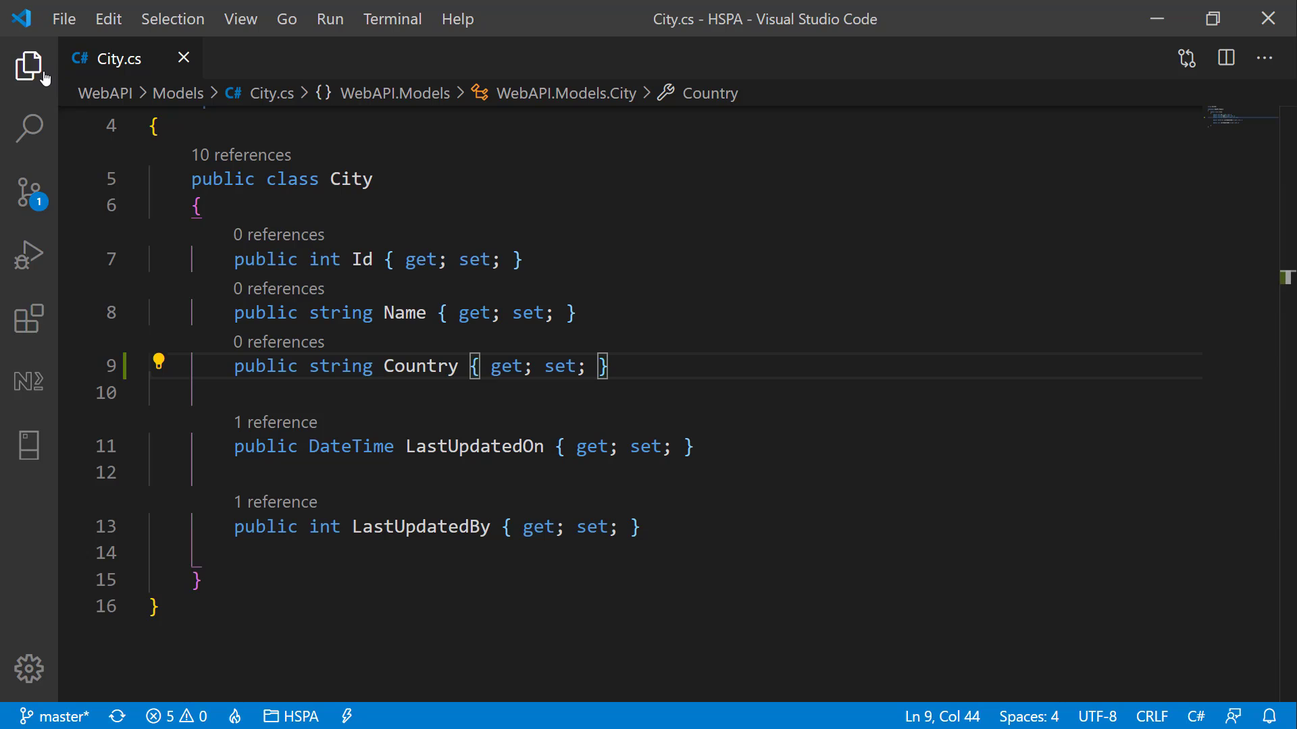
Step: Add the same string Country property to the CityDto class
click(29, 65)
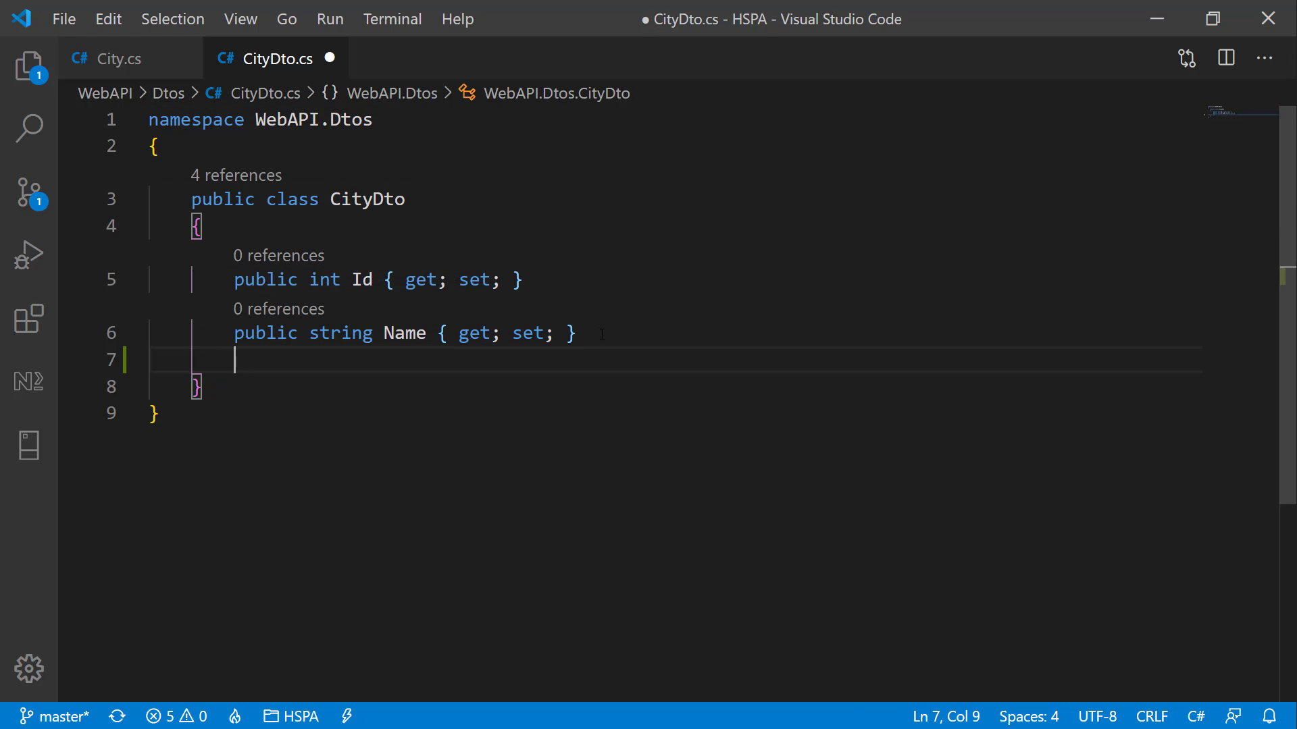
text(public string MyProperty { get; set; })
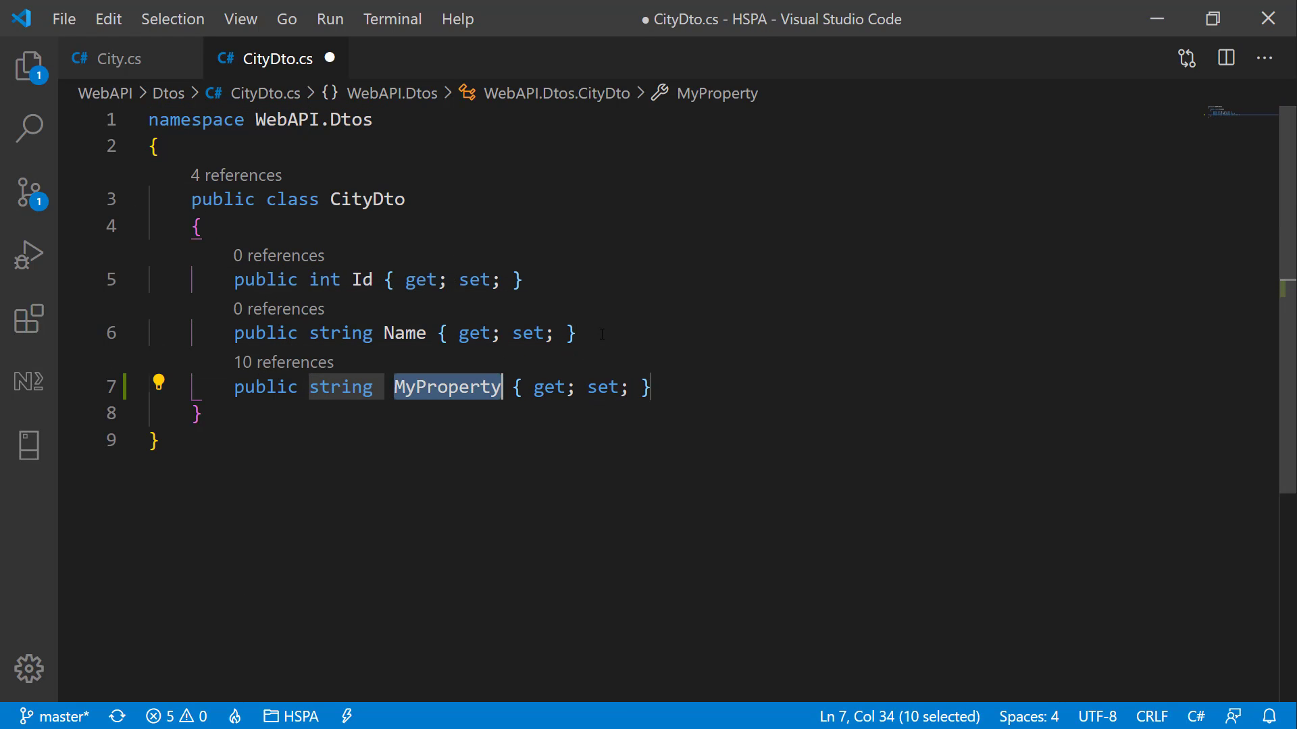
text(Country)
text(cd)
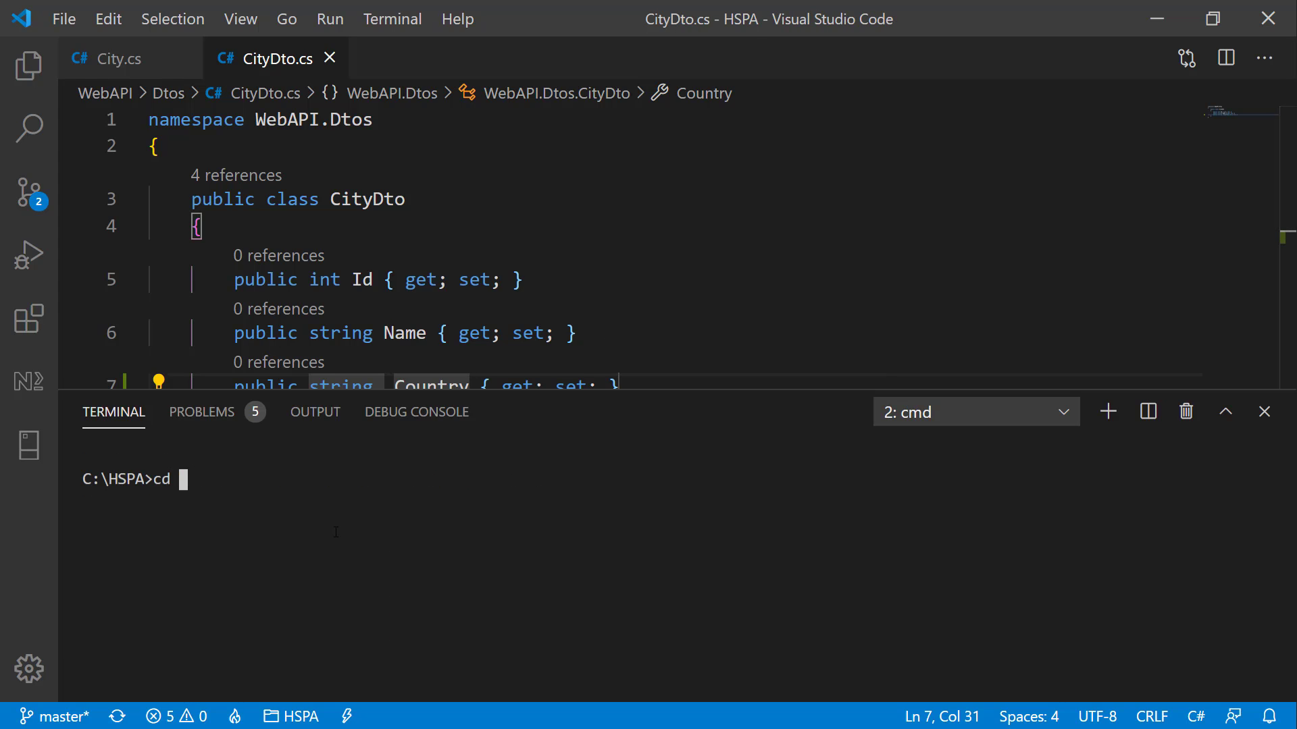
Step: From the webapi folder, create the AddCountryColumn EF migration
text(webapi)
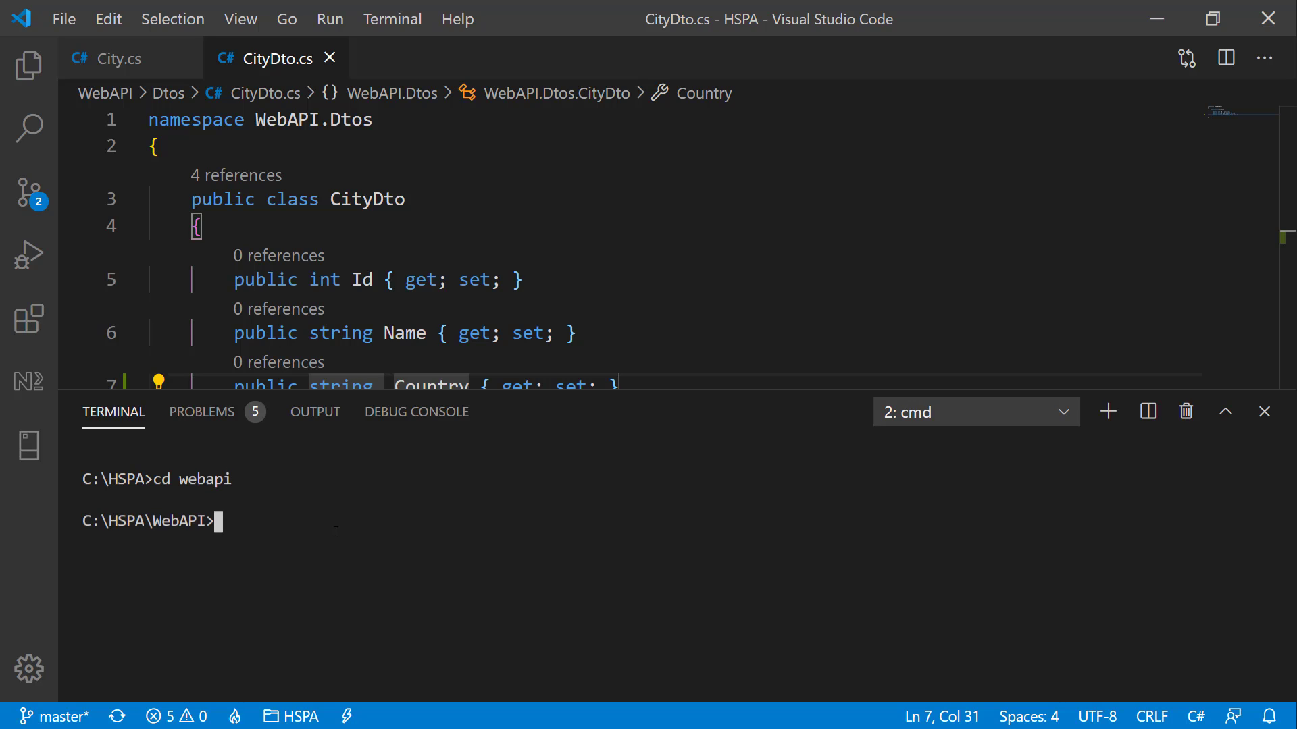
text(dotnet ef m)
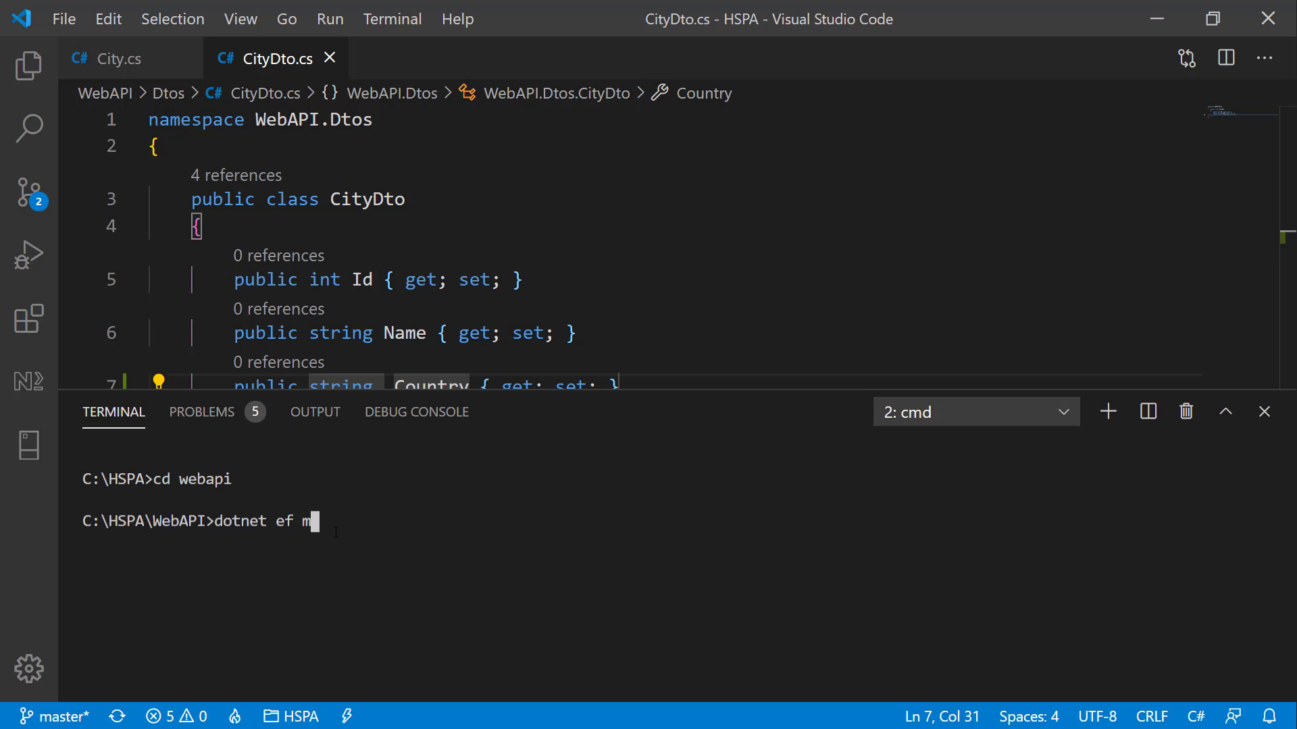
text(igrations add Add)
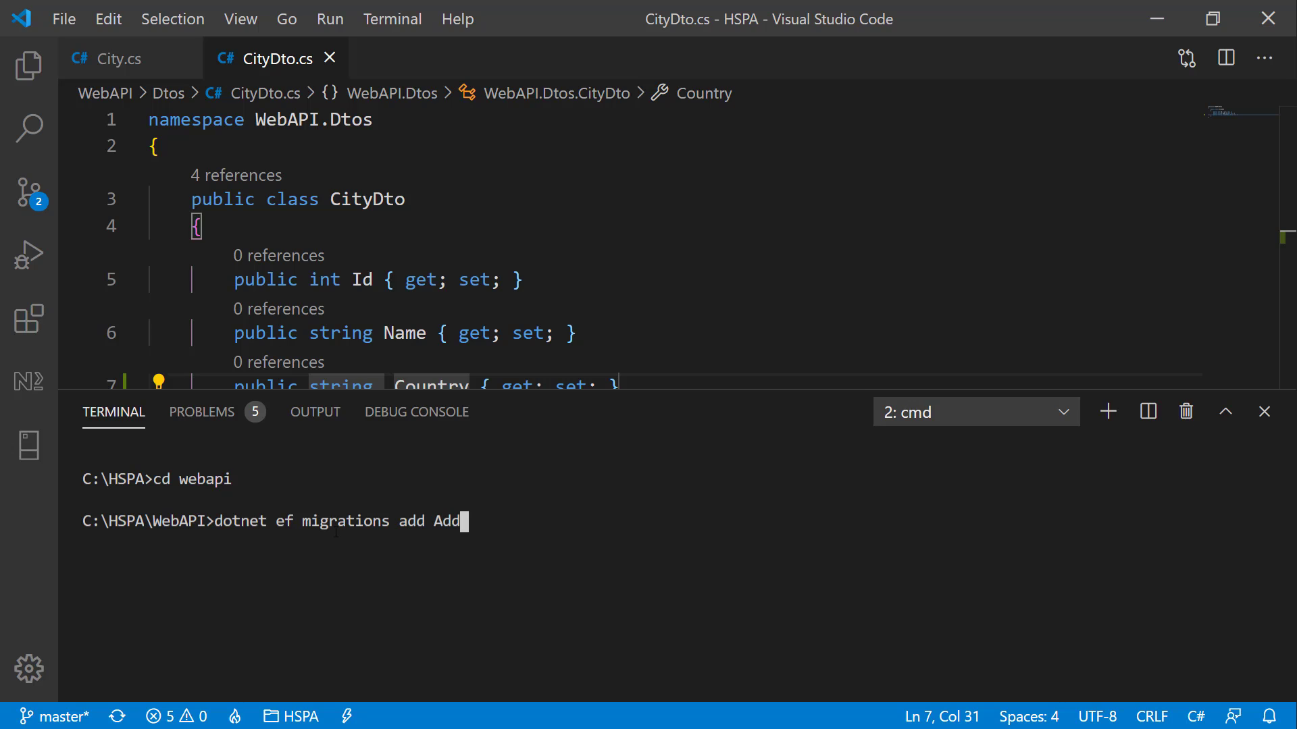
text(CountryColumn)
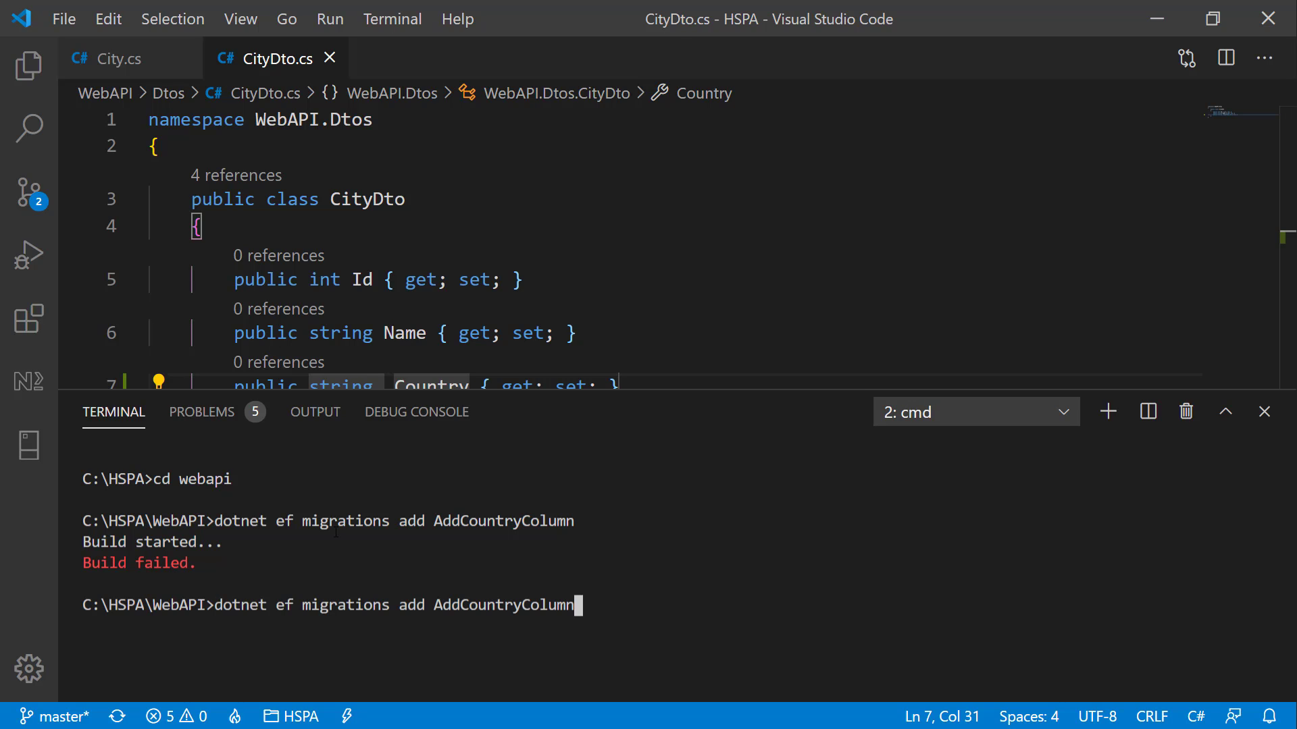
text(--no)
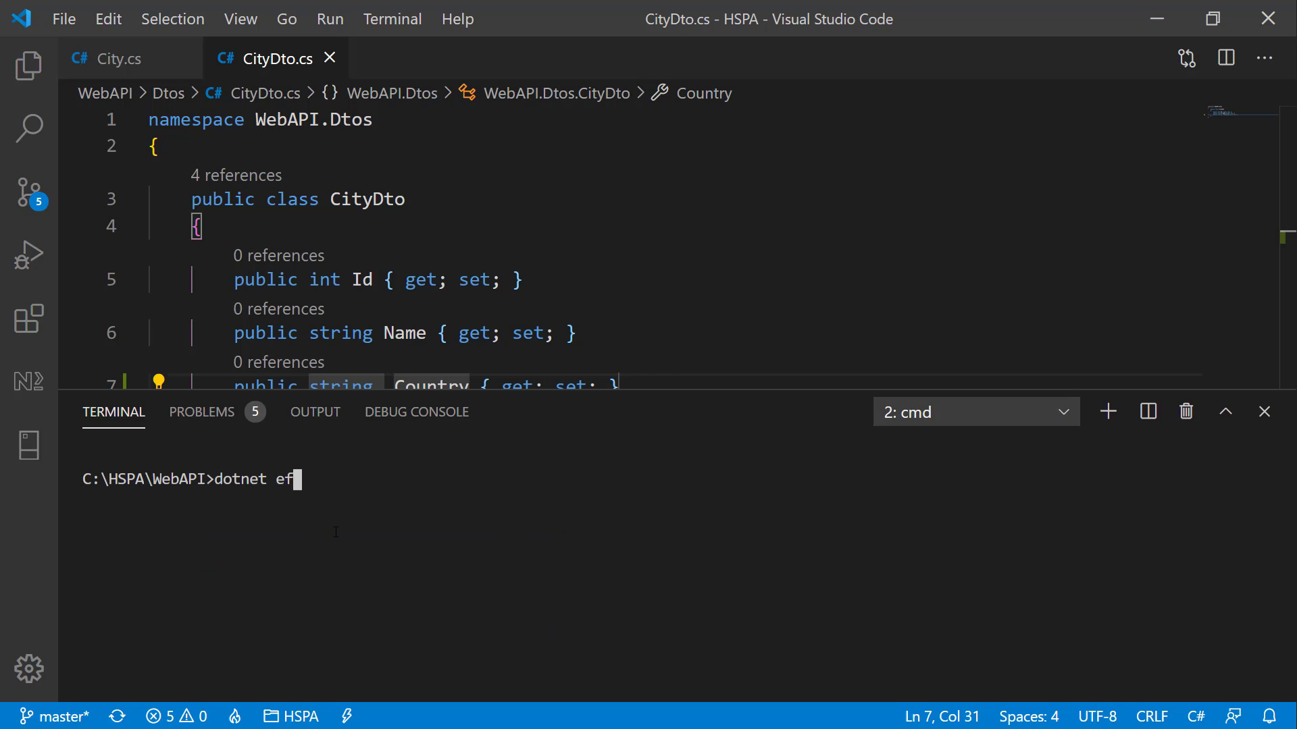
Step: Apply the migration with 'dotnet ef database update'
text(database update --no)
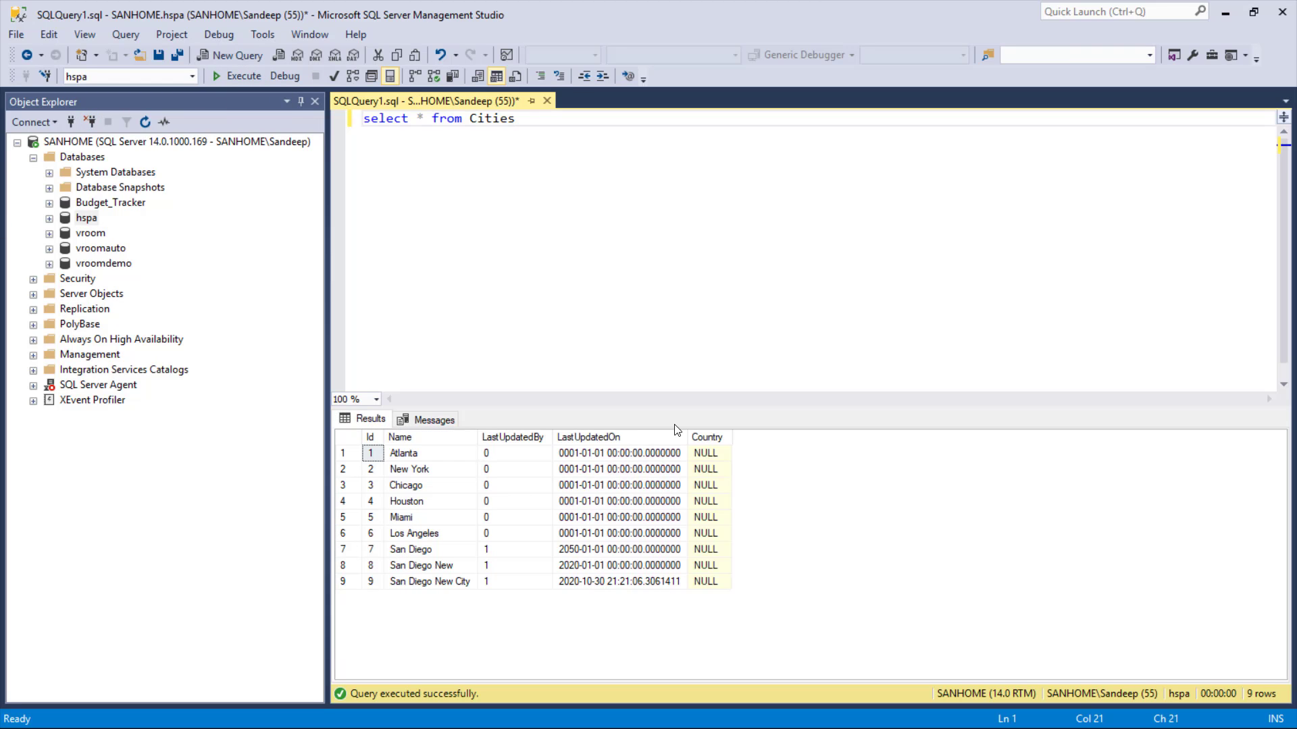
Step: Run 'select * from Cities' to see the new empty Country column
click(707, 469)
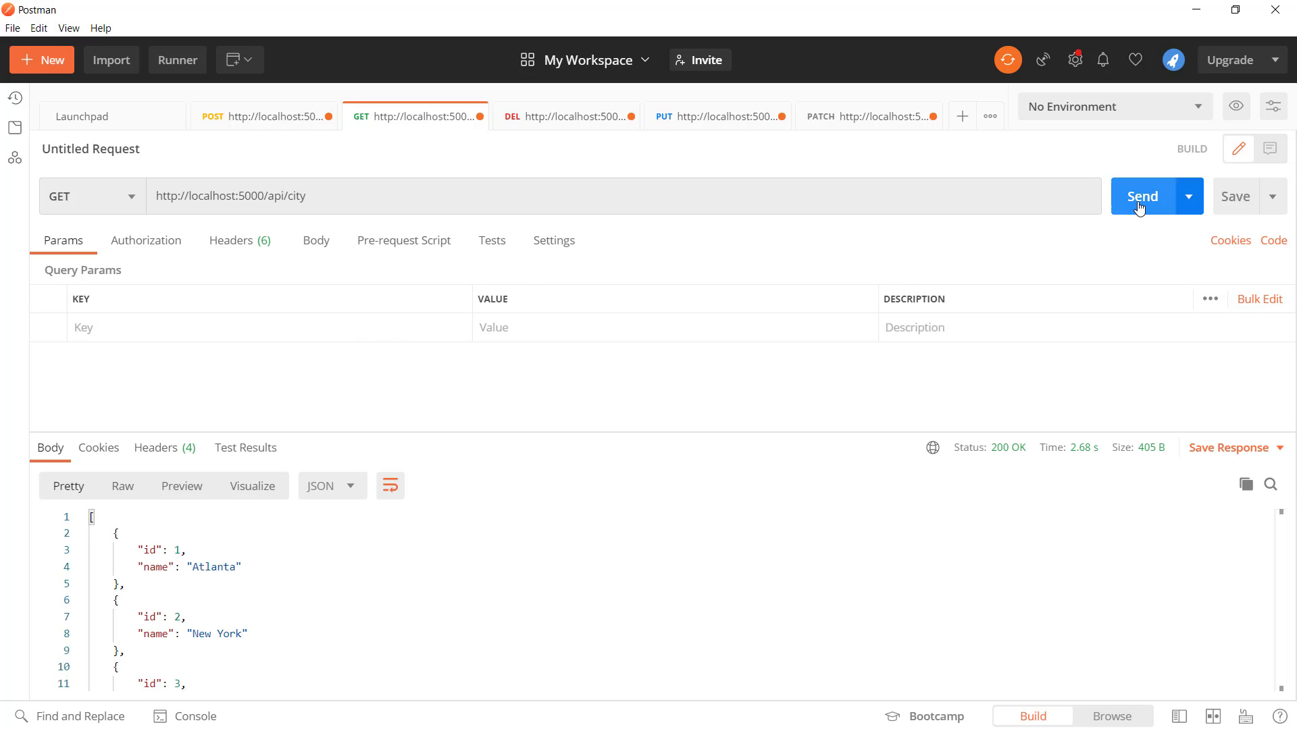
Step: Resend GET api/city to see the null country field, then start a POST body naming Delhi
click(1143, 196)
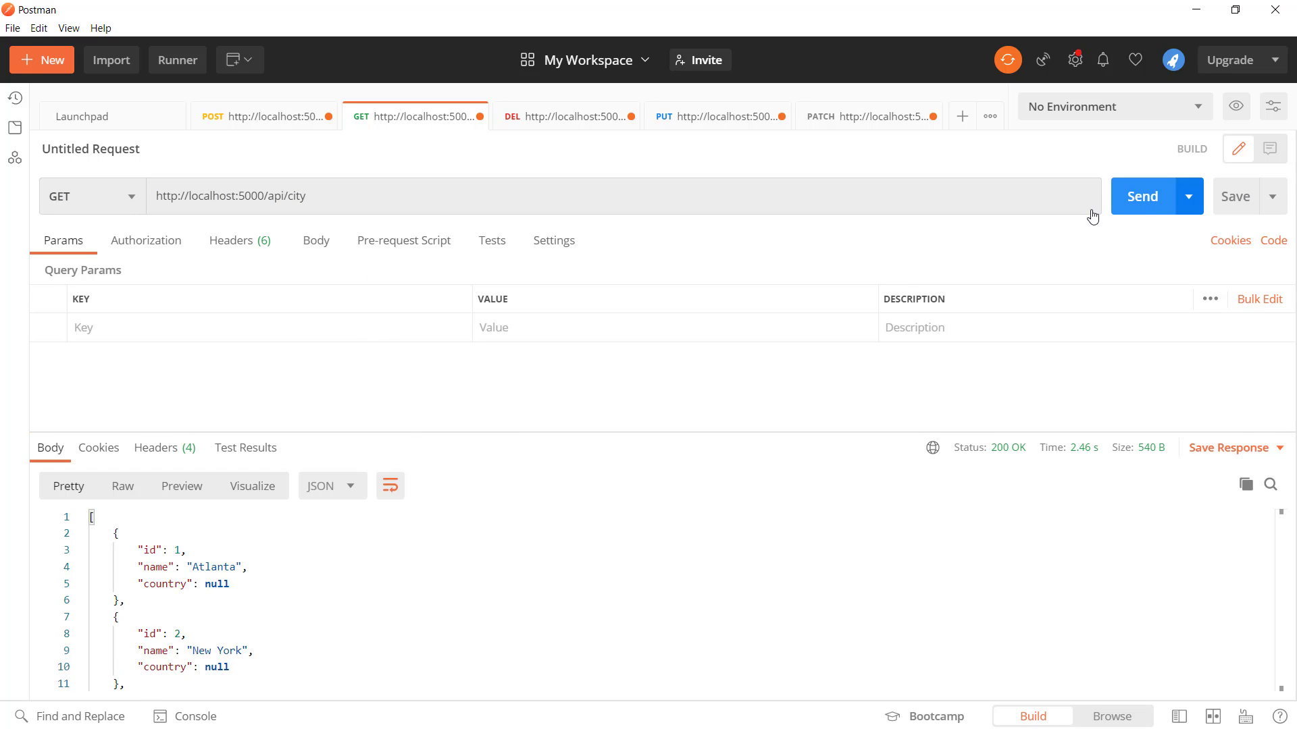
scroll(down, 3)
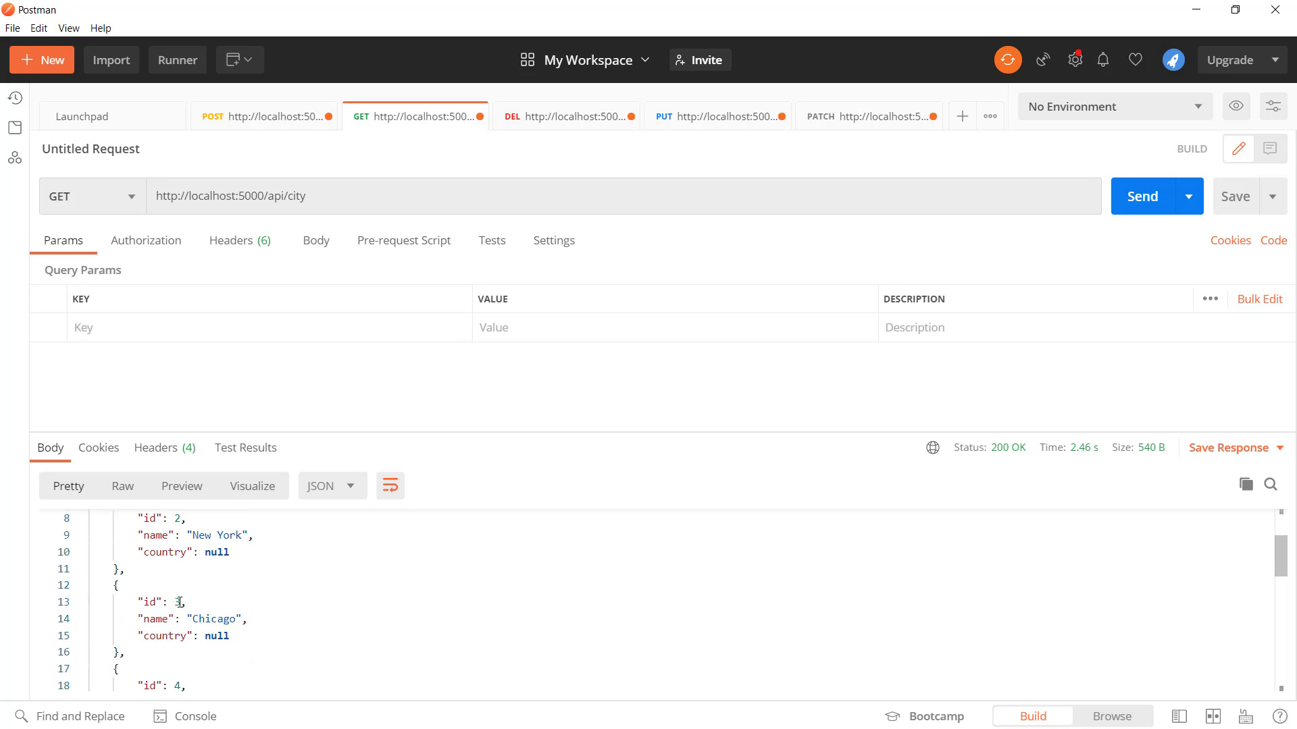
scroll(down, 3)
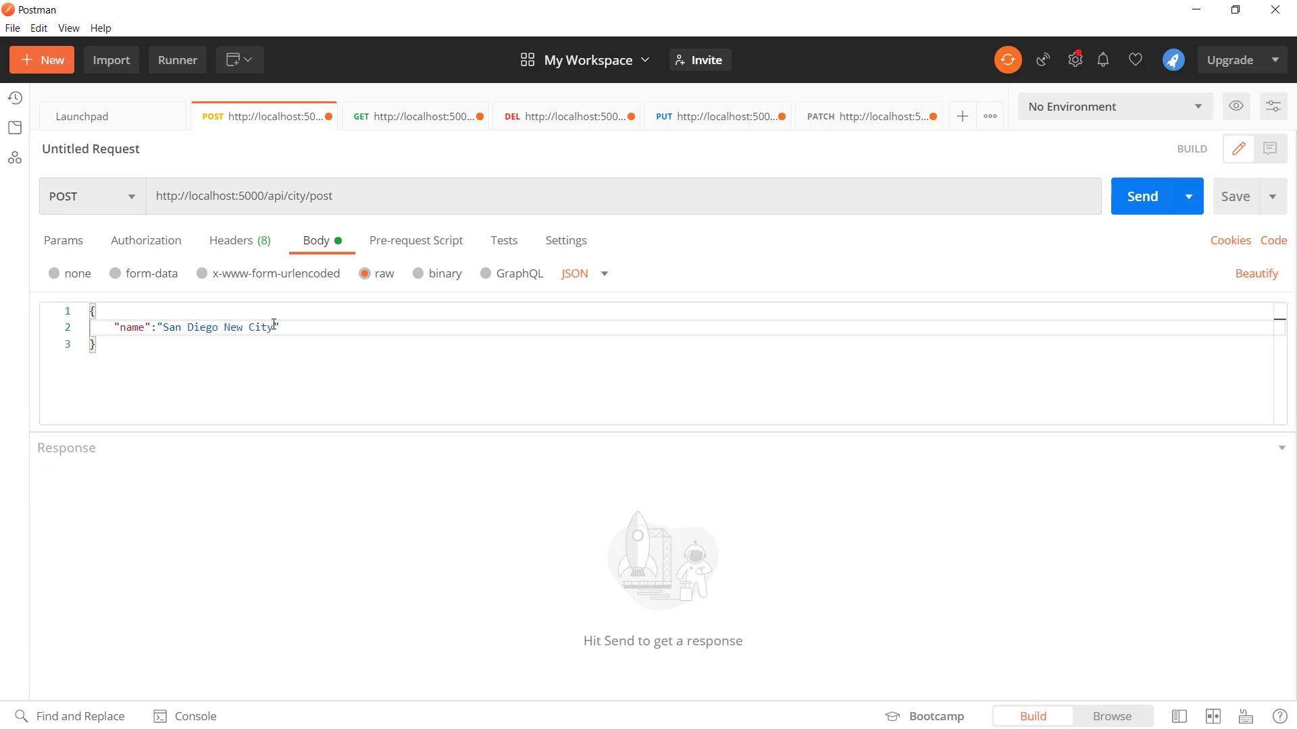
text(Delhi",)
text("Country")
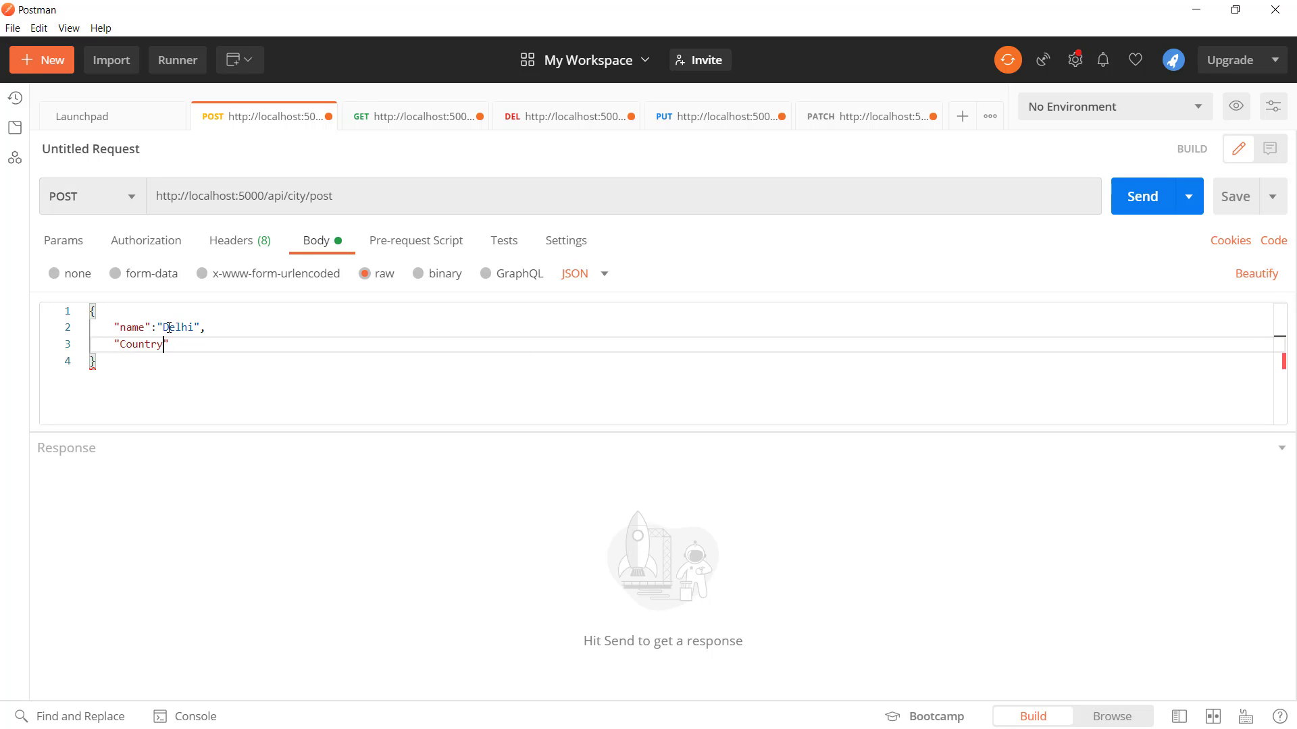
click(1149, 196)
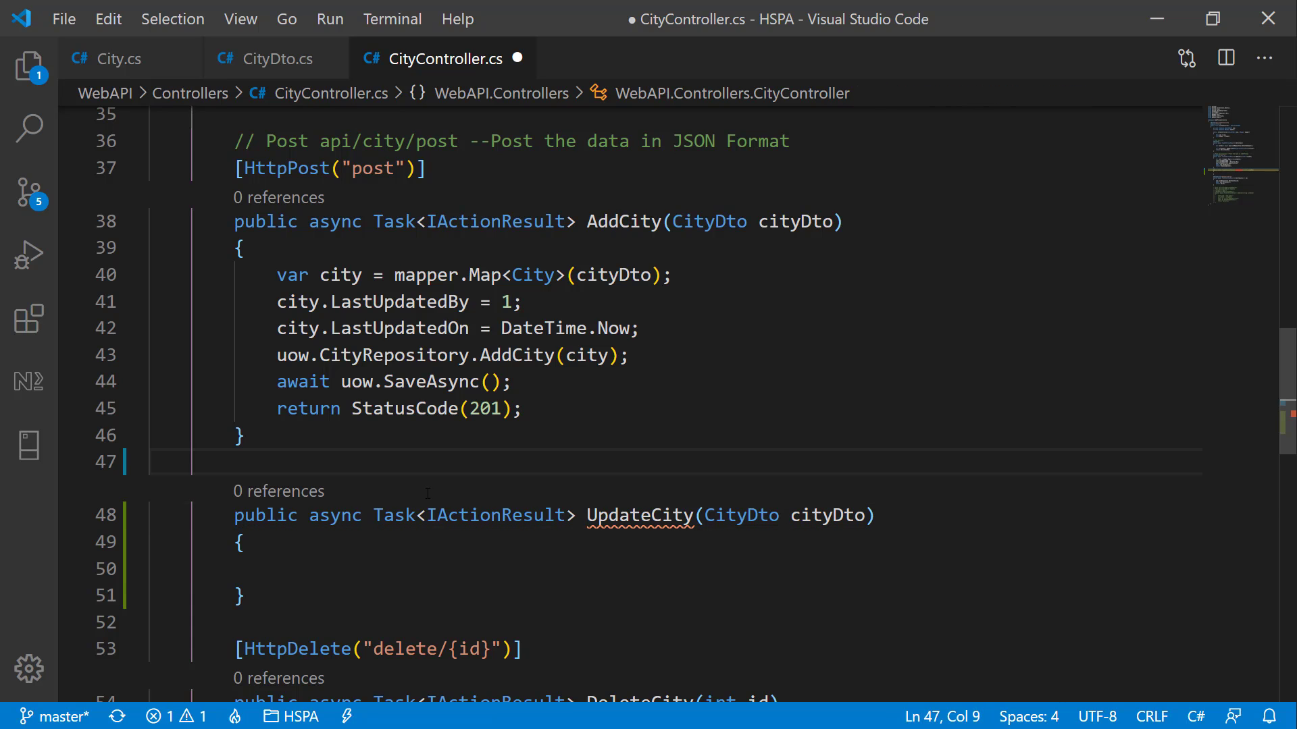
Step: Decorate UpdateCity with the [HttpPut("update/{id}")] attribute chosen from IntelliSense
text([http)
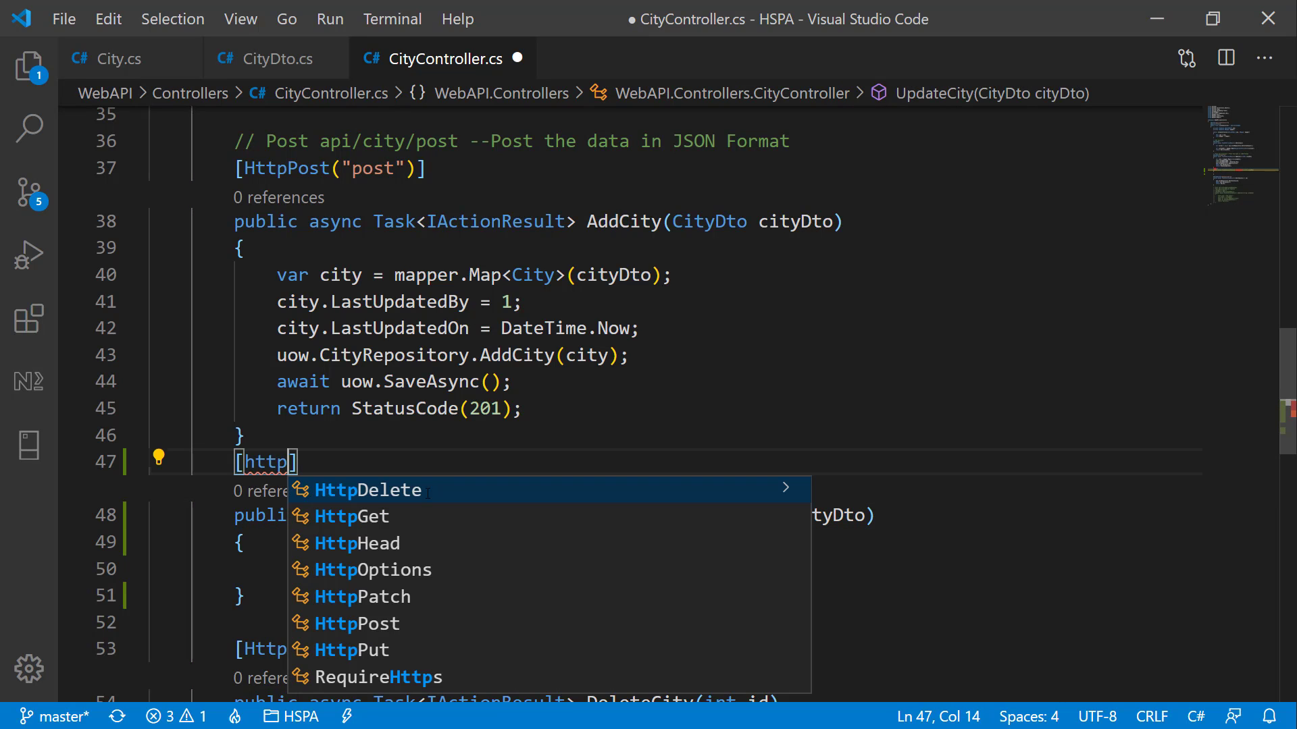
click(359, 650)
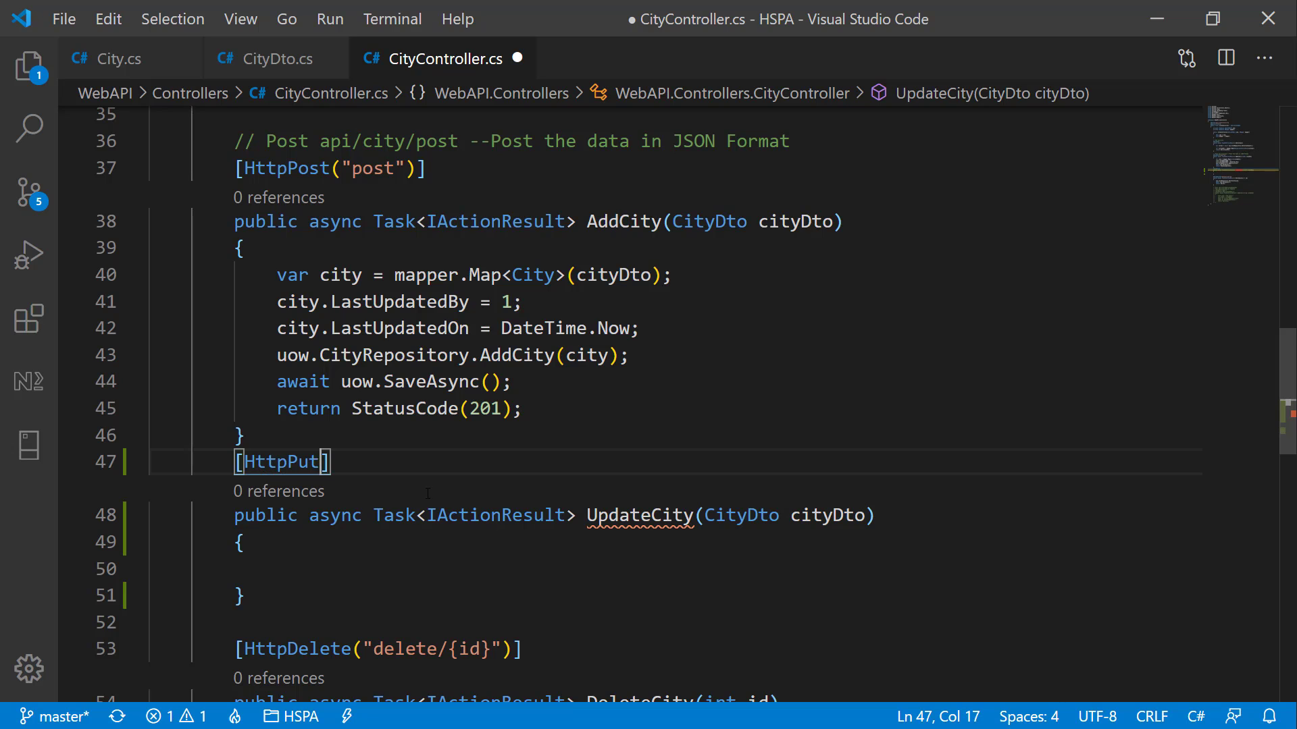
text(())
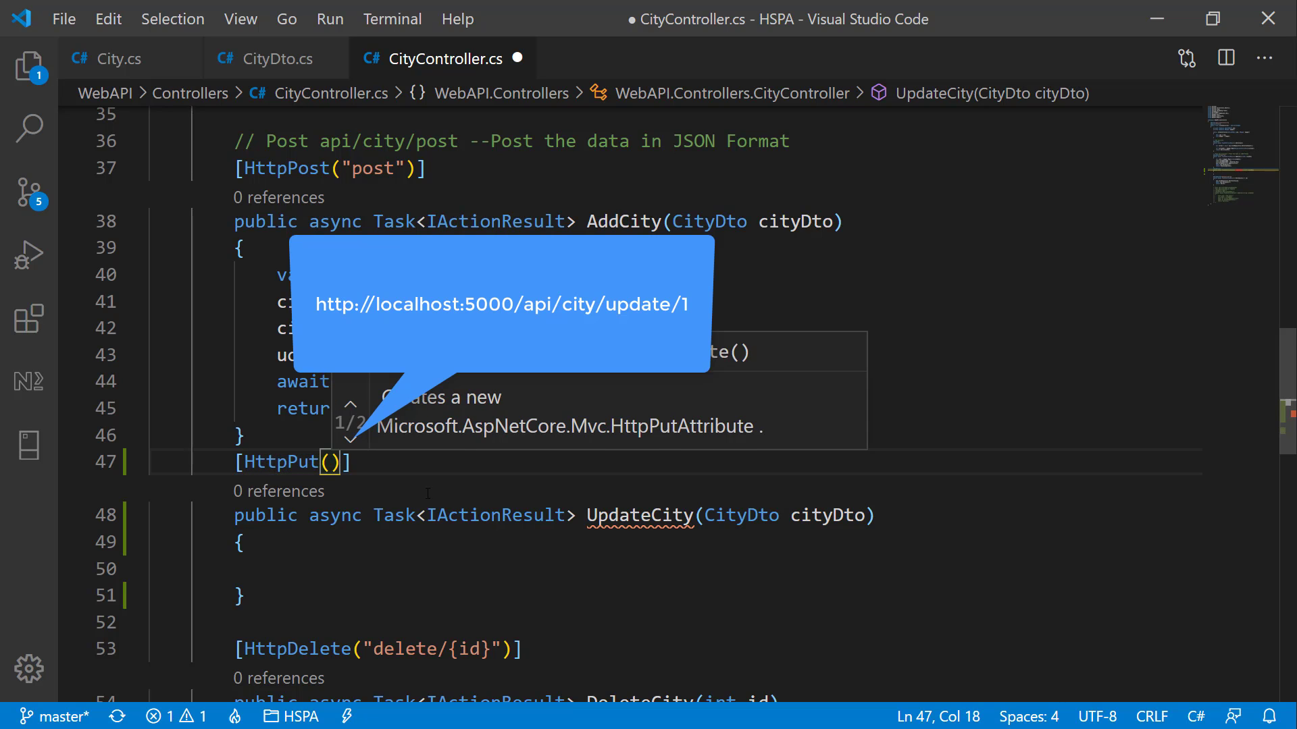
text("update)
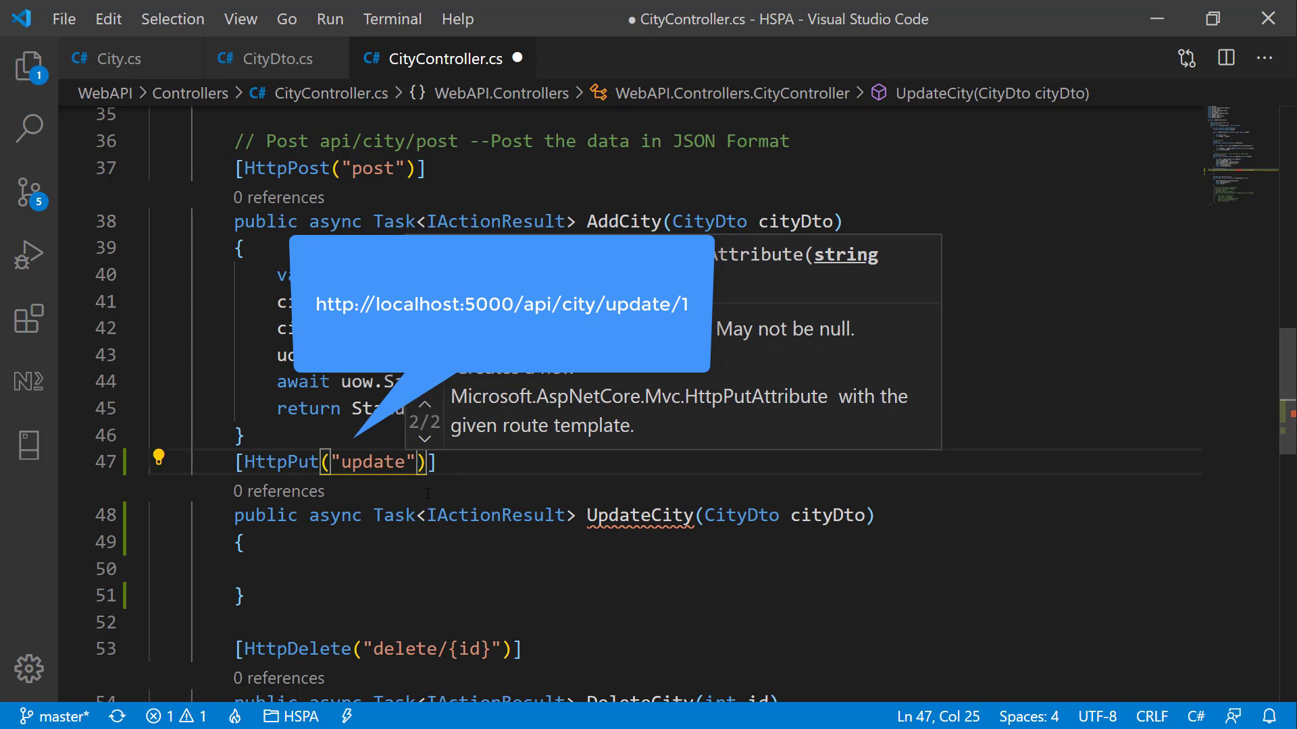
text(/{id})
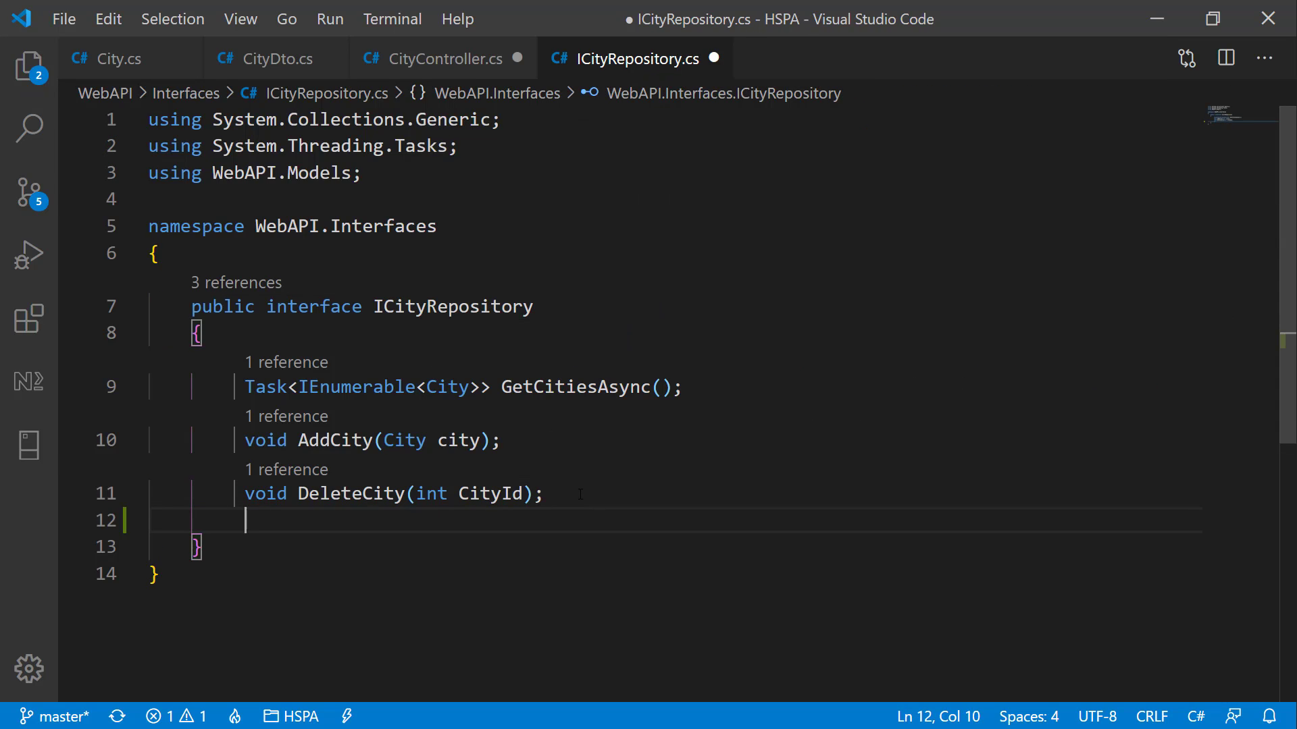
Step: Declare Task<City> FindCity(int id) in ICityRepository and implement it in CityRepository
text(Task)
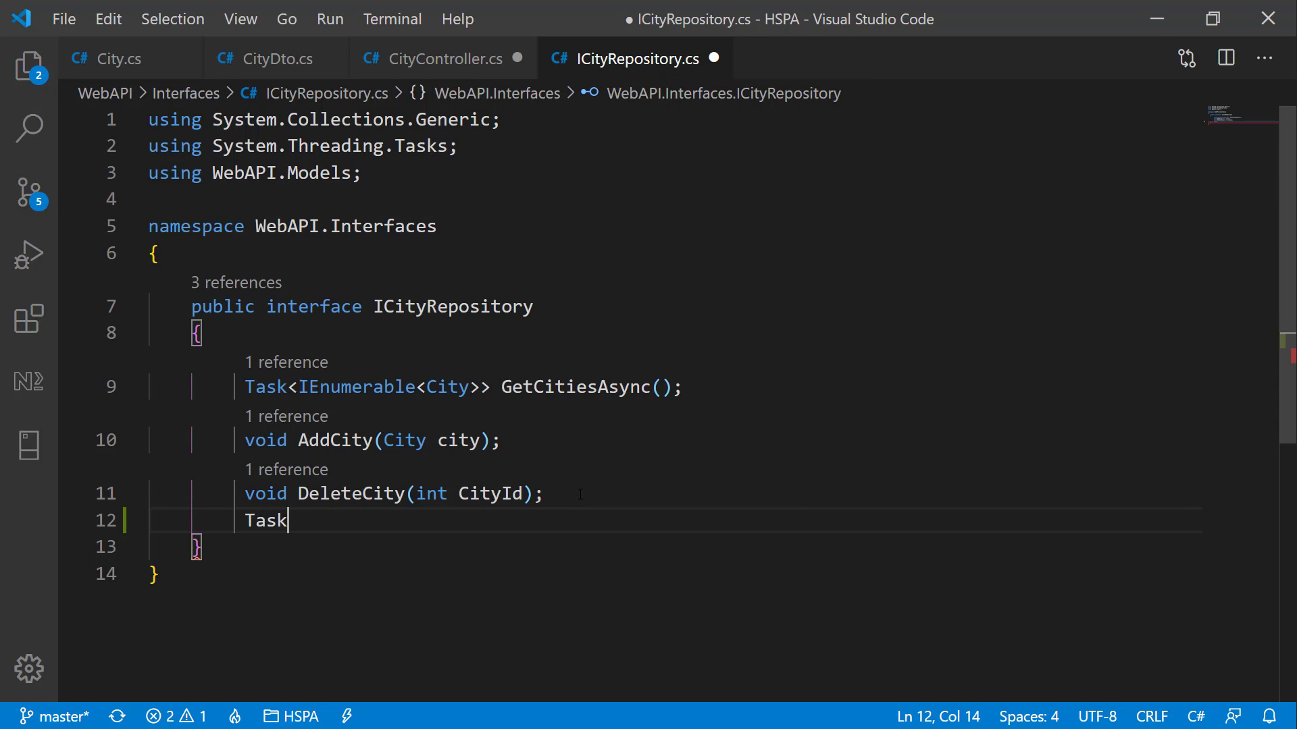
text(<Ci)
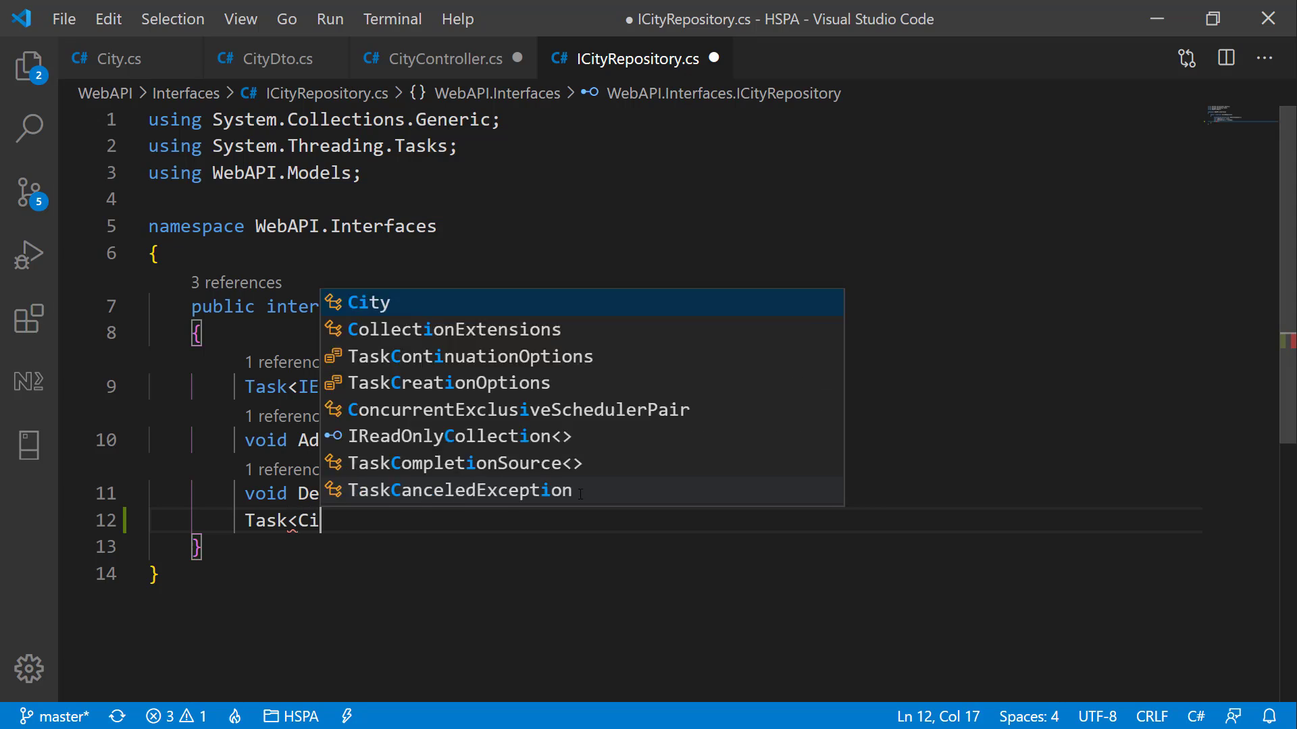
text(ty> F)
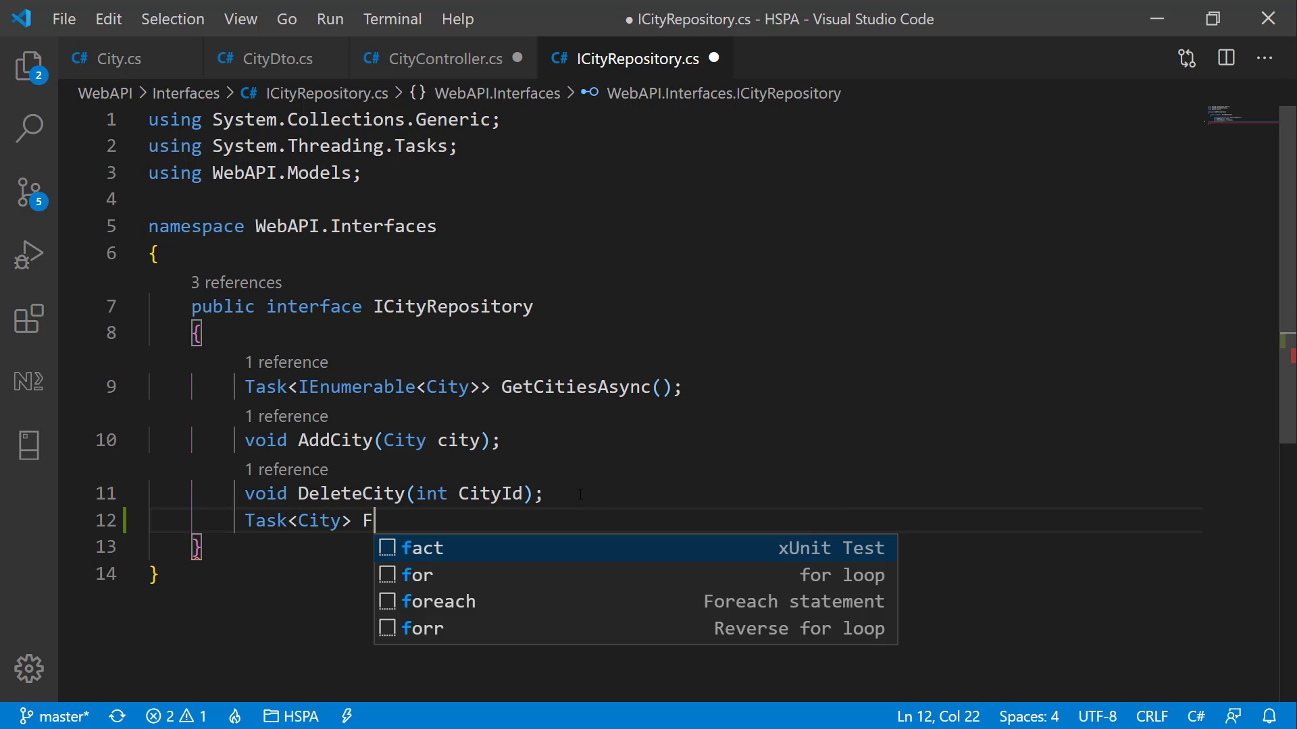
text(indCity(ind ))
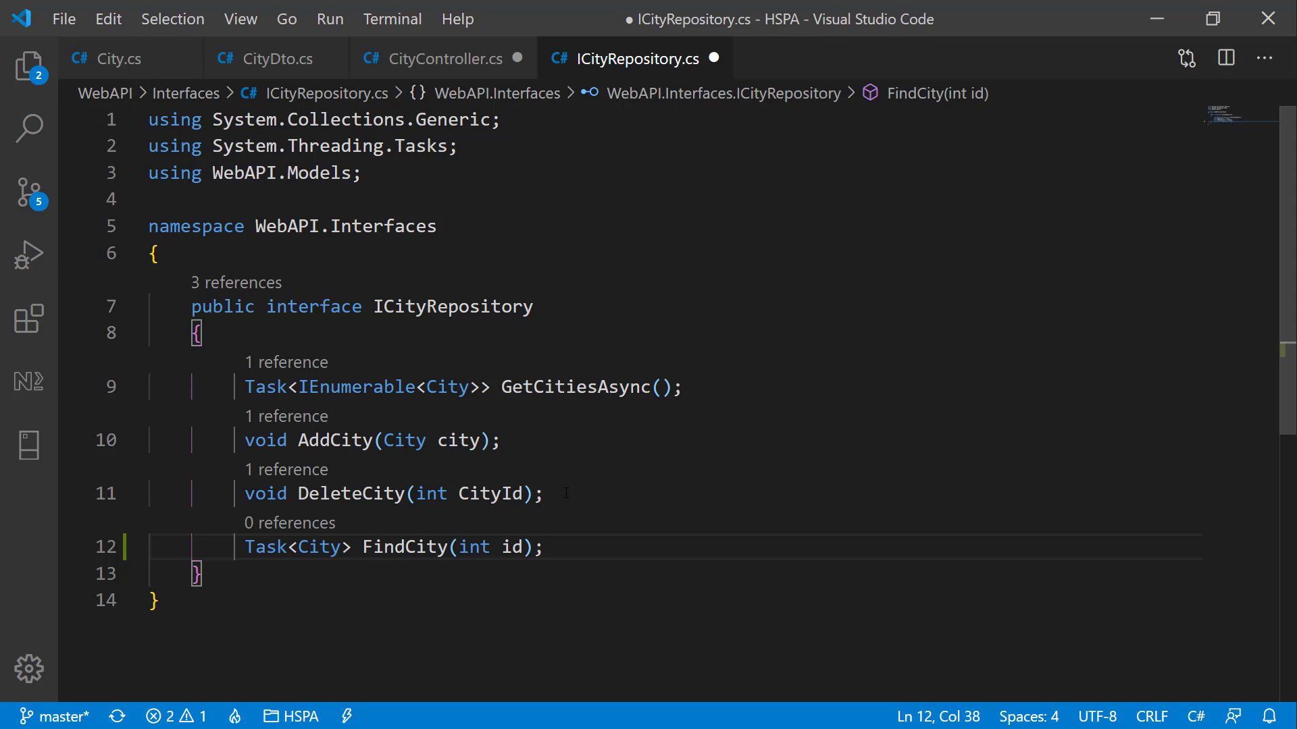
click(29, 66)
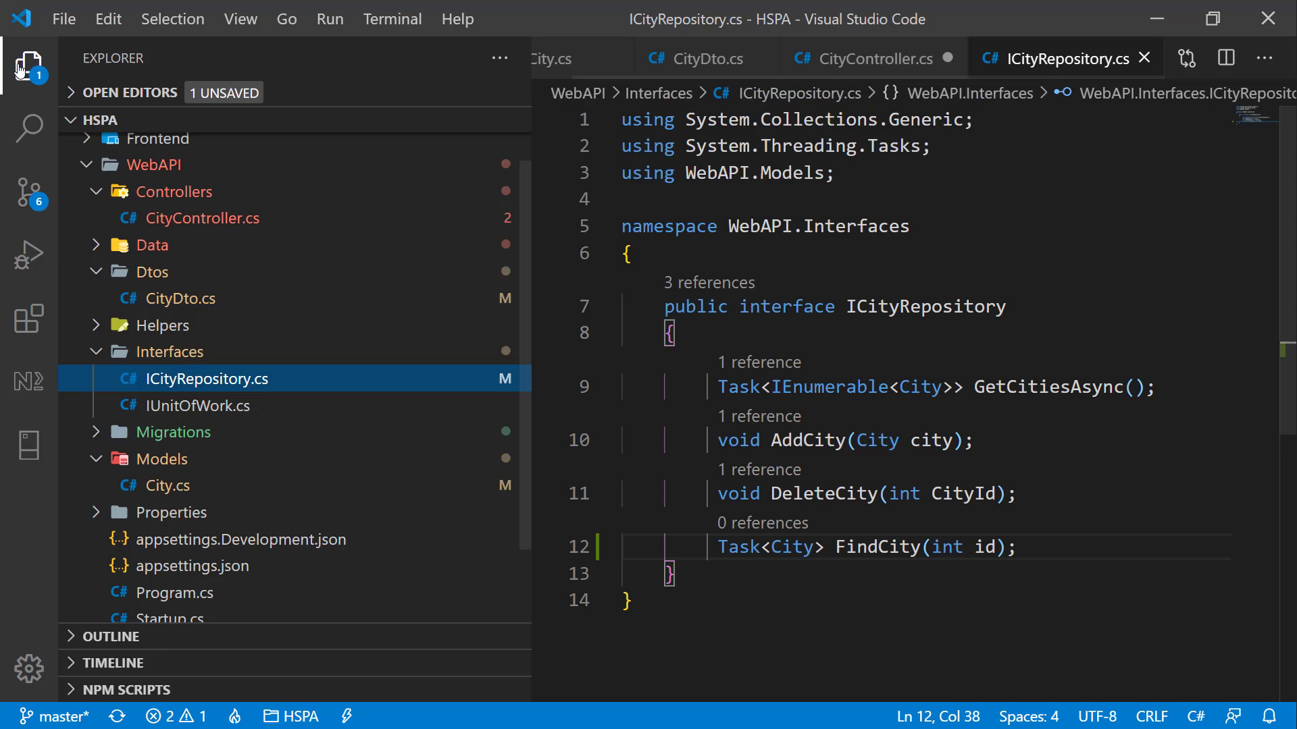
click(217, 298)
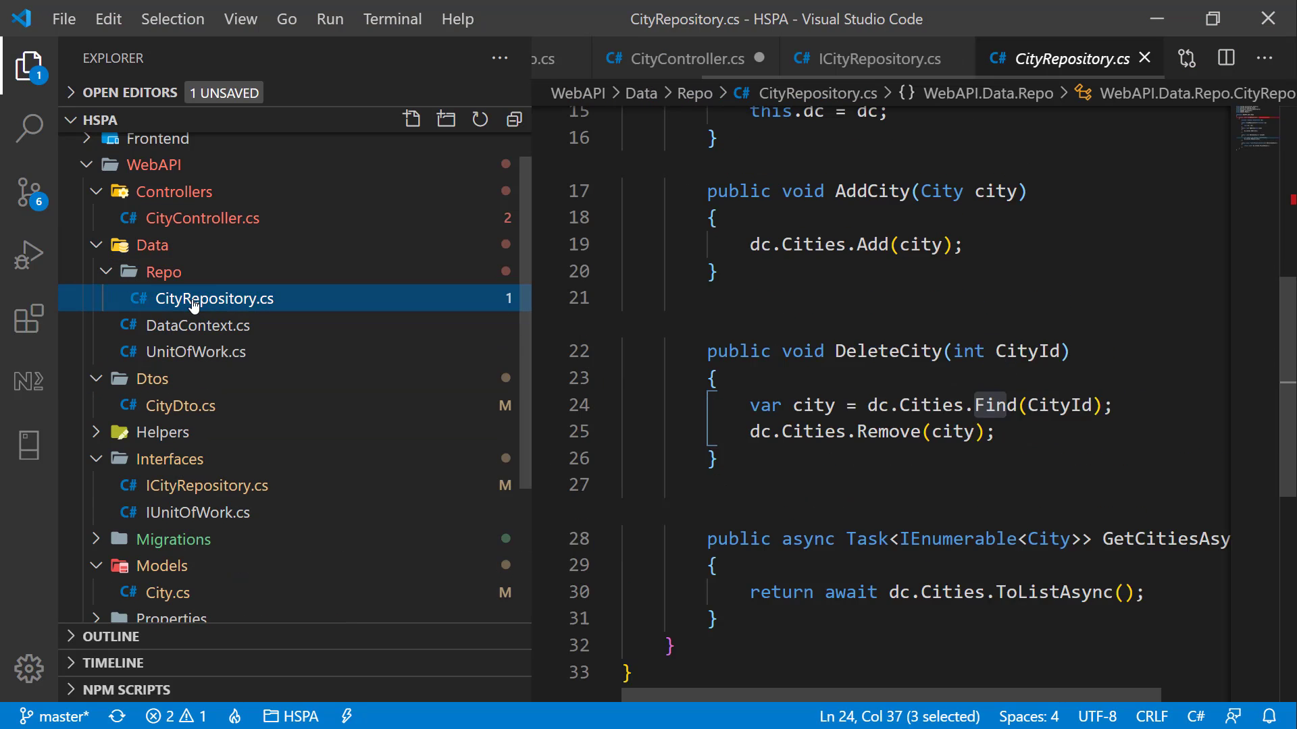
click(30, 64)
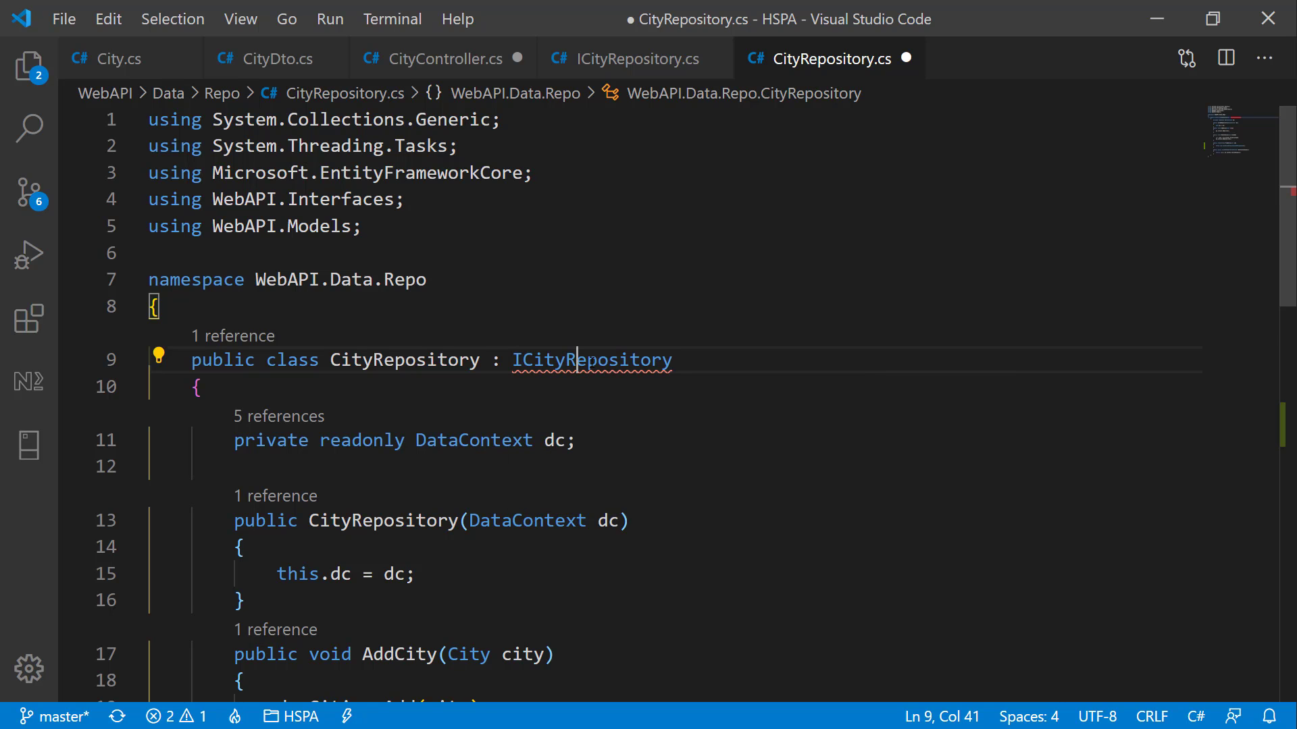
Step: Make FindCity async, returning await dc.Cities.FindAsync(id), and save the file
scroll(down, 3)
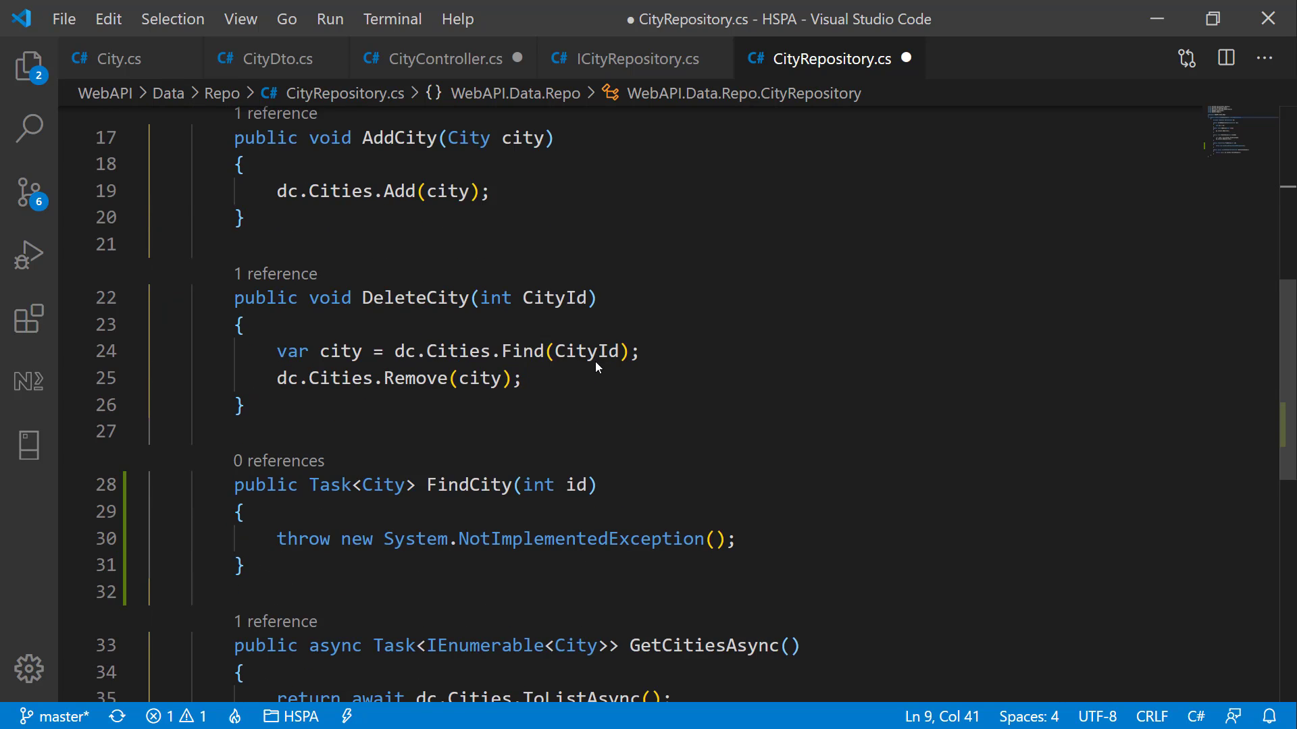
scroll(down, 3)
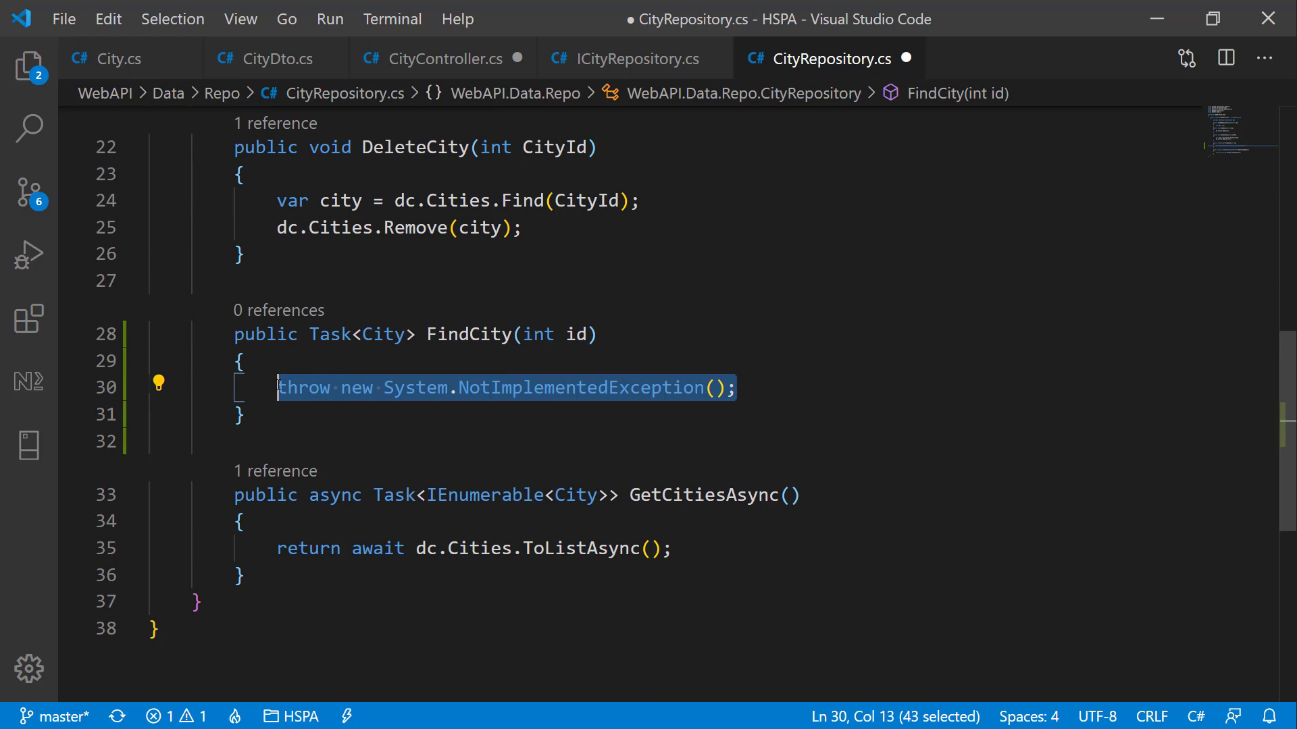
text(return)
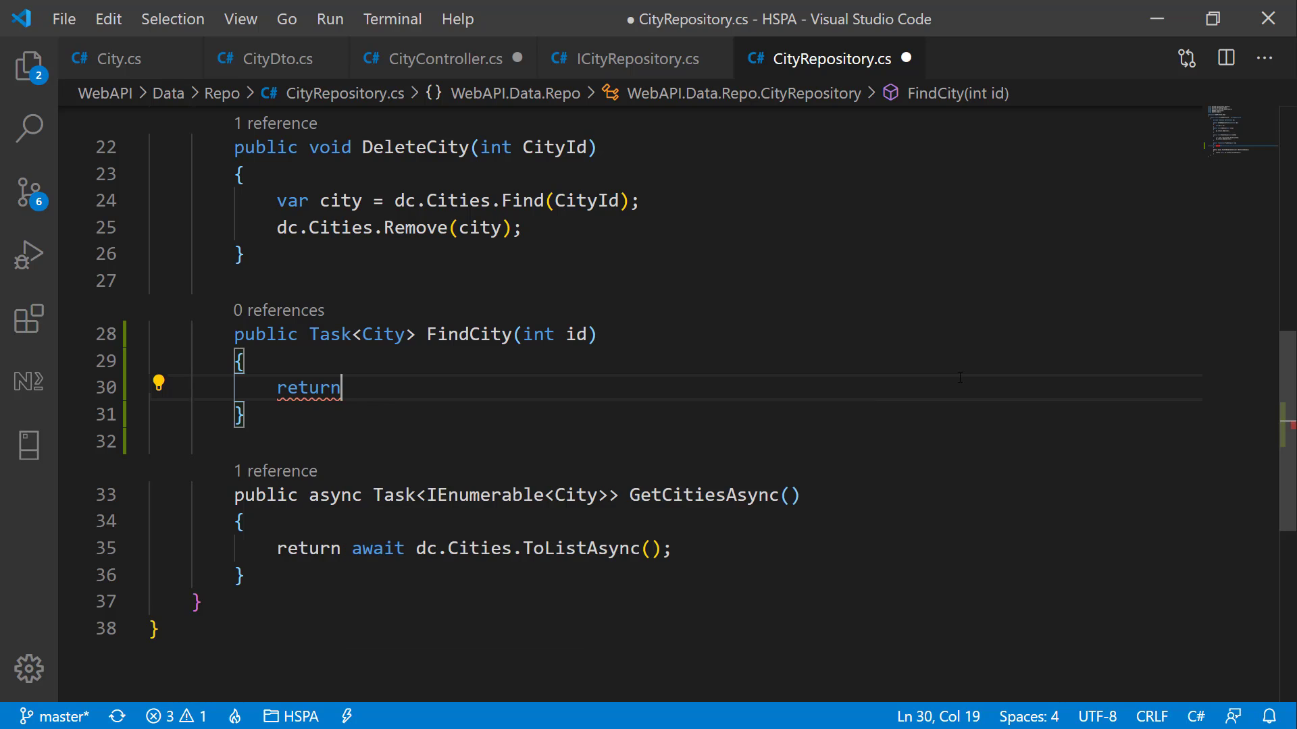
text(await dc.)
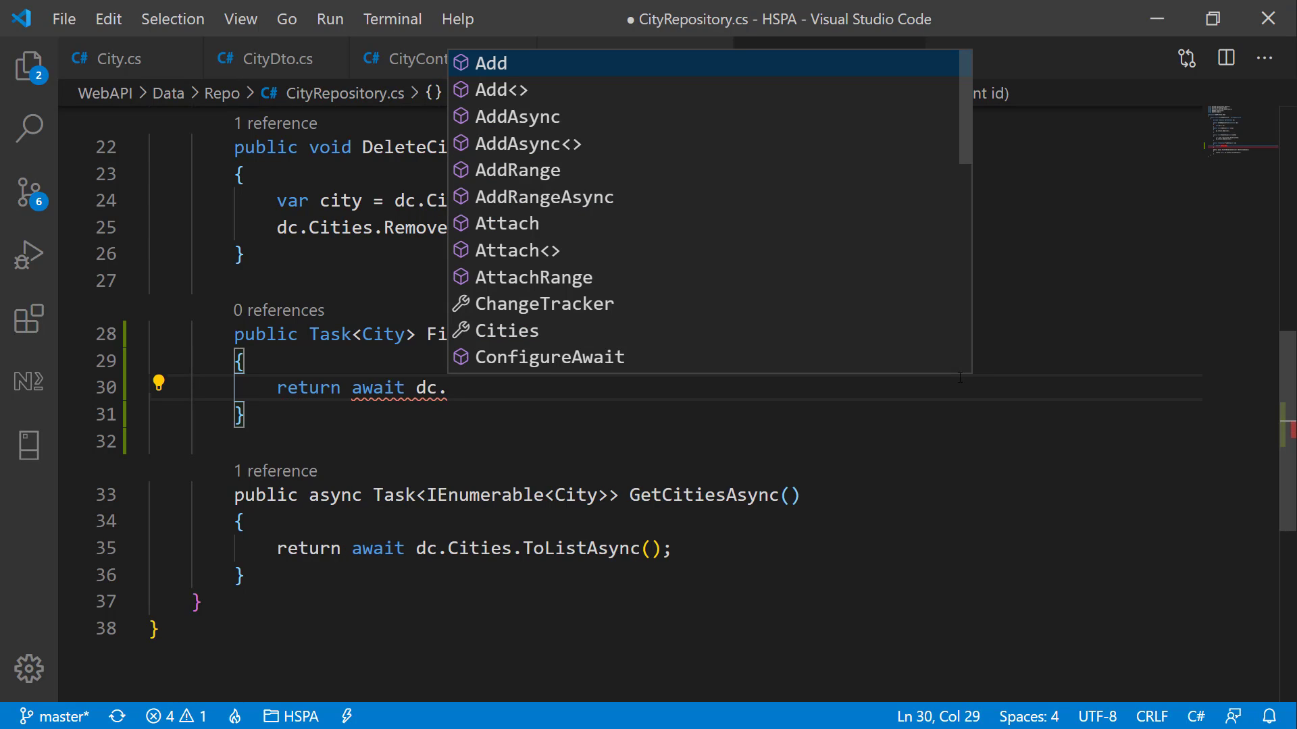
text(Cities.FindAsync)
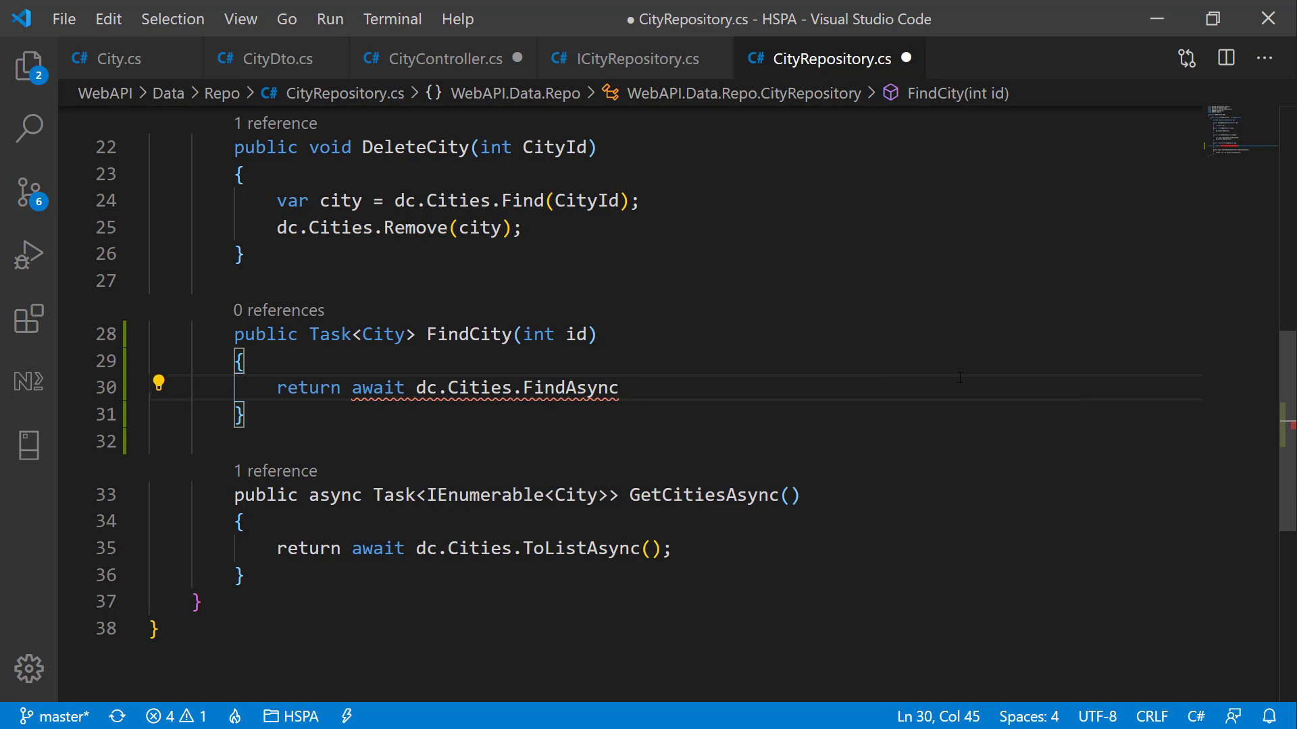
text((id))
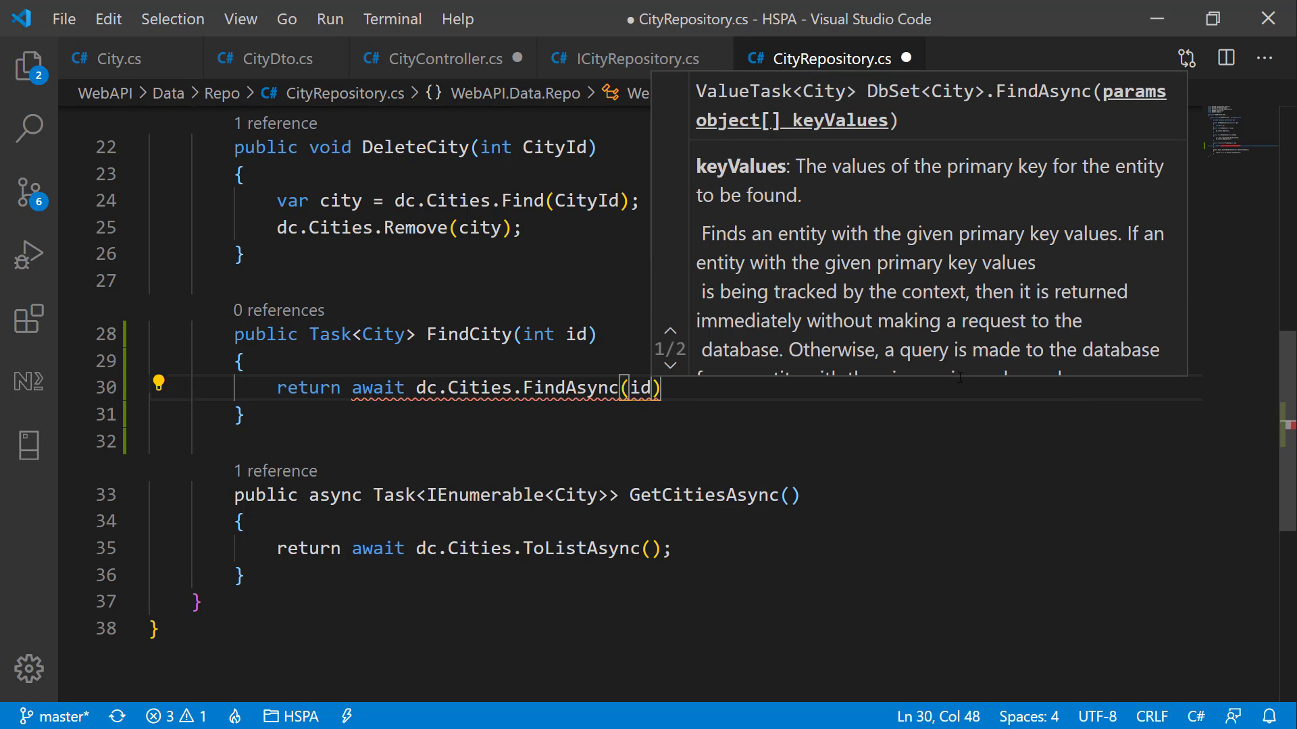
text(;)
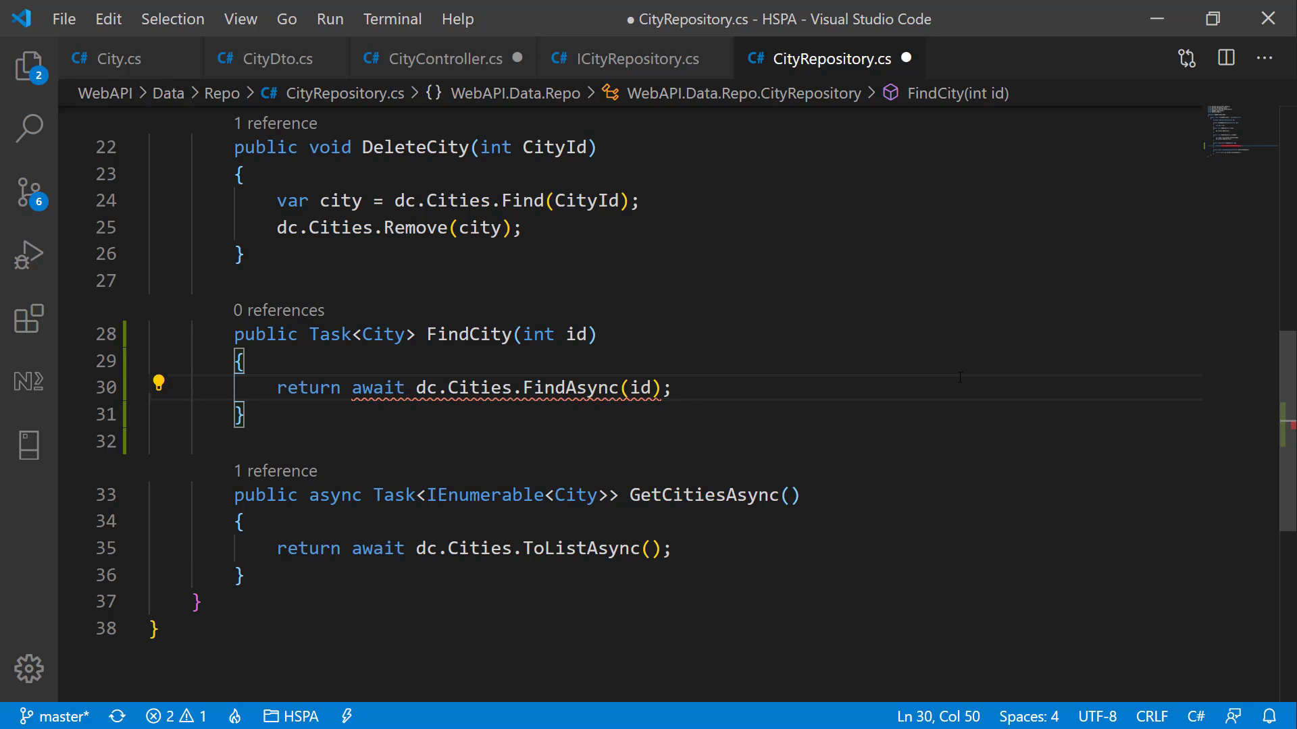
click(289, 333)
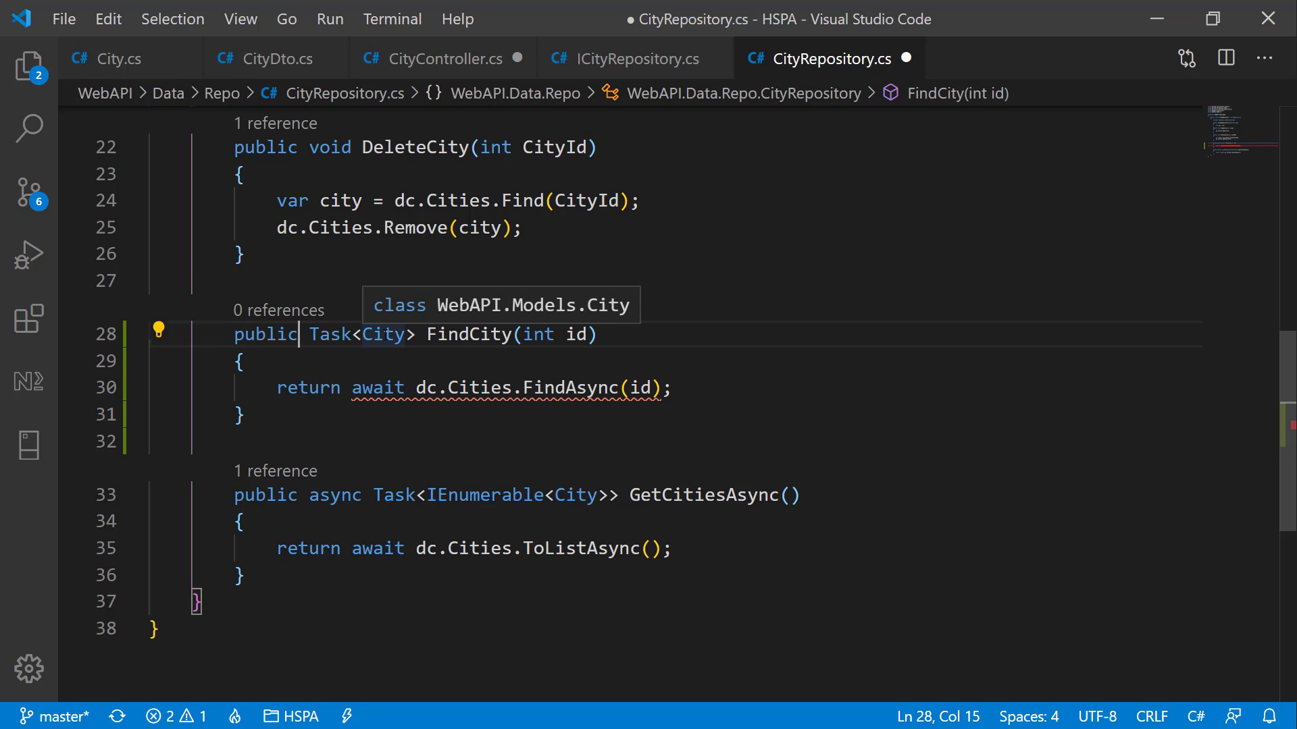
text(async)
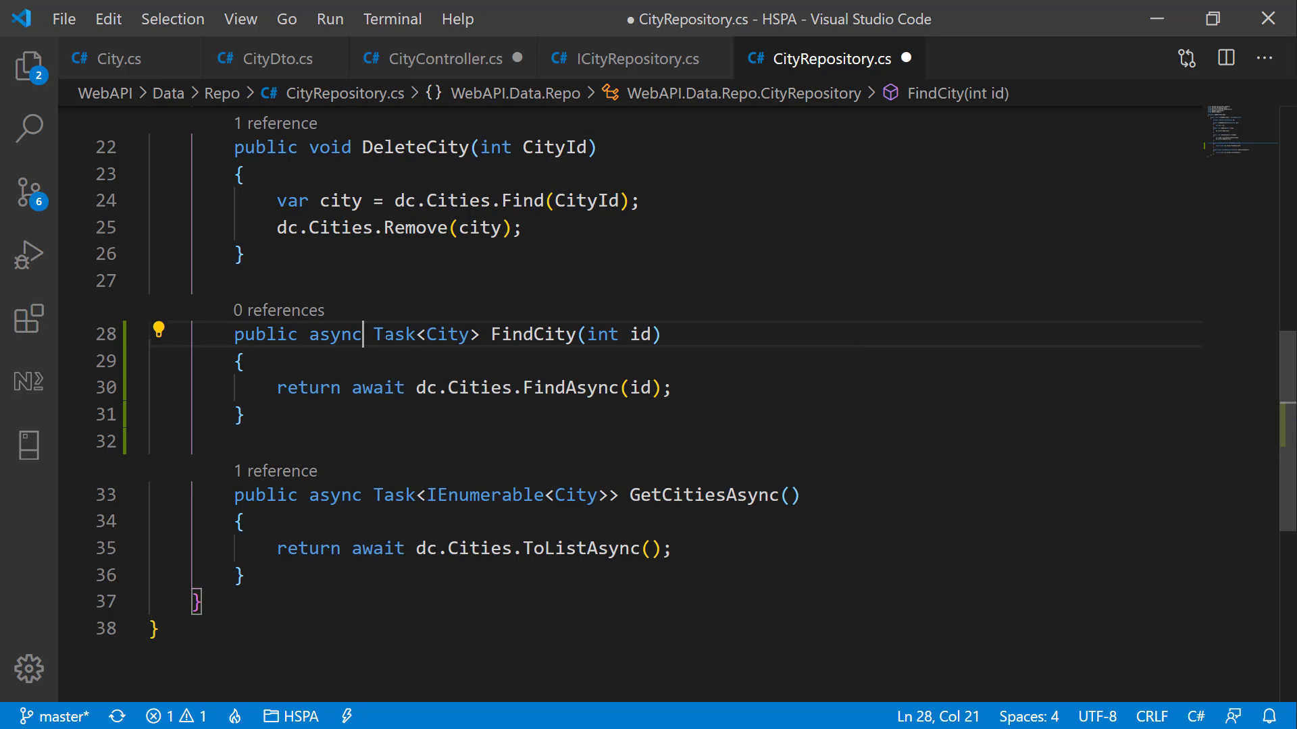
key(ctrl+s)
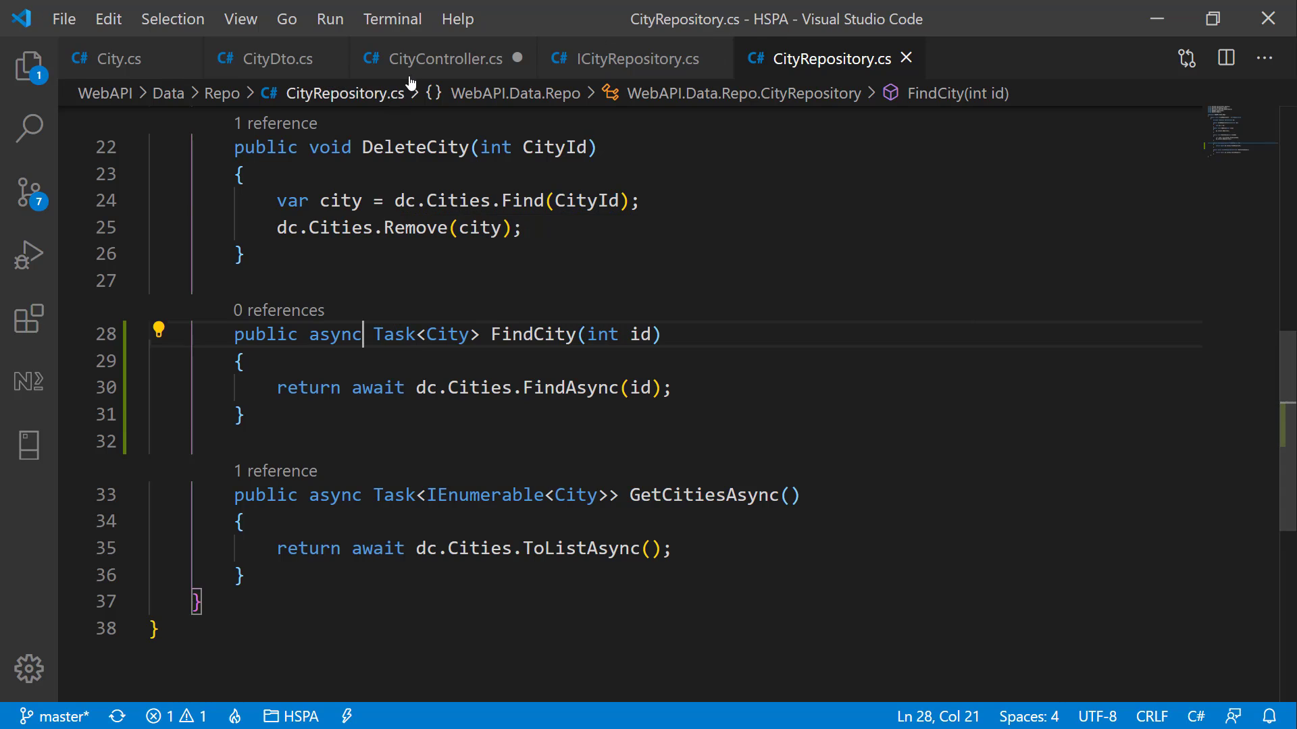
Step: In CityController's UpdateCity, load var cityFromDb via uow's FindCity(id)
click(443, 58)
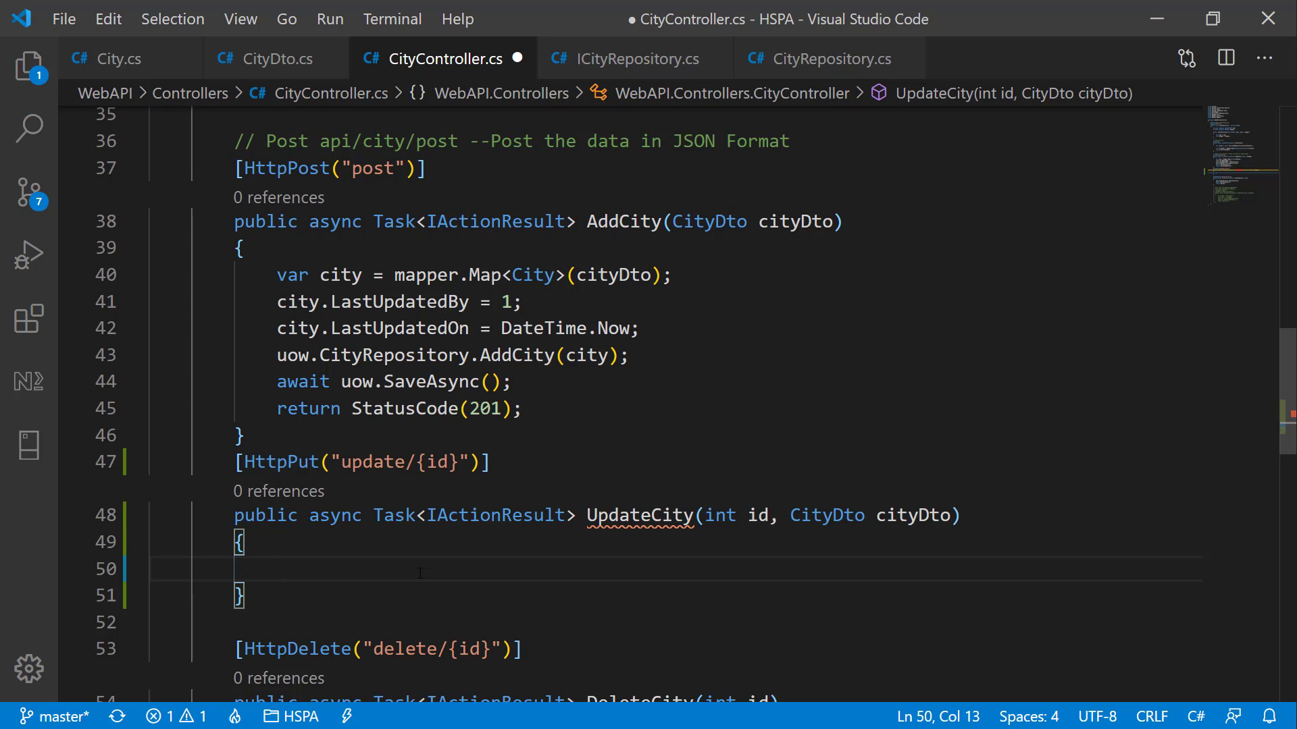
text(var)
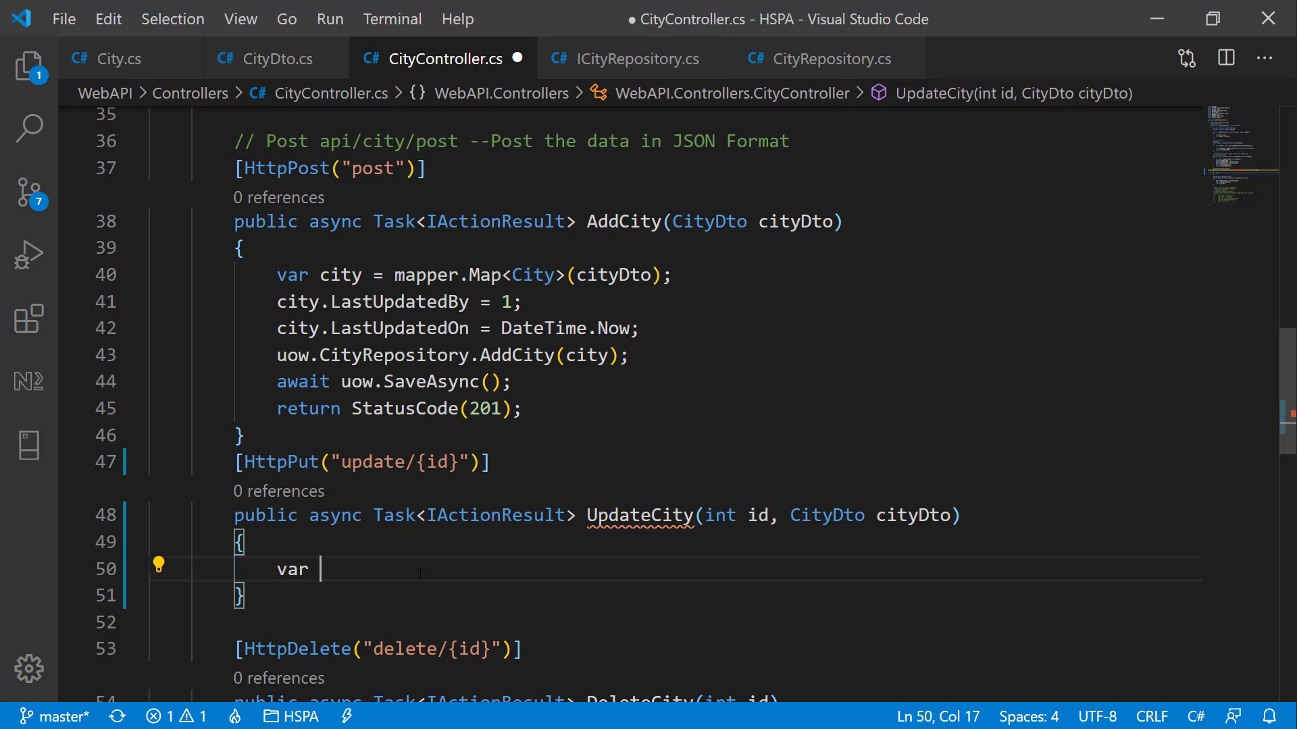
text(cityFromDb = await)
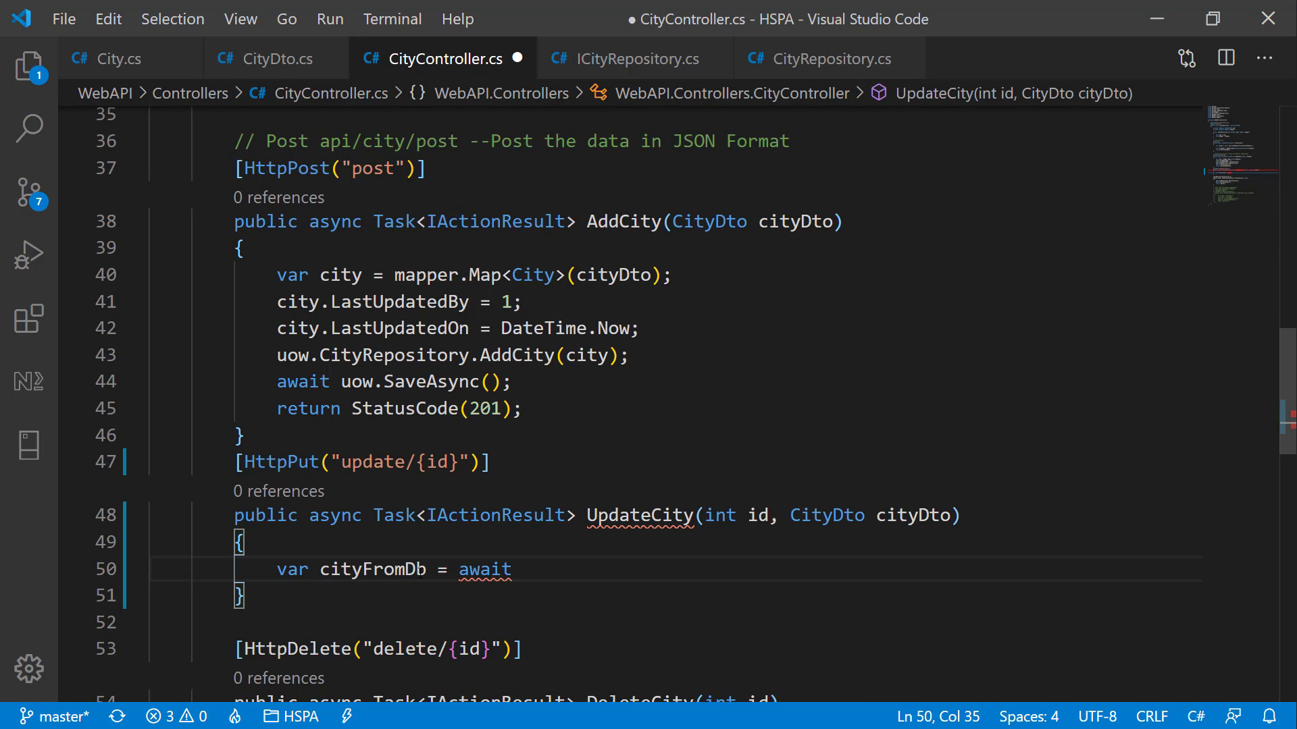
text(uow.CityRepository)
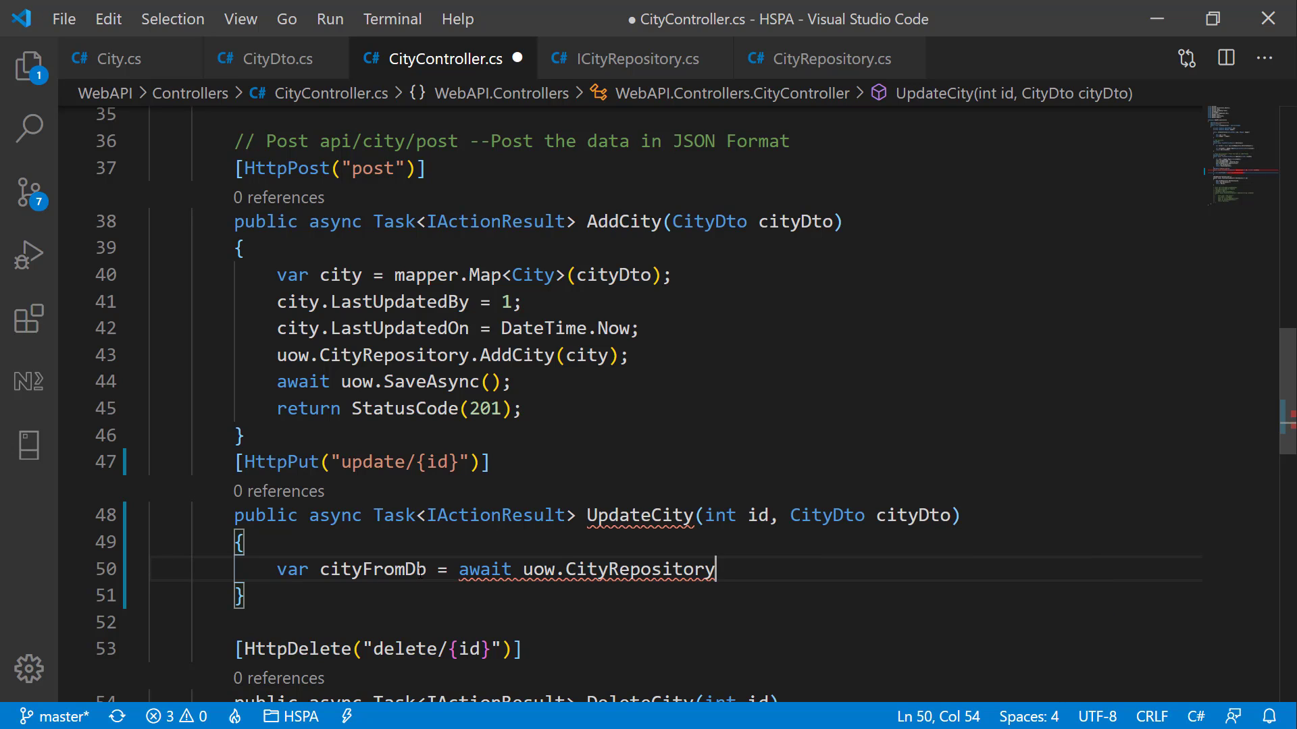
text(.FindCity)
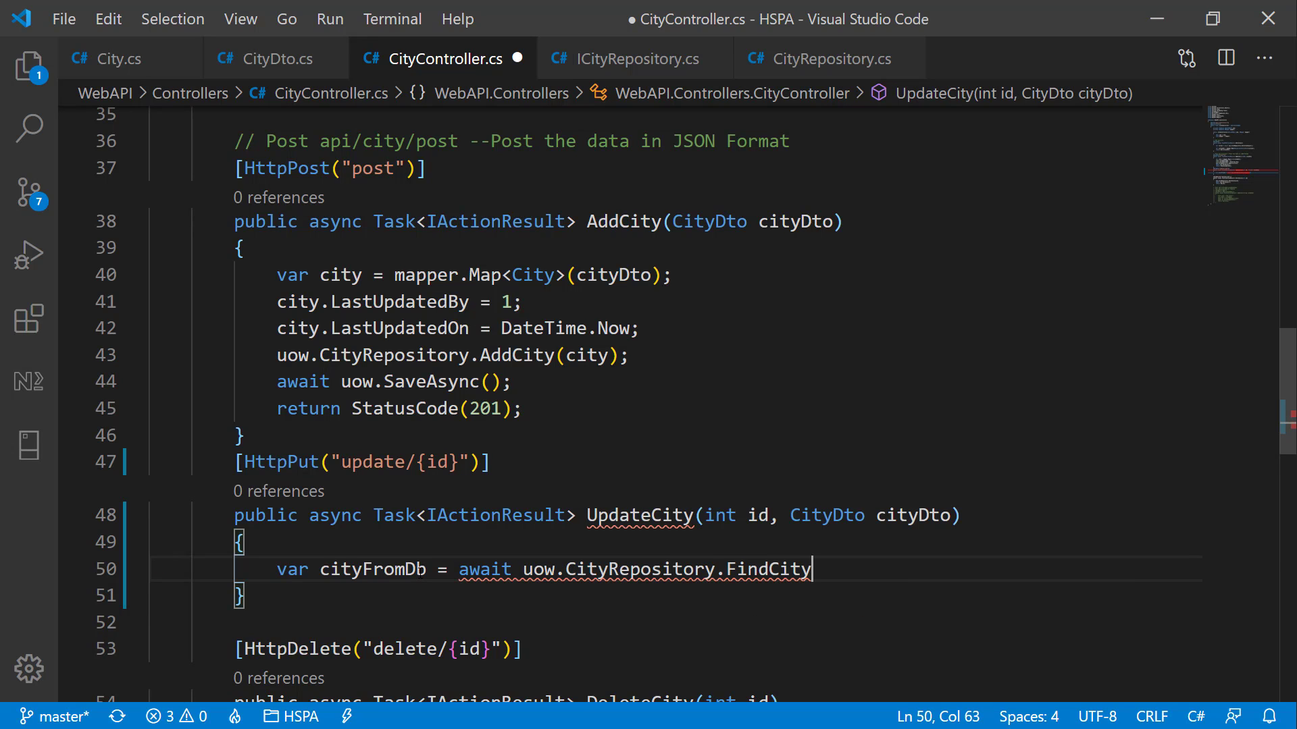
text((id);)
text(cityFromDb.LastUpdatedOn = DateTime.Now;)
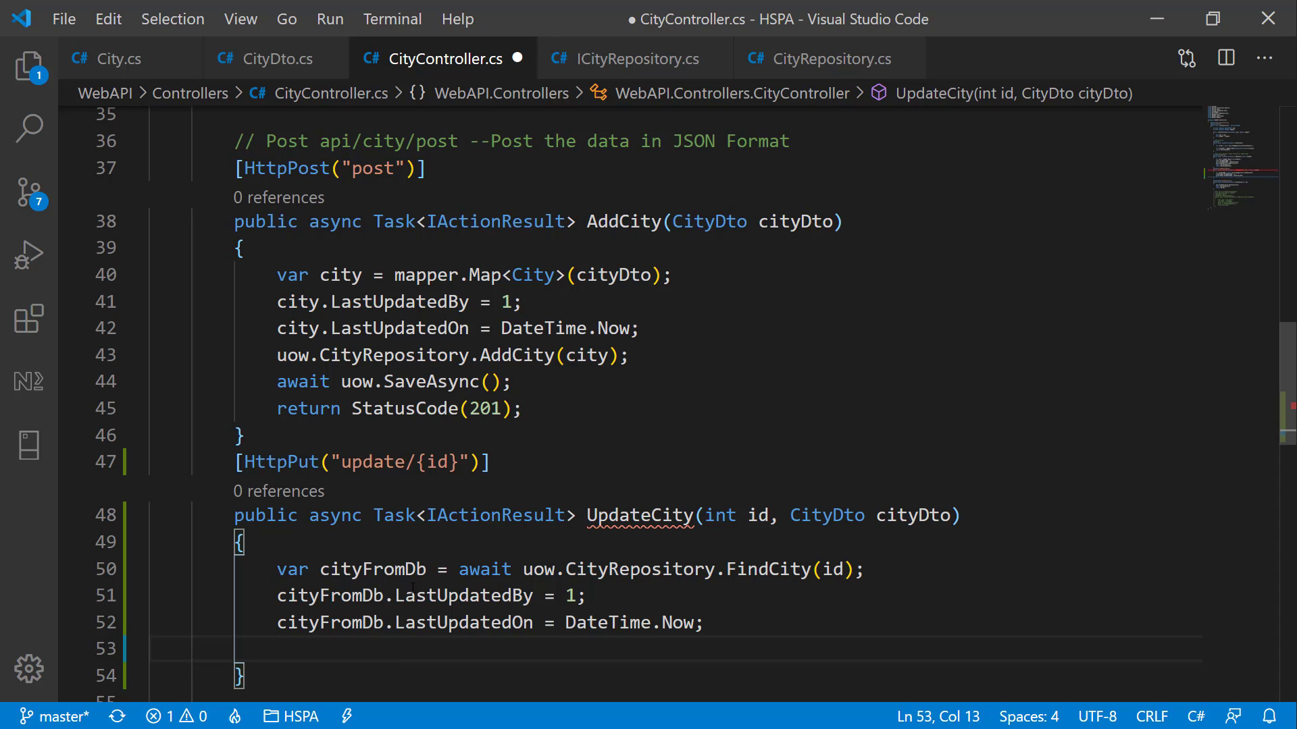
Step: Map cityDto onto cityFromDb, save, and return StatusCode(200) from UpdateCity
text(mapper.Map(cityDto,)
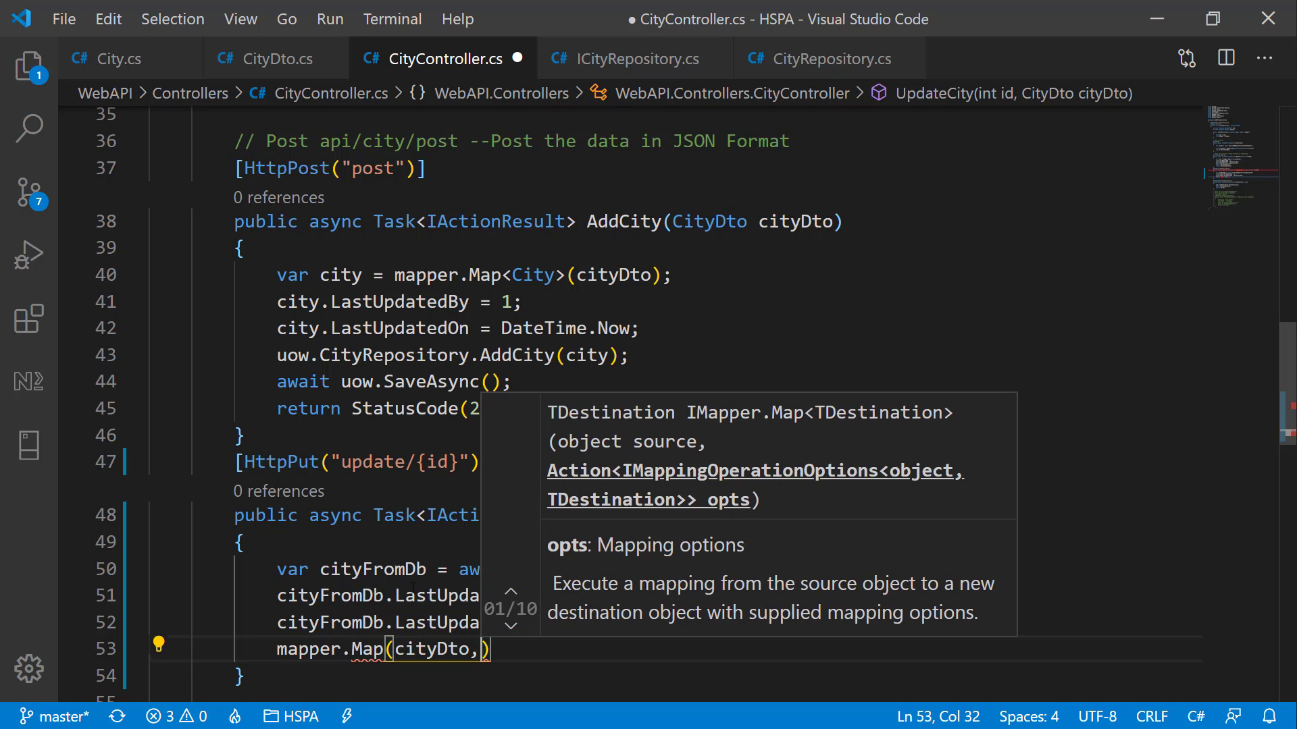
text(cityFromDb)
text(await uow.SaveAsync();)
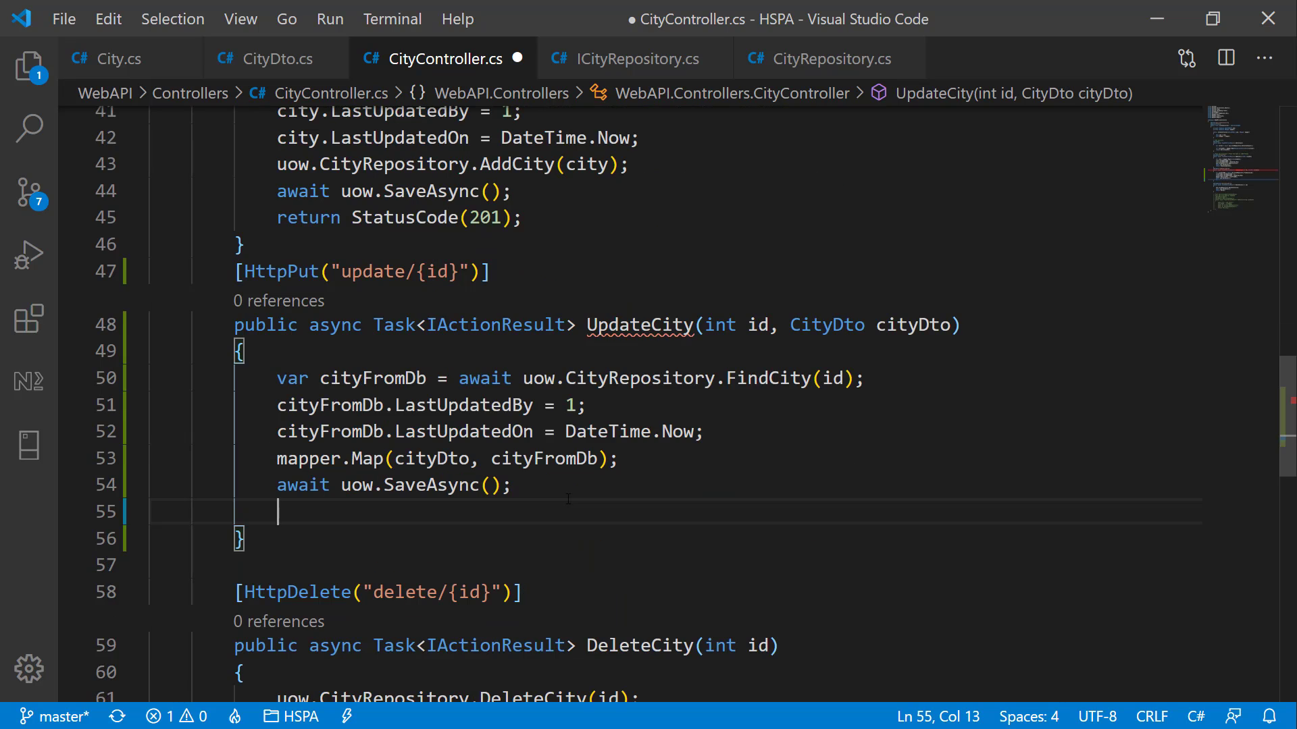
text(retr)
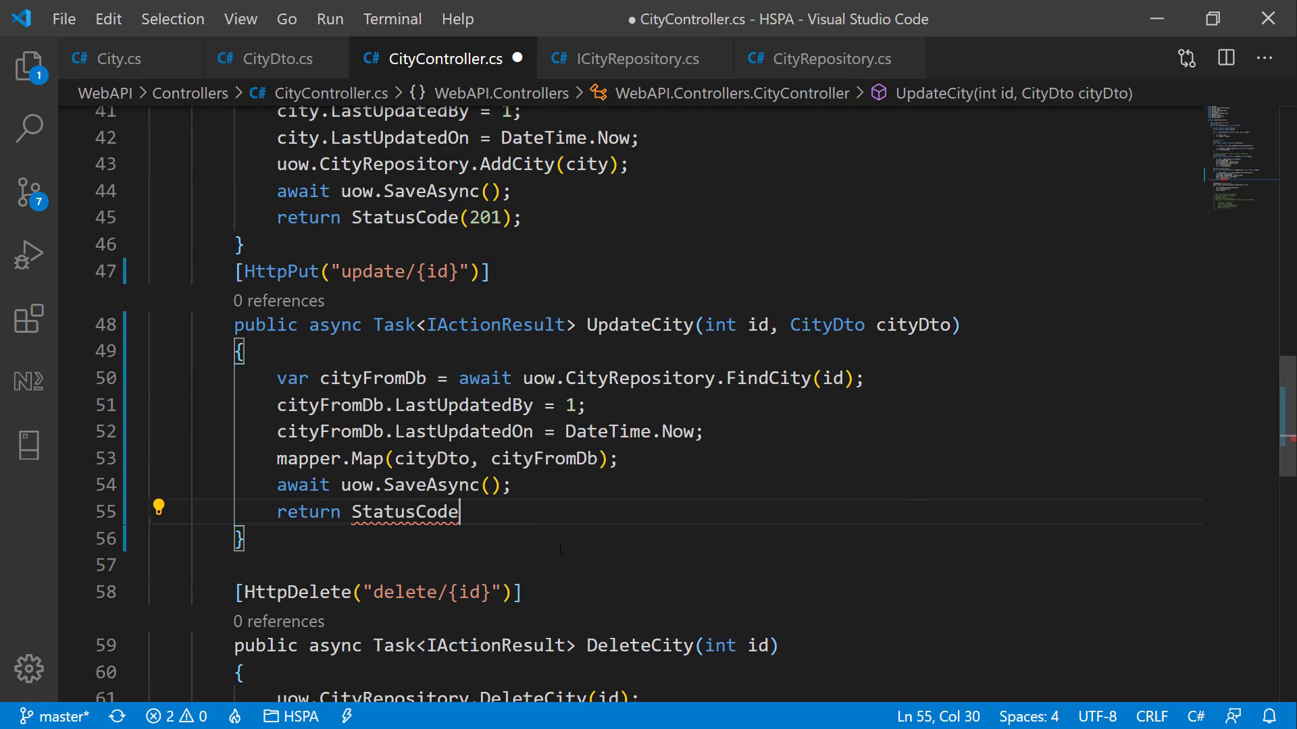
text((200);)
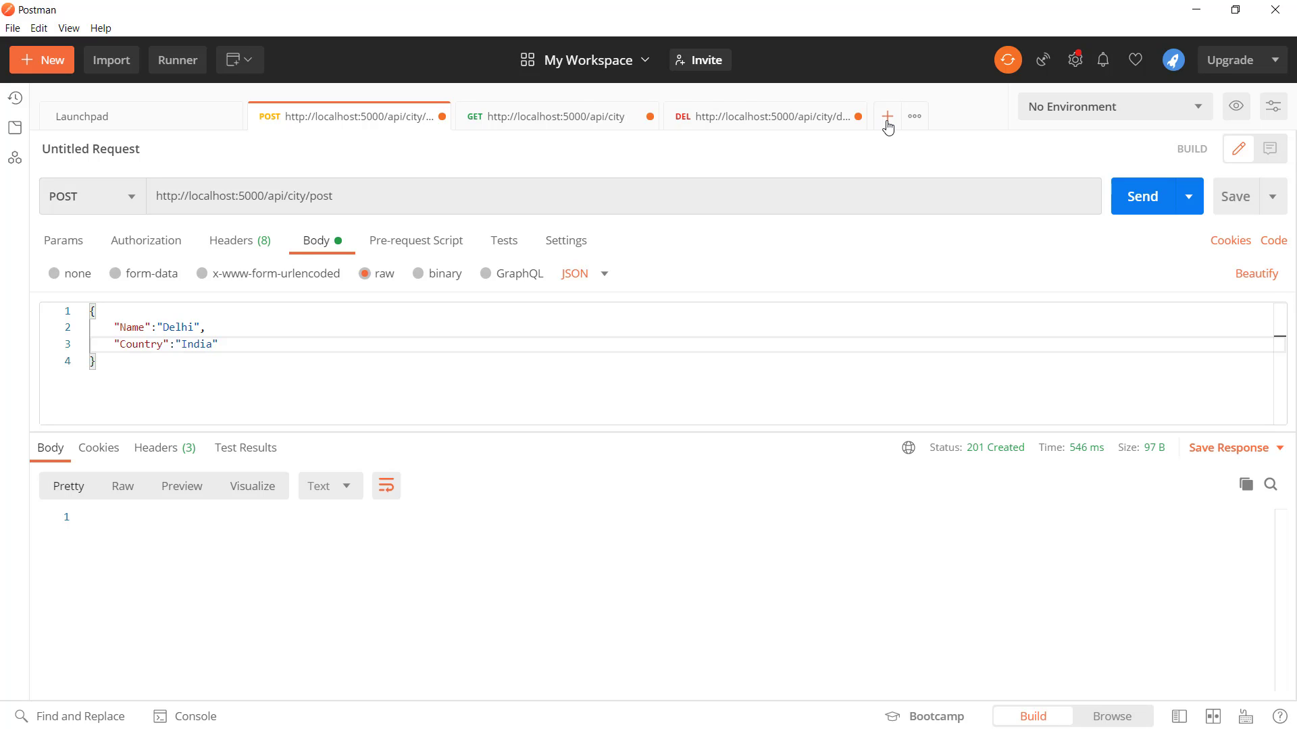
Step: Create a new request to the api/city update URL with a raw JSON body
click(886, 117)
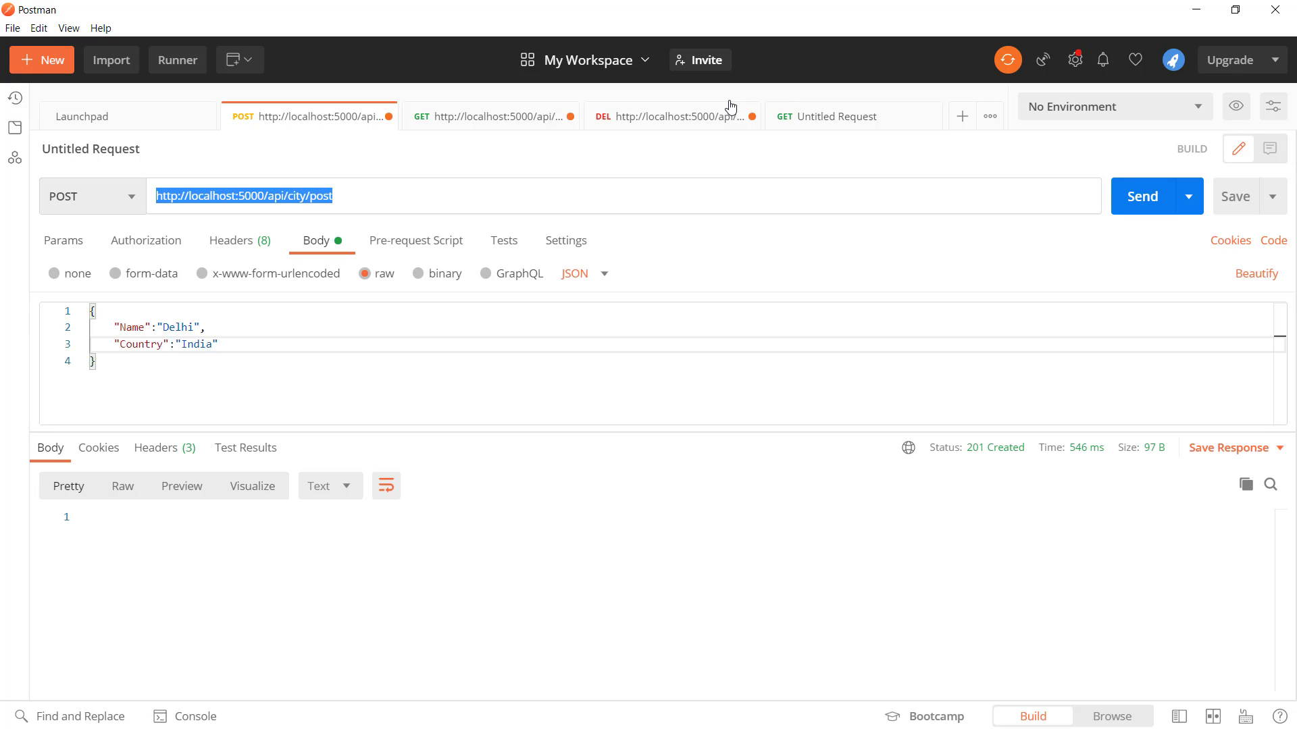
click(836, 116)
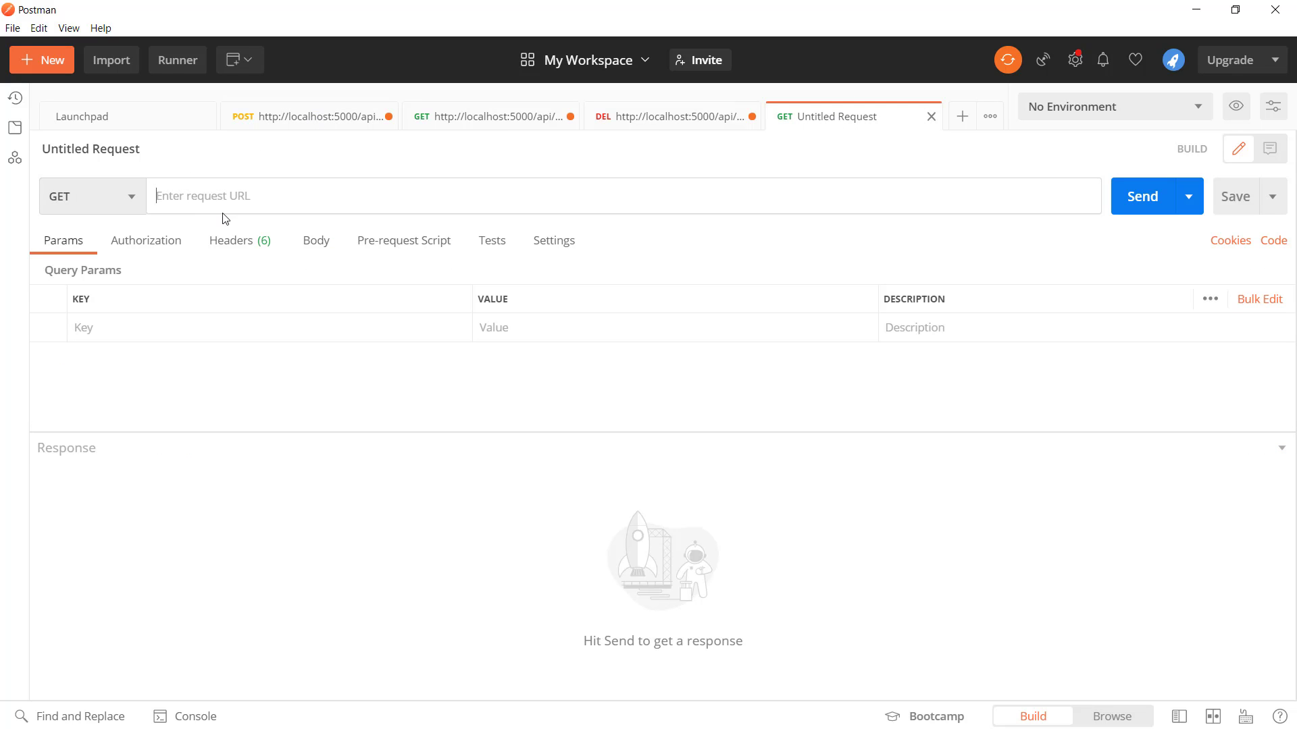
text(http://localhost:5000/api/city/post)
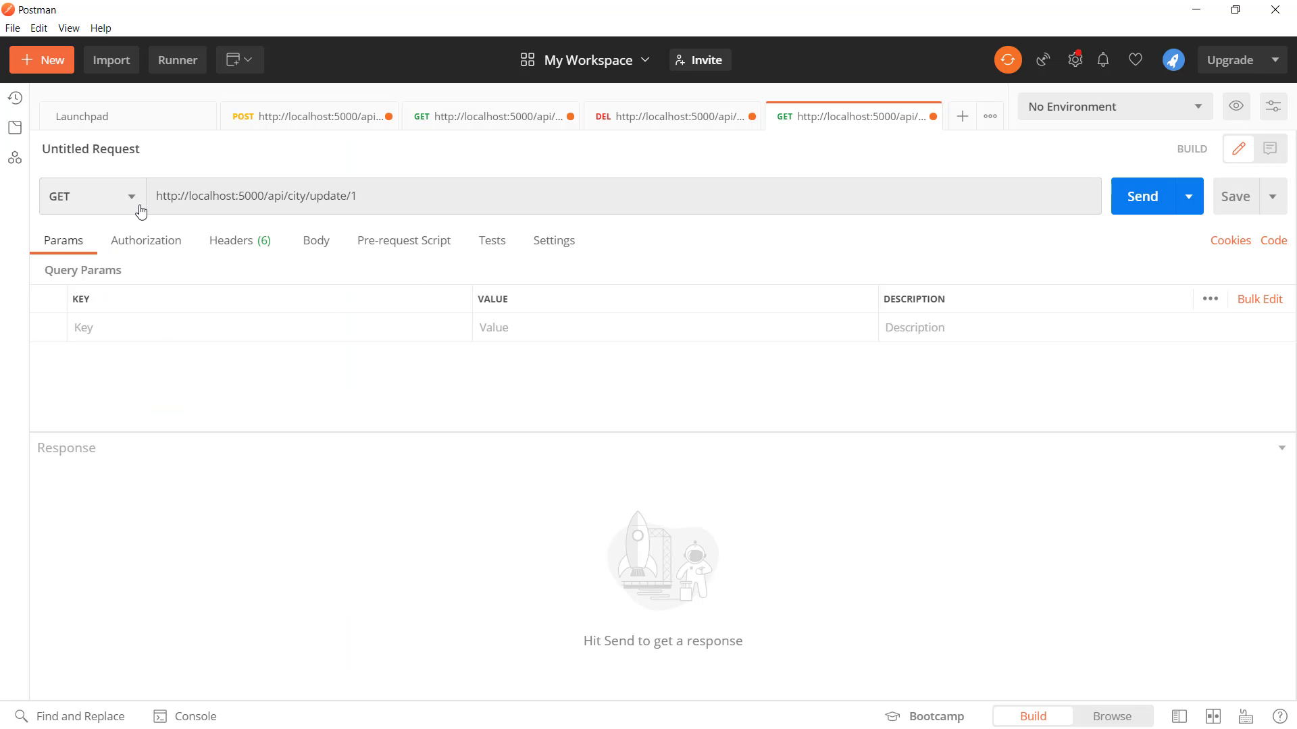
click(315, 240)
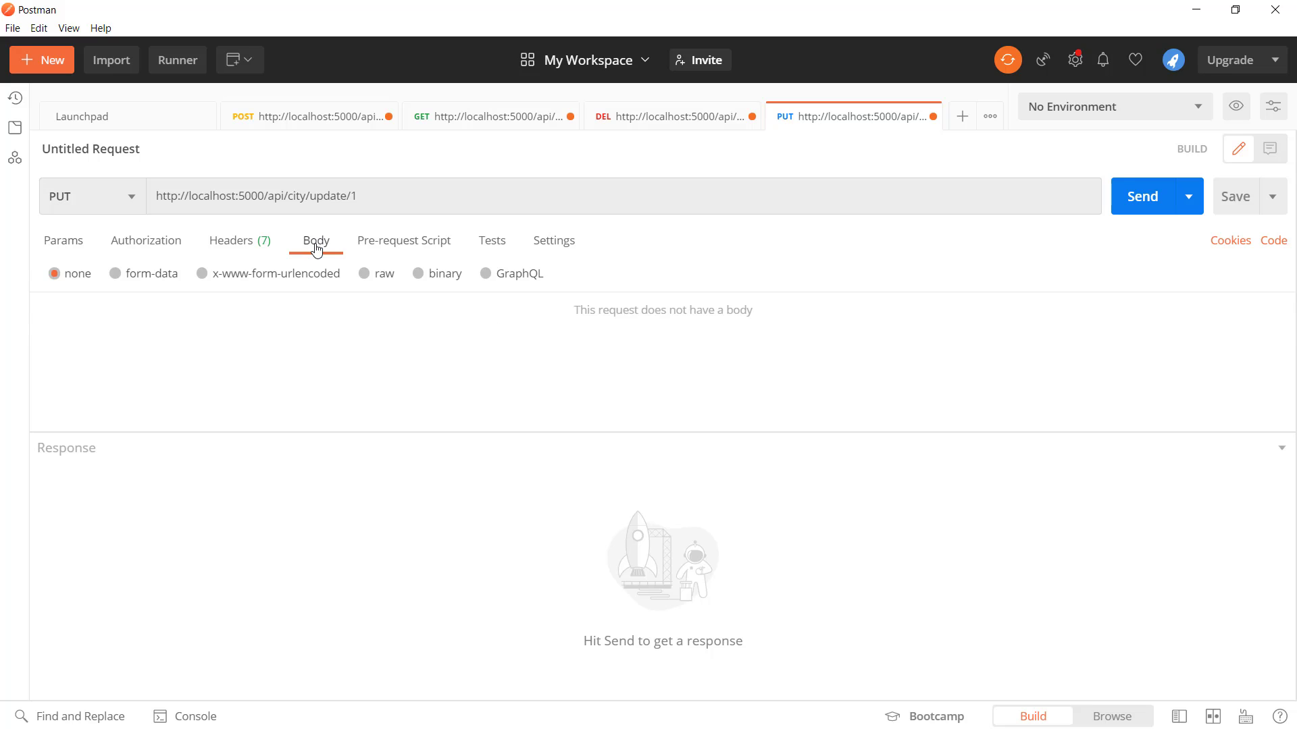
mouse_move(362, 279)
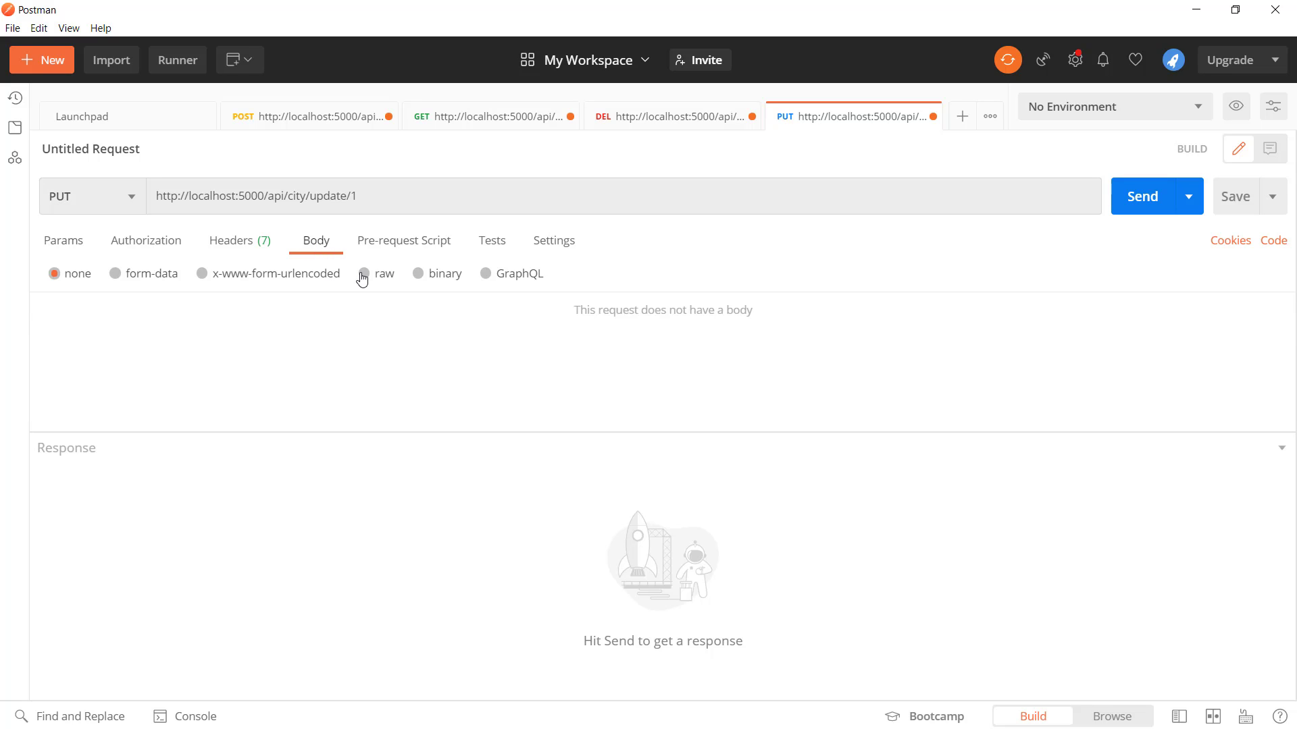
click(367, 272)
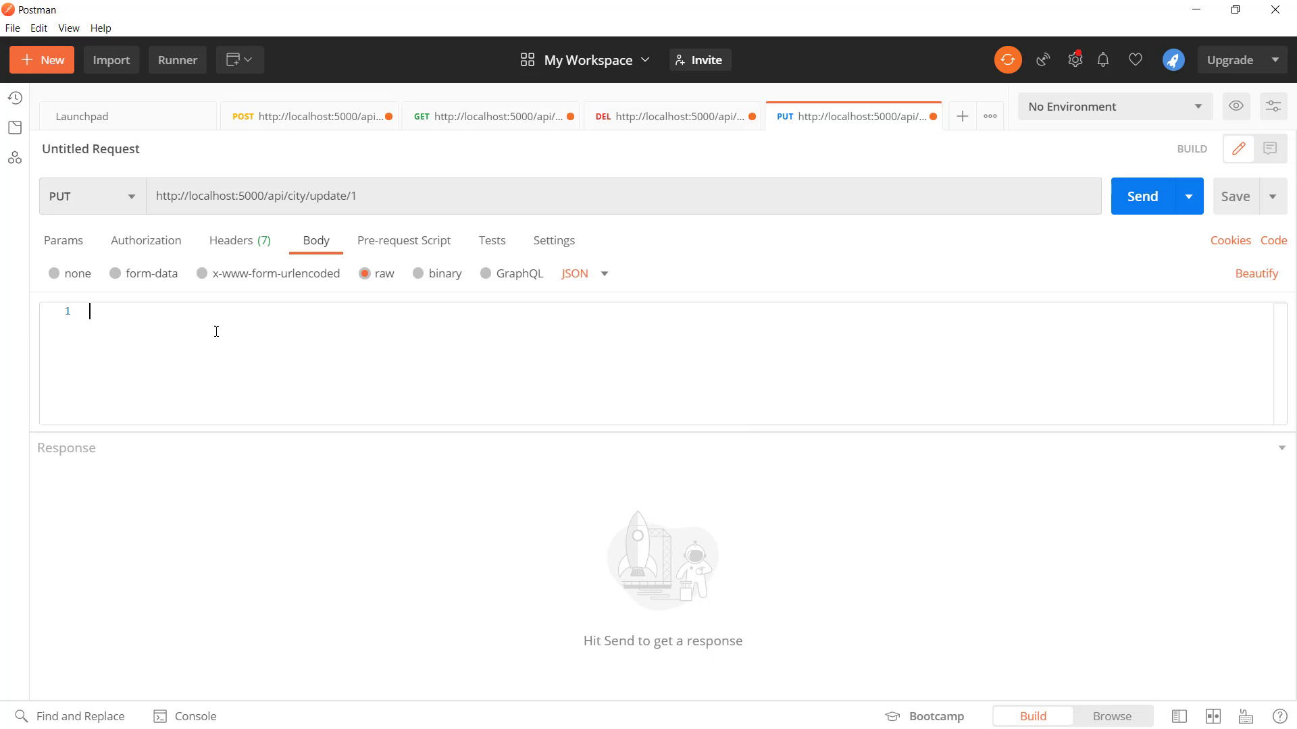
Step: Write the JSON body with Id 1, Name Atlanta and Country USA
text({)
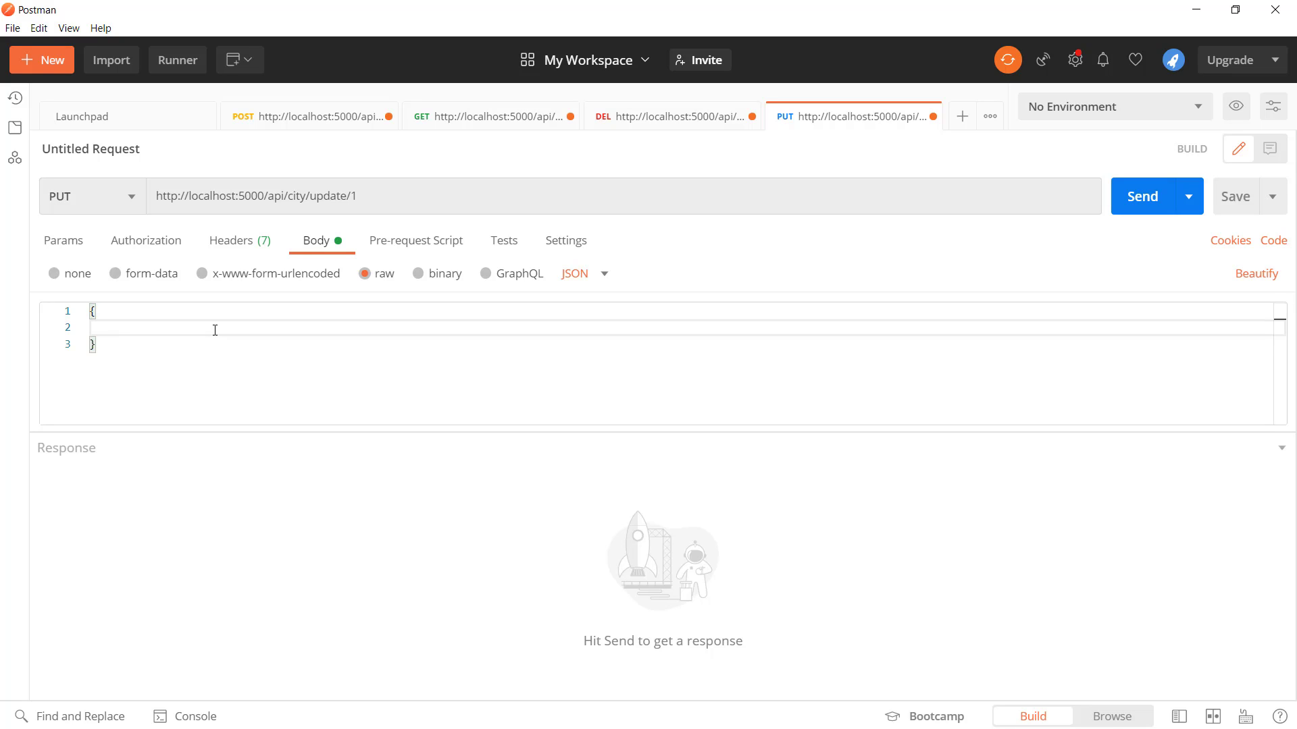
text("Id":1,)
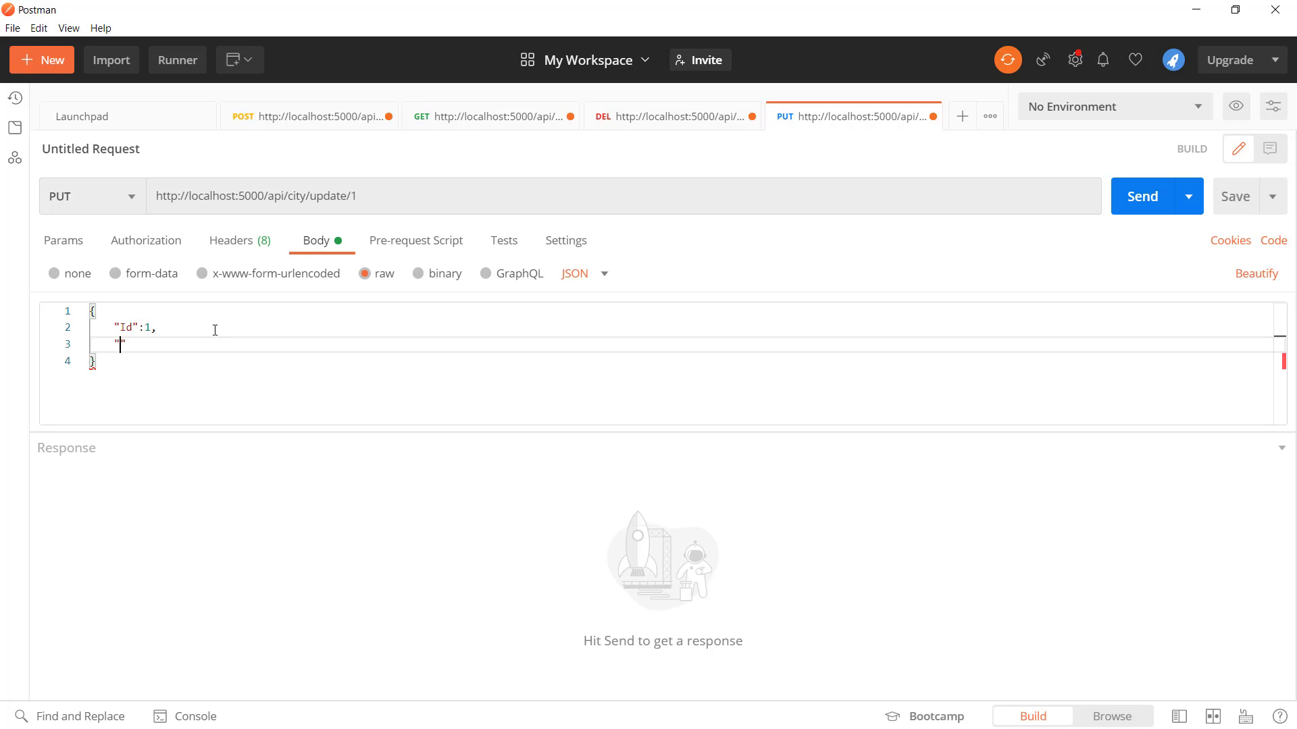
text("Name":")
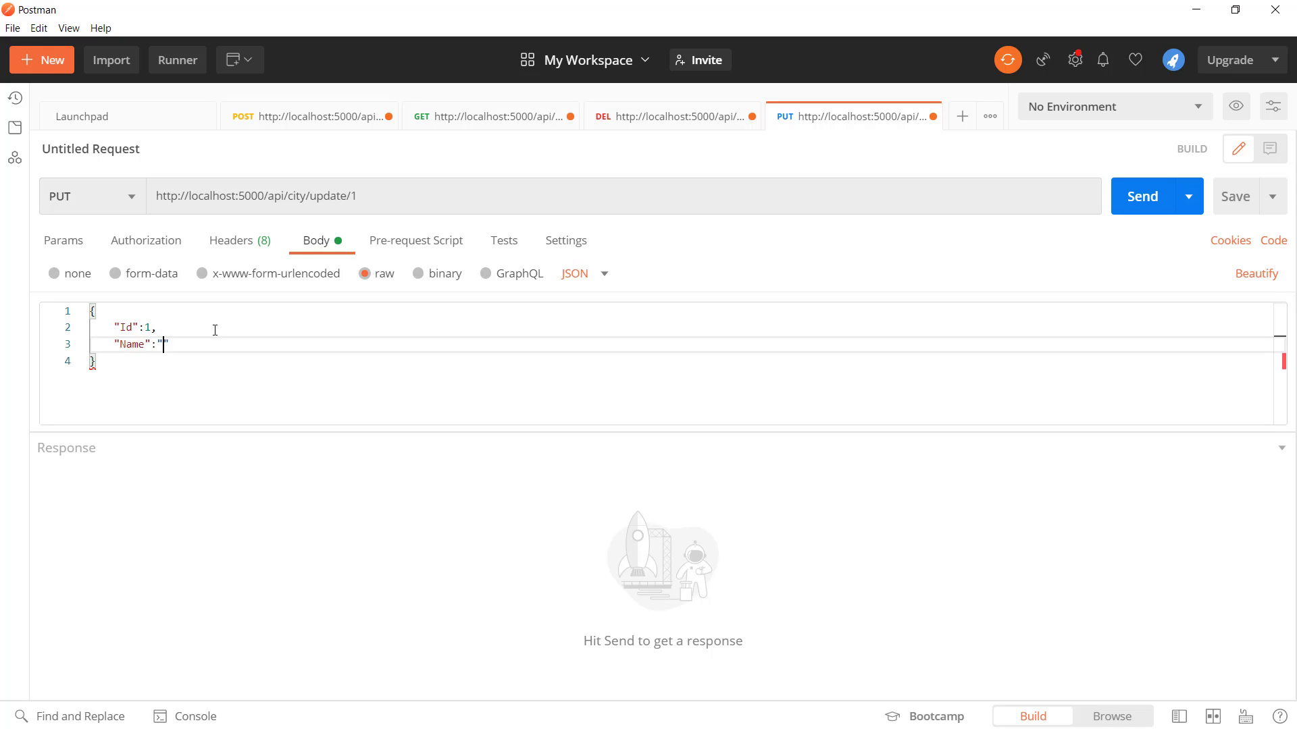
text(Atlanta",)
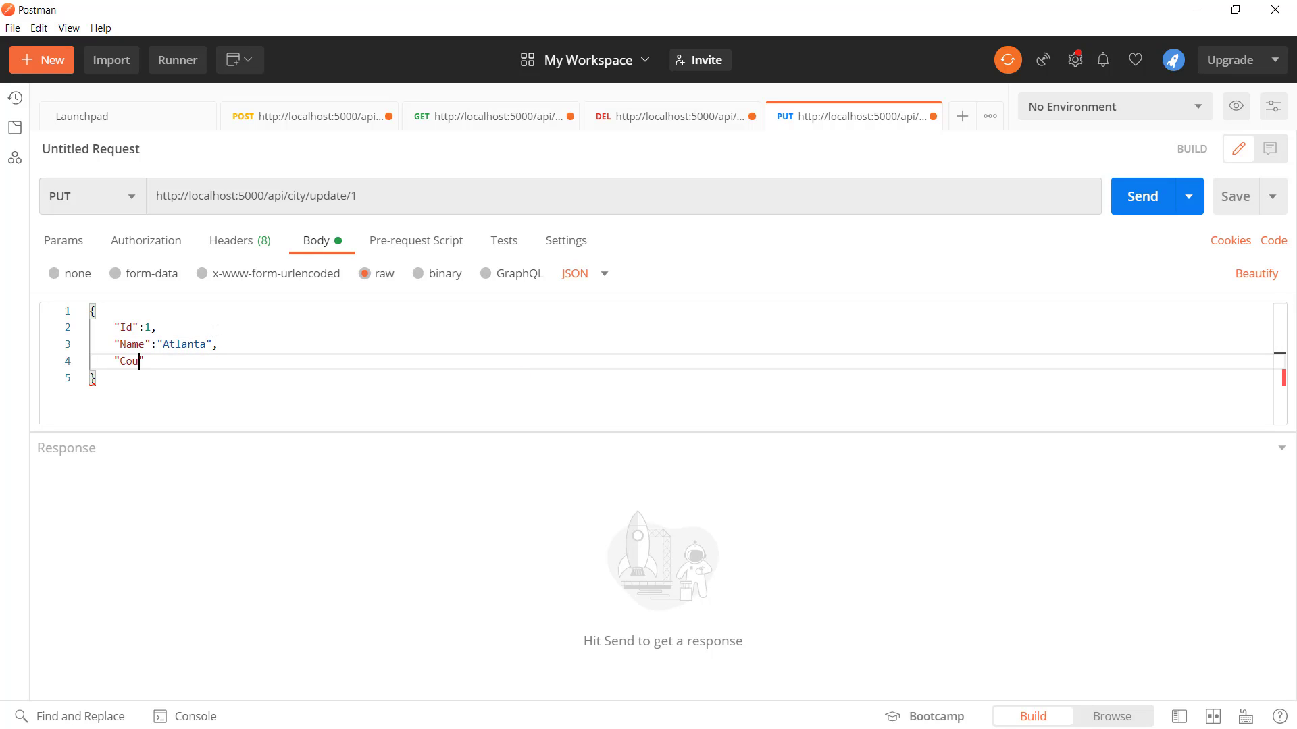
text(ntry":"")
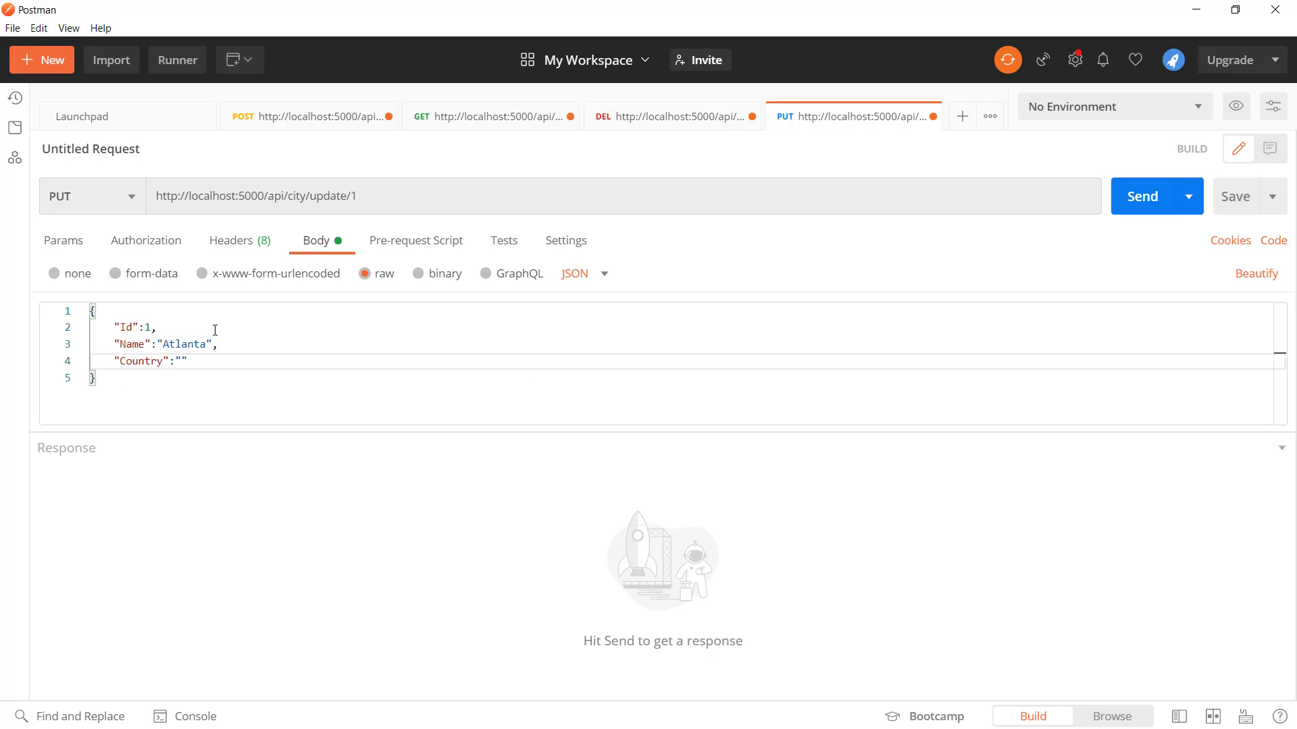
text(USA)
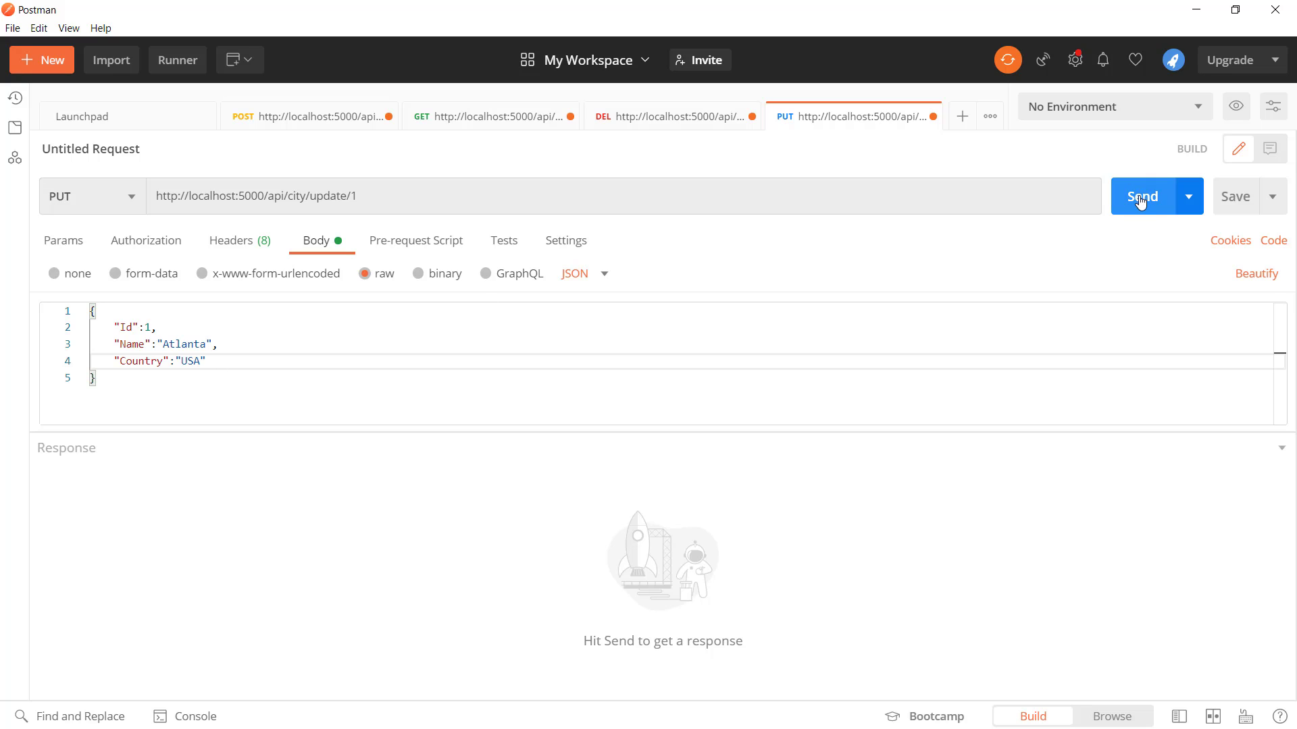
Step: Send the PUT update and confirm in SSMS that city 1 reads Atlanta, USA
click(1143, 196)
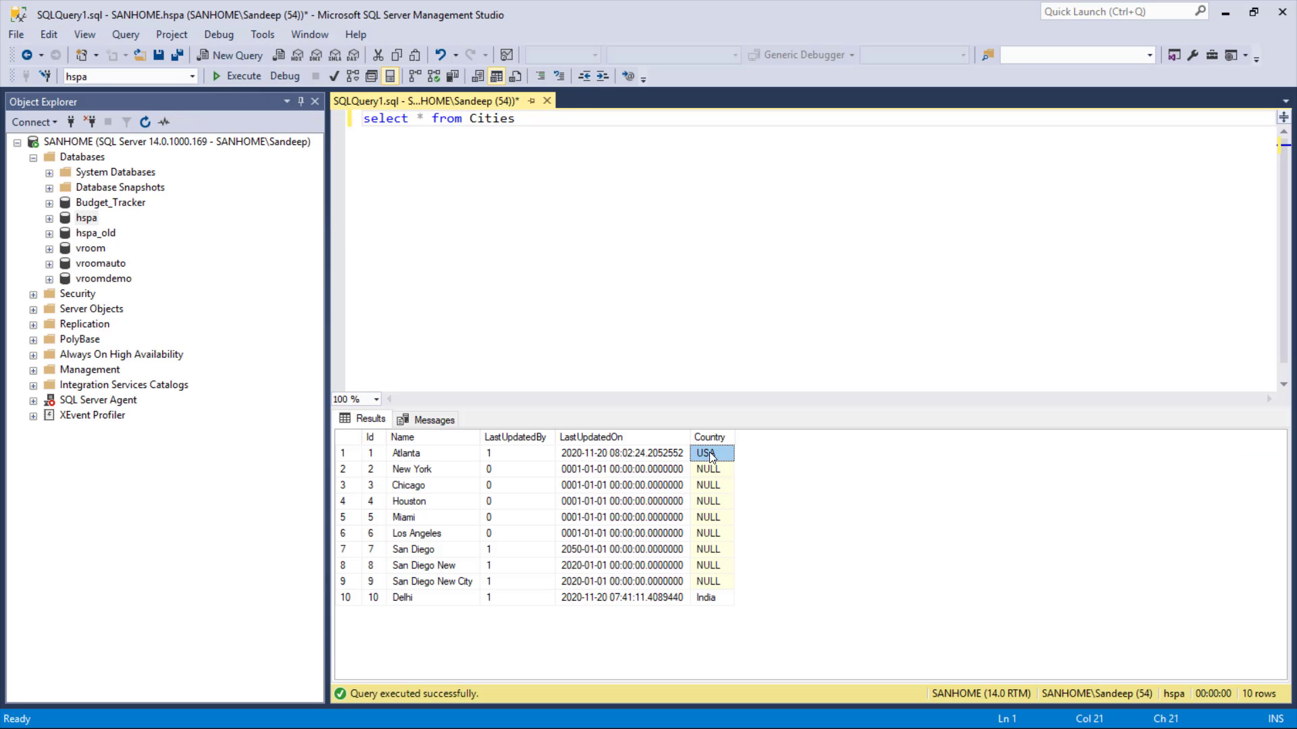
click(405, 452)
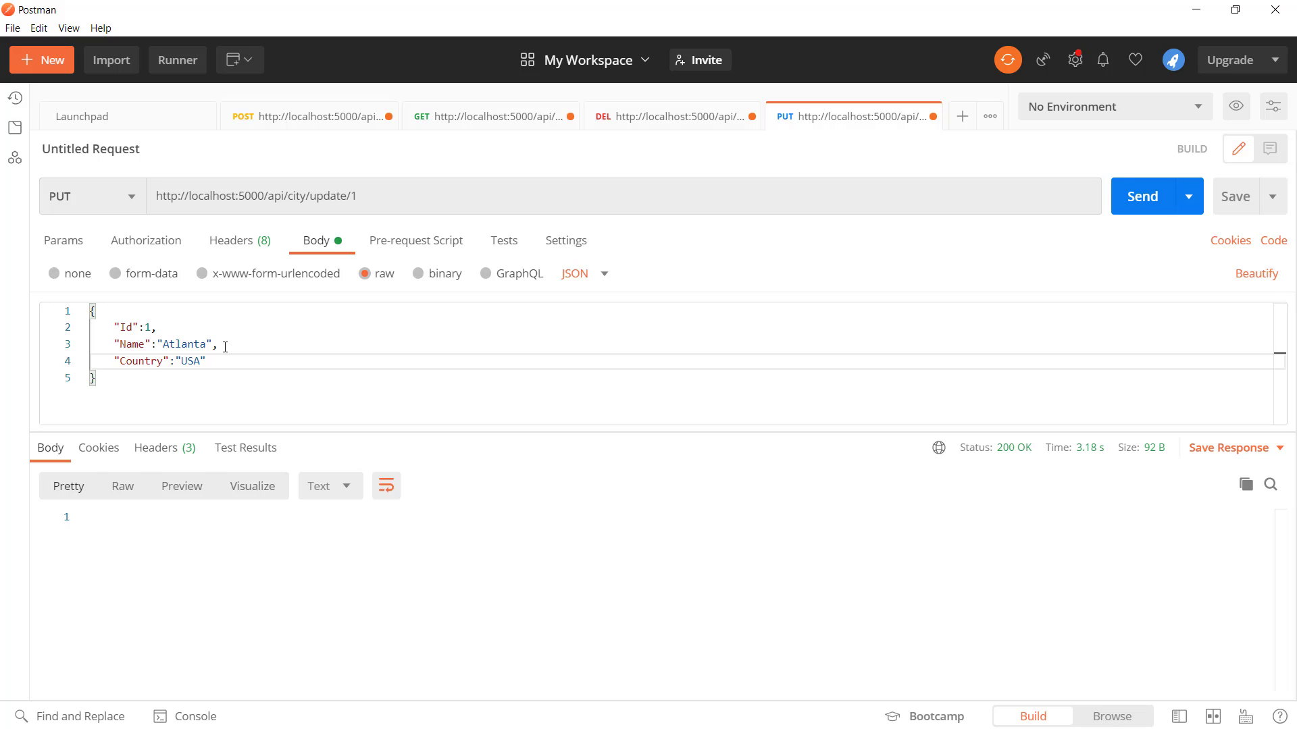
mouse_move(243, 342)
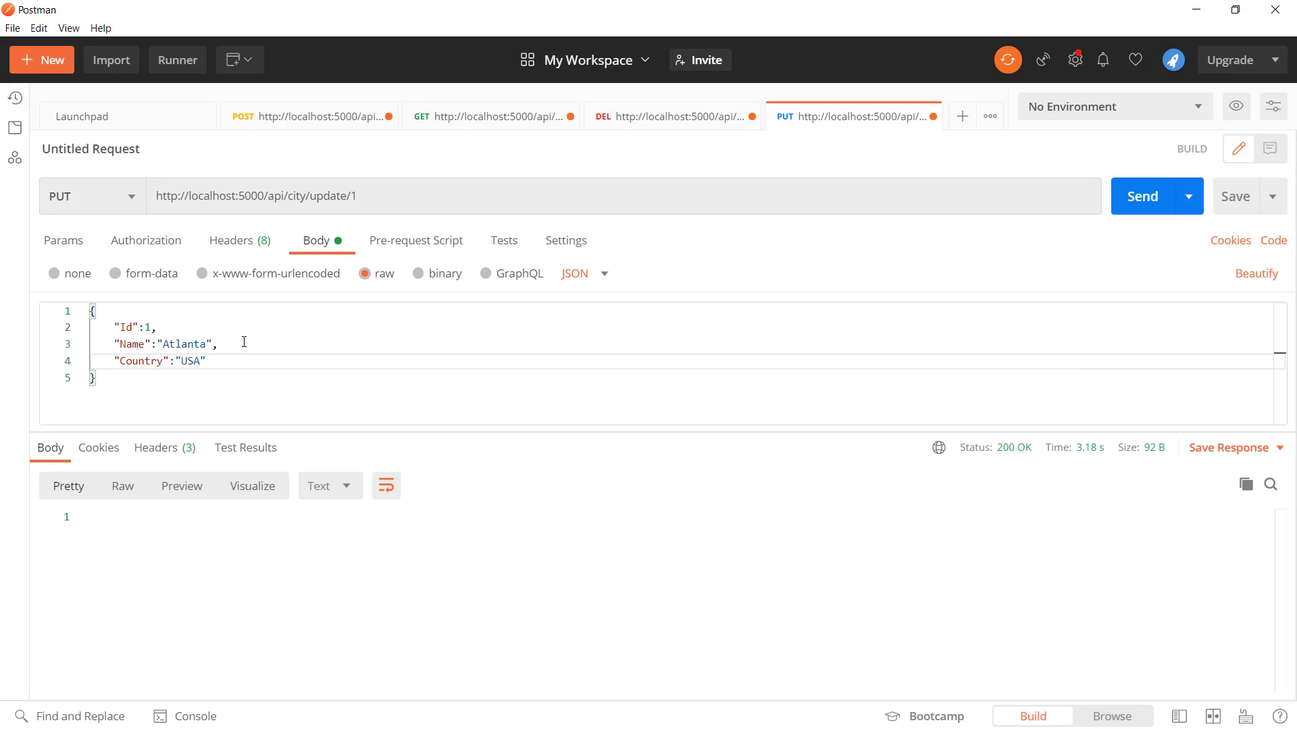
mouse_move(262, 345)
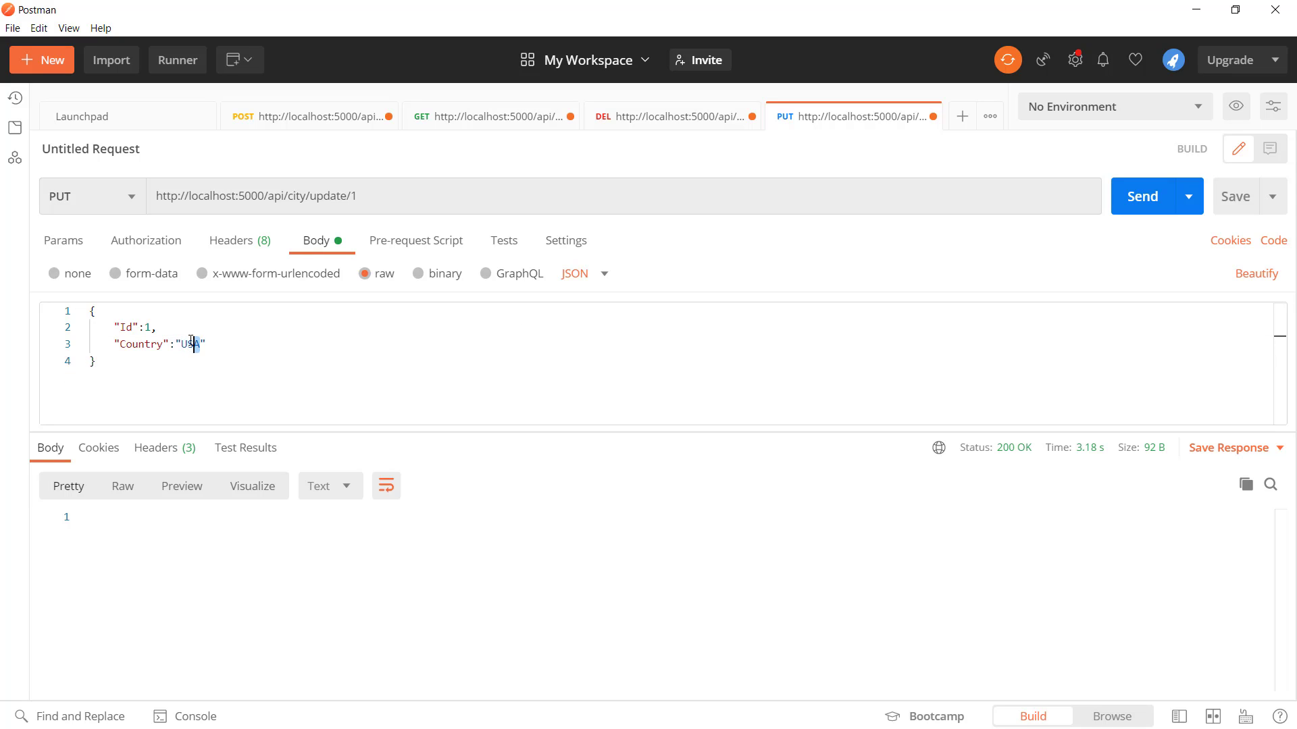
Step: Send city 1 updates omitting Name (Country America), then restoring Name Atlanta while omitting Country, checking SSMS each time
text(America)
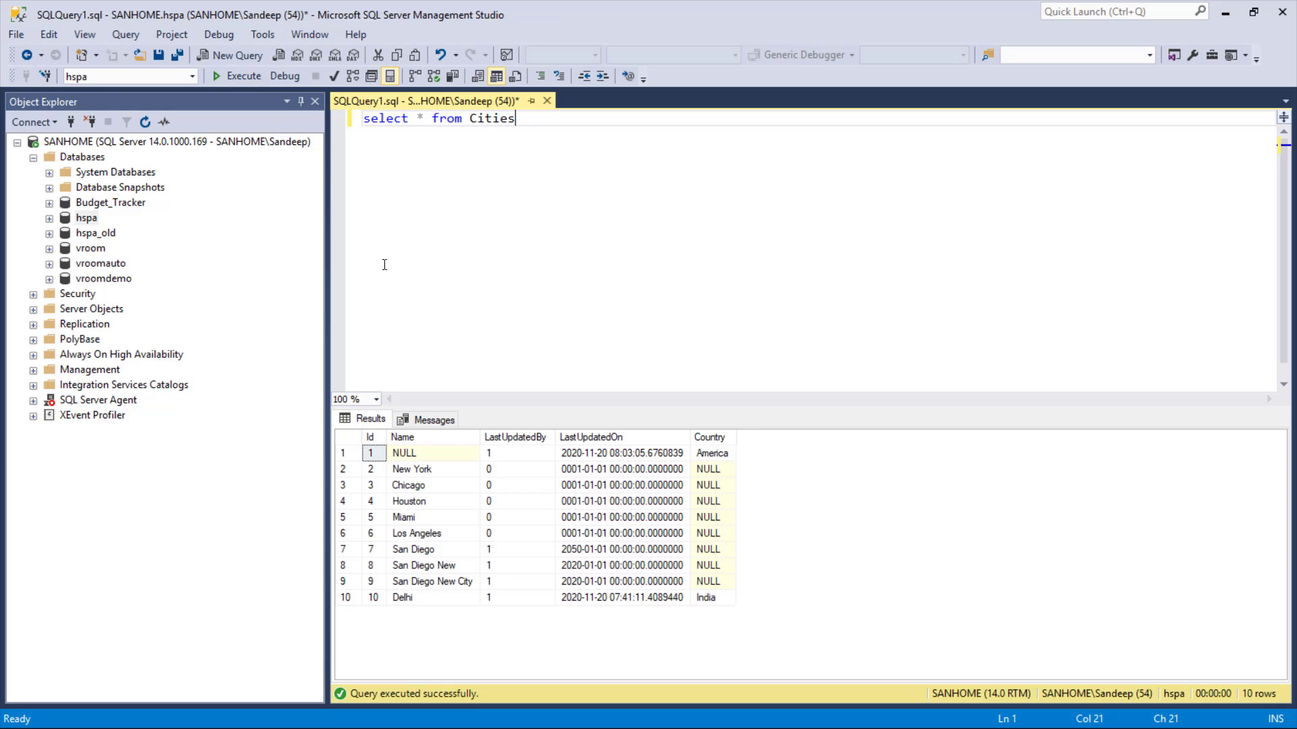
mouse_move(417, 462)
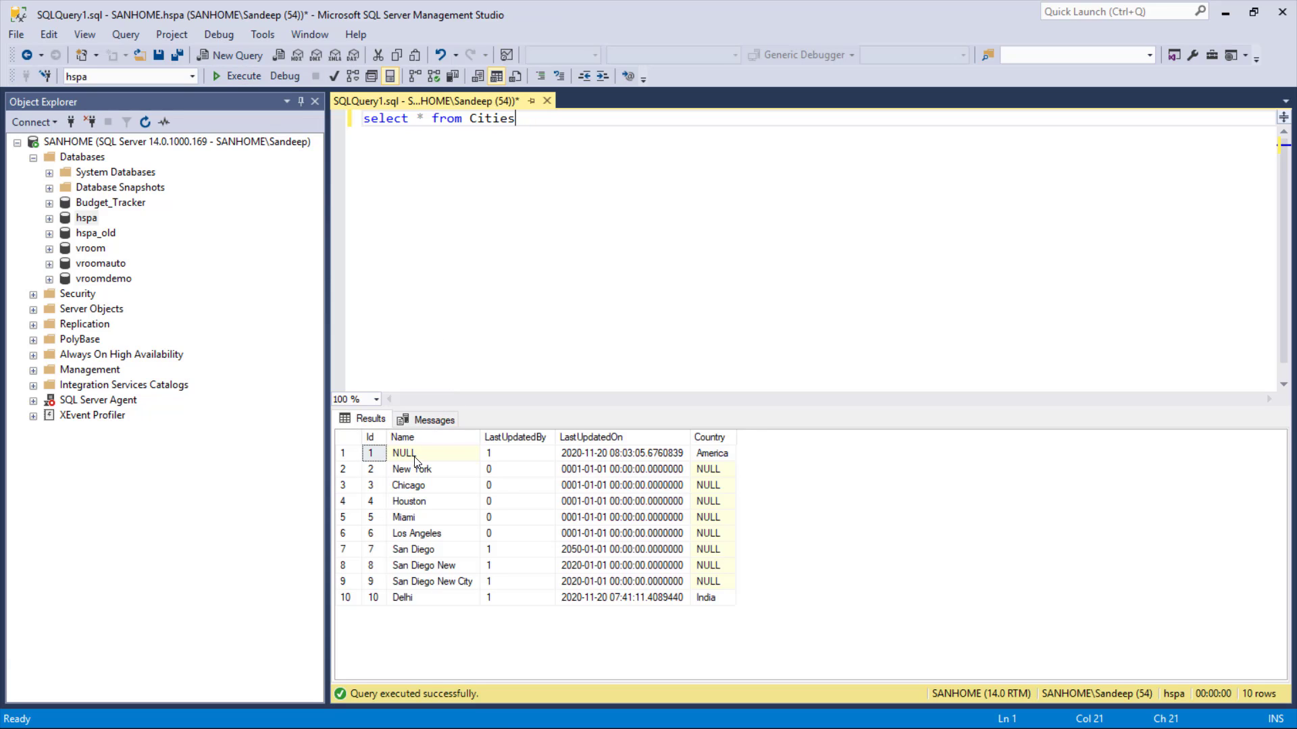
click(432, 453)
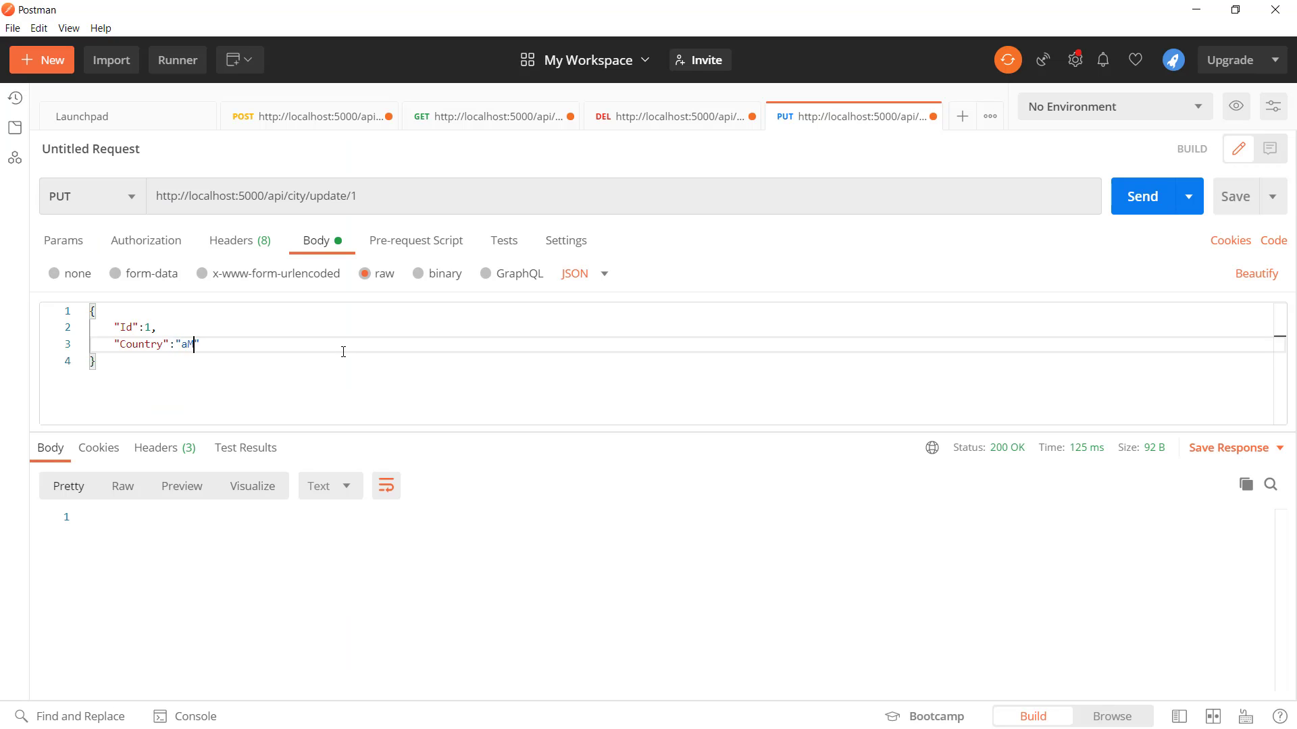
text("Name":"Atlanta",)
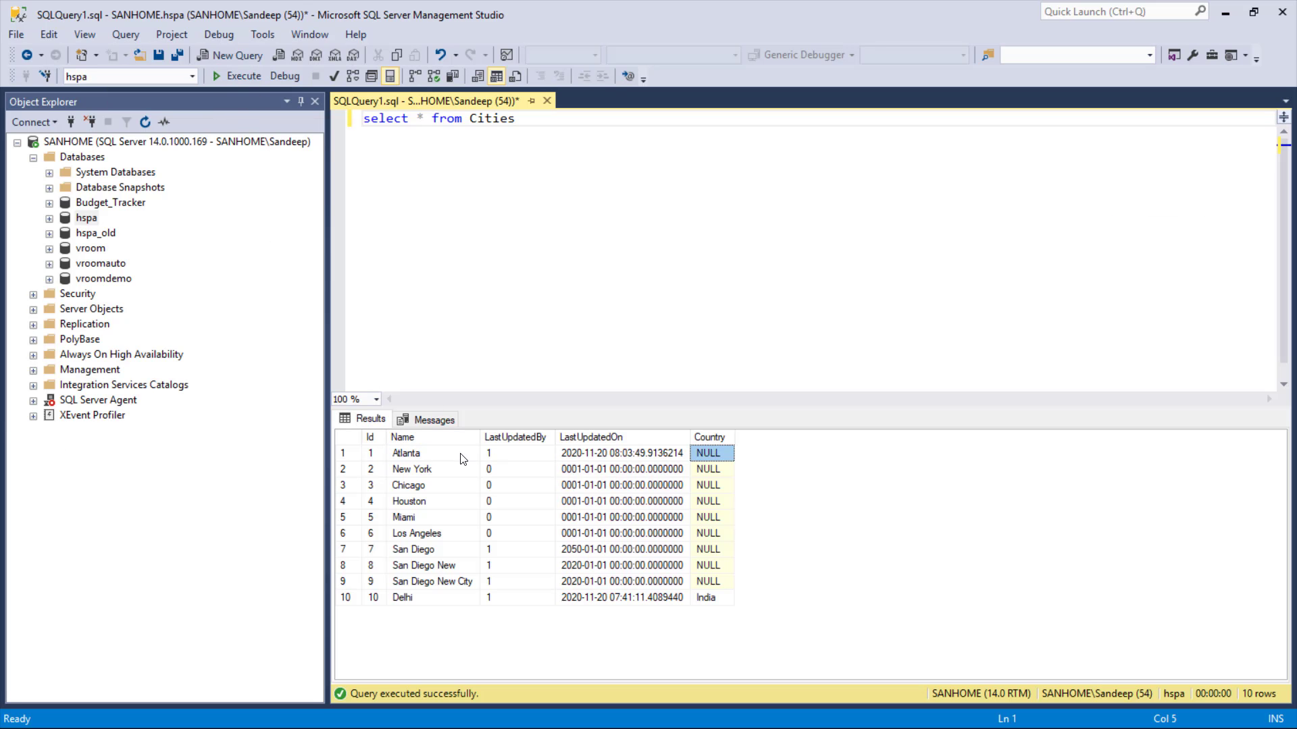
click(432, 452)
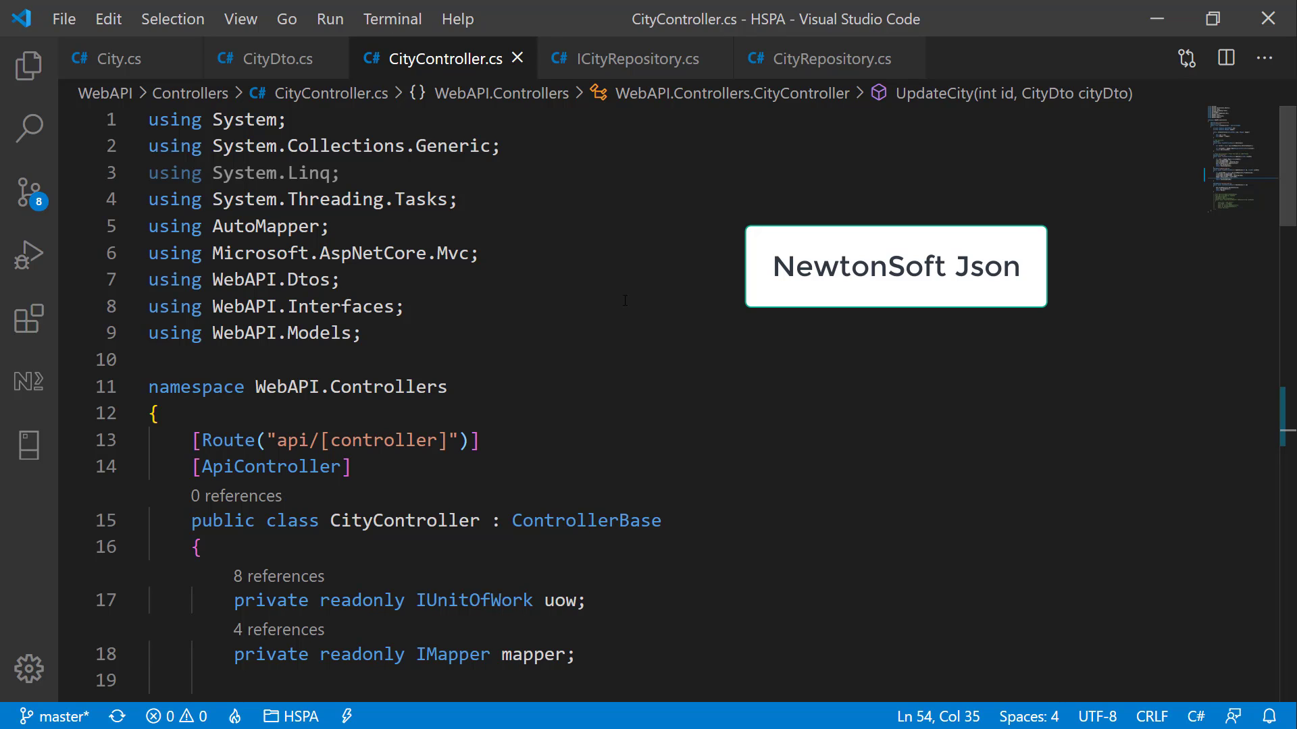
key(ctrl+shift+p)
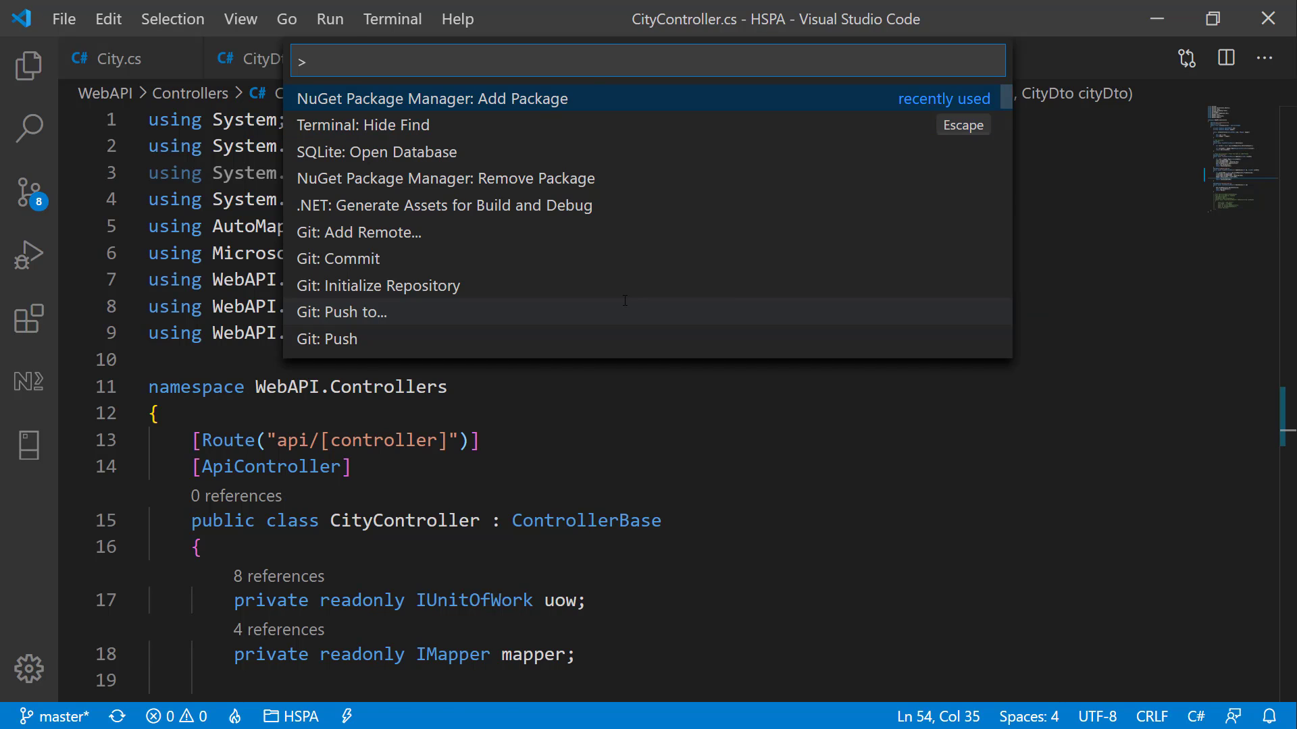
Step: Add NuGet package Microsoft.AspNetCore.Mvc.NewtonsoftJson version 3.1.8 to the project
text(Mi)
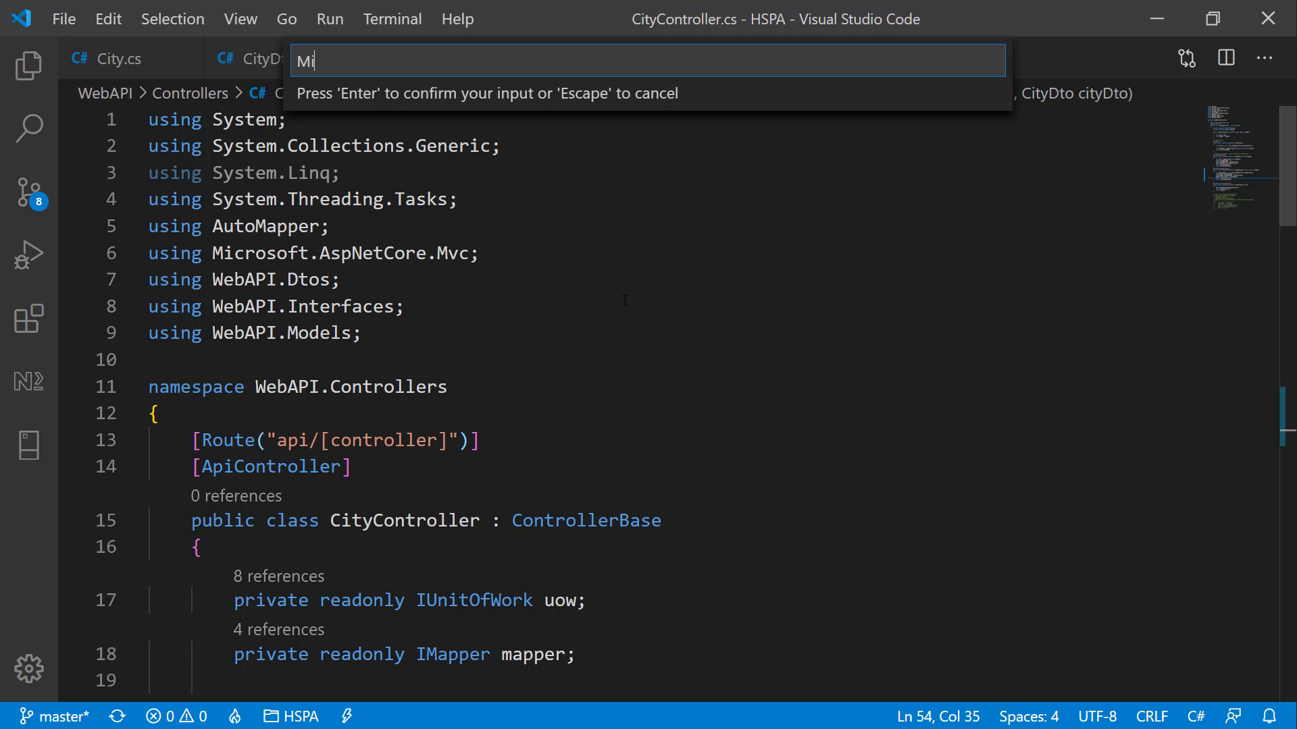
text(crosoft.Aspnet)
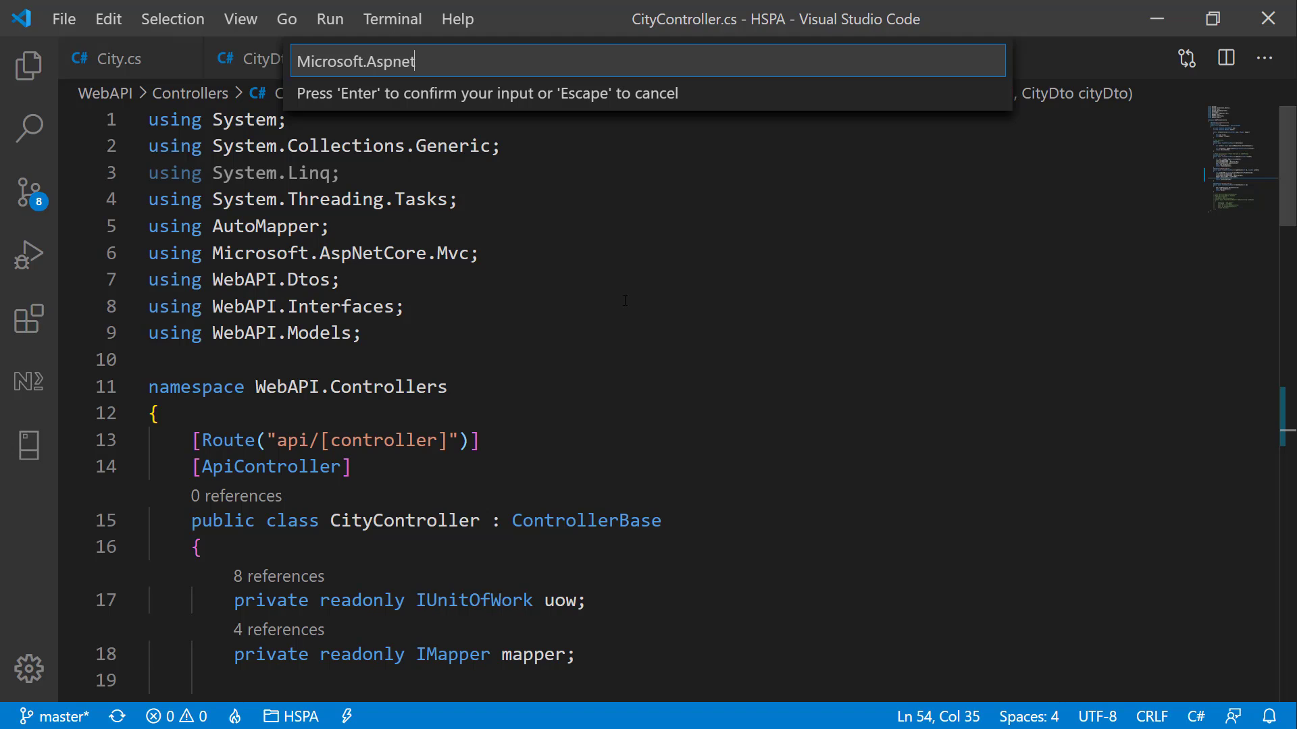
text(Core.Mvc)
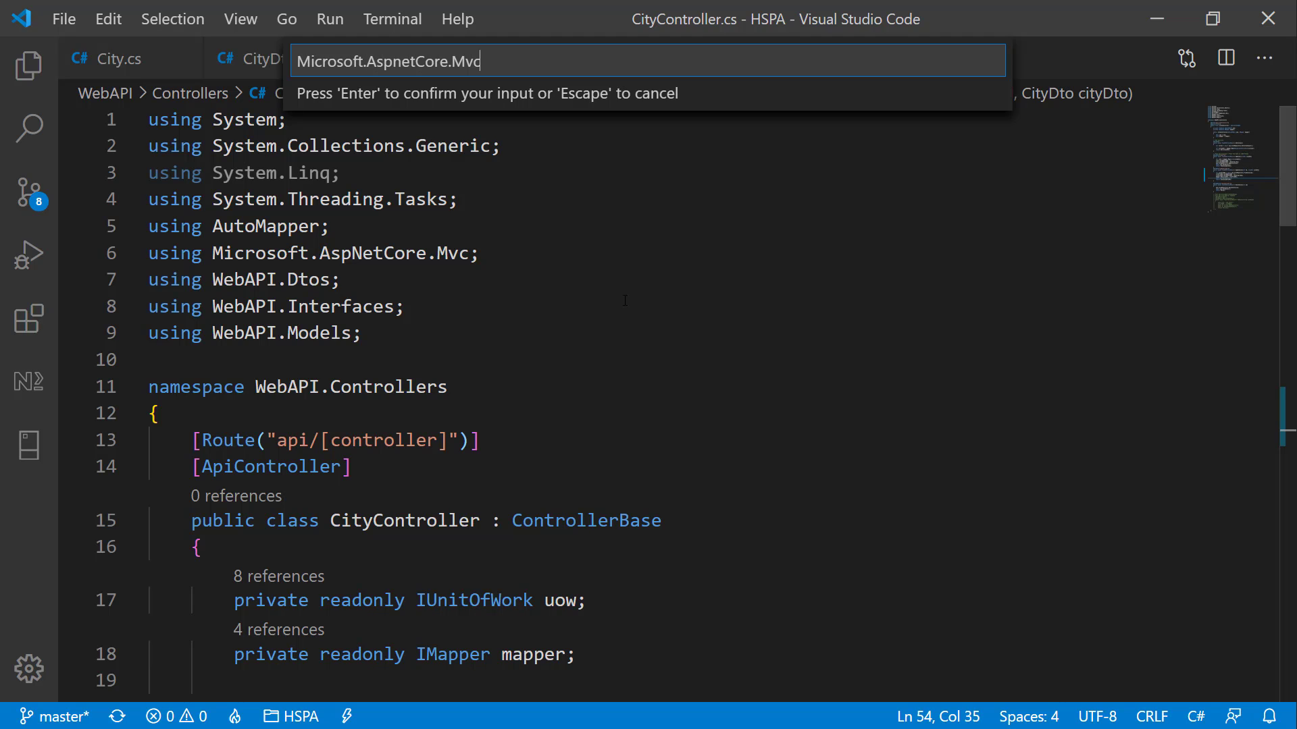
text(.NewtonsoftJson)
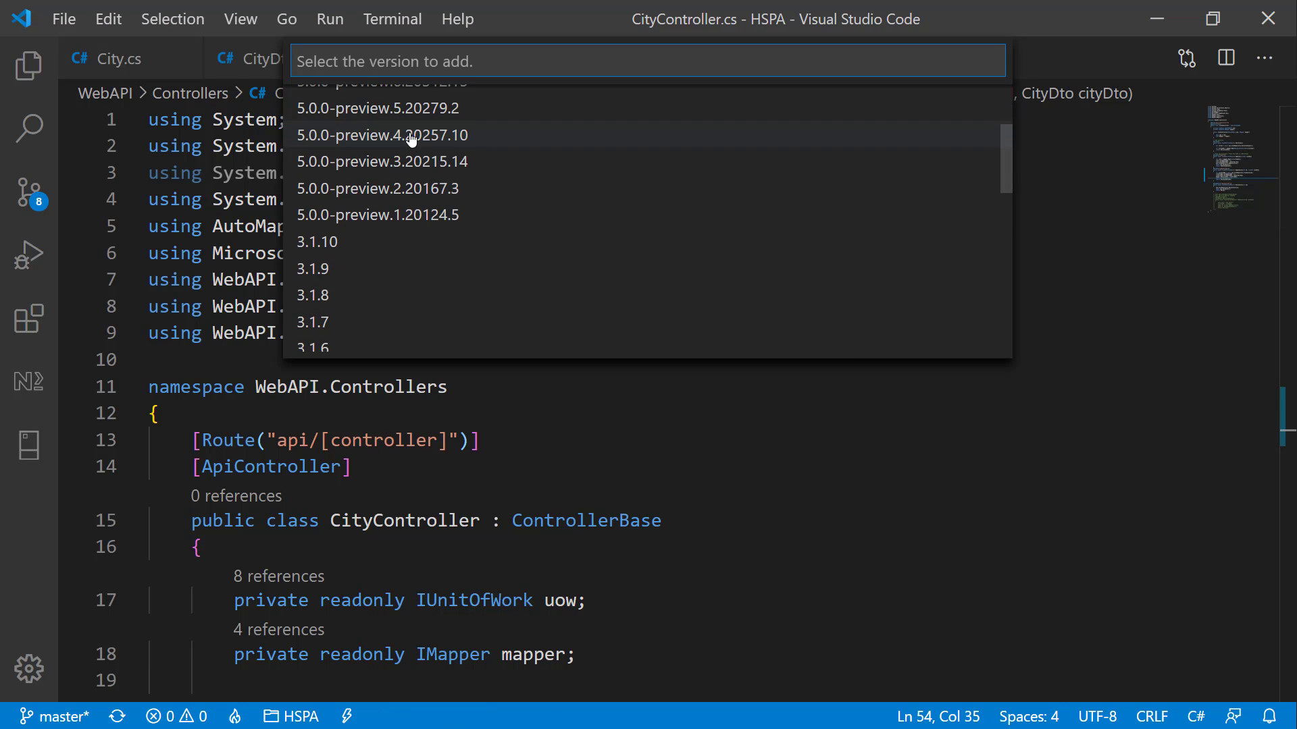
click(312, 295)
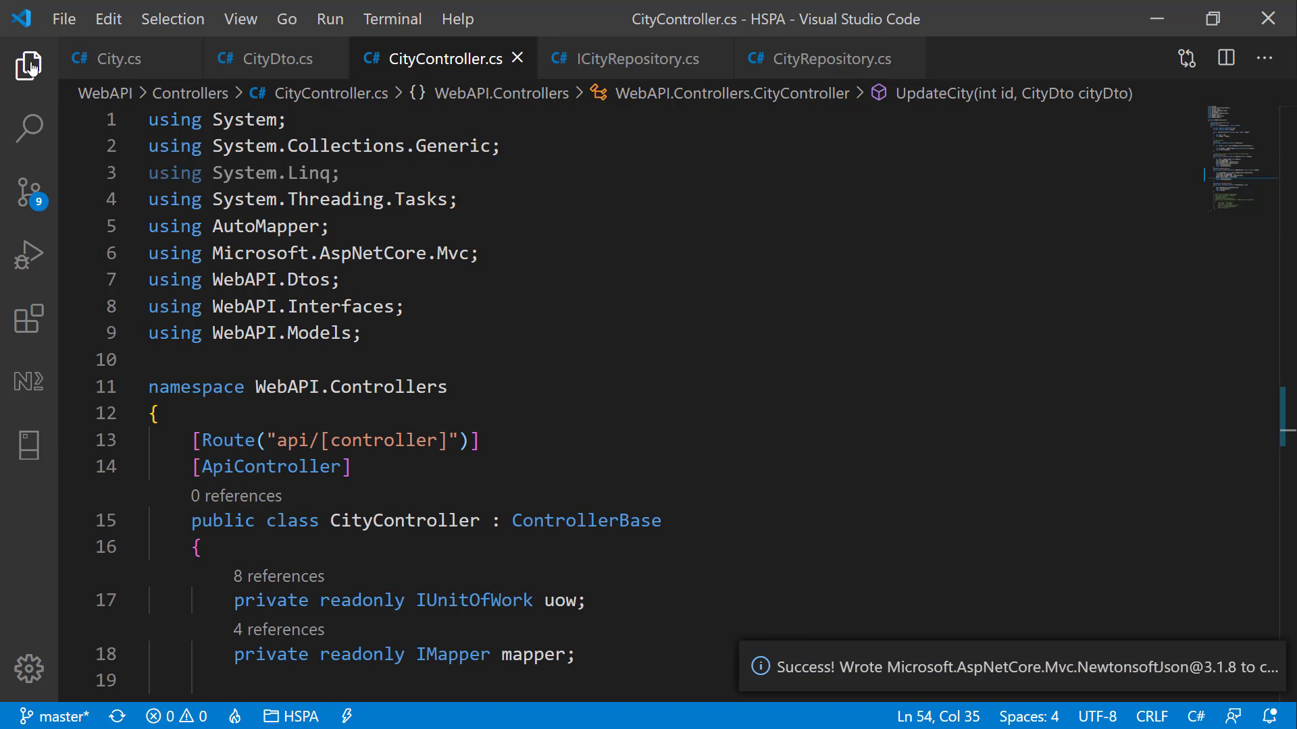
click(30, 65)
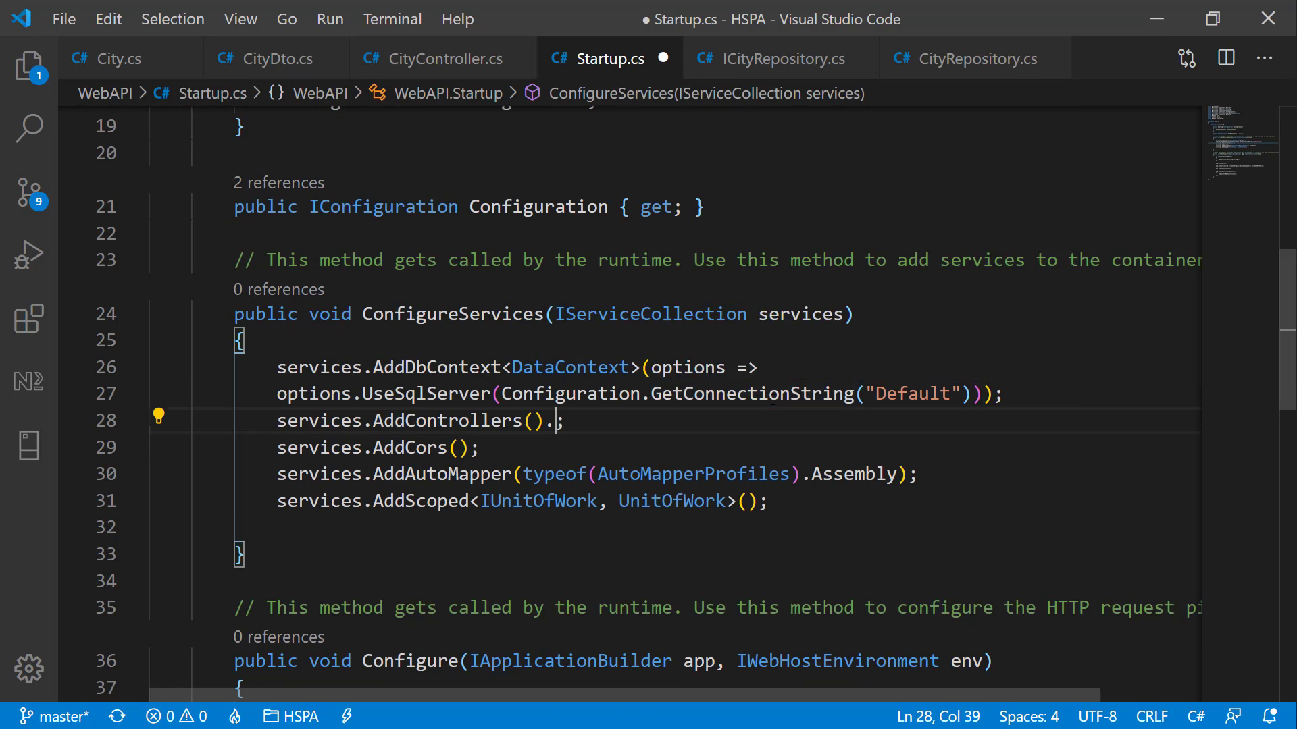
Step: Chain .AddNewtonsoftJson() onto services.AddControllers() in Startup.cs
text(AddNewtonsoftJson)
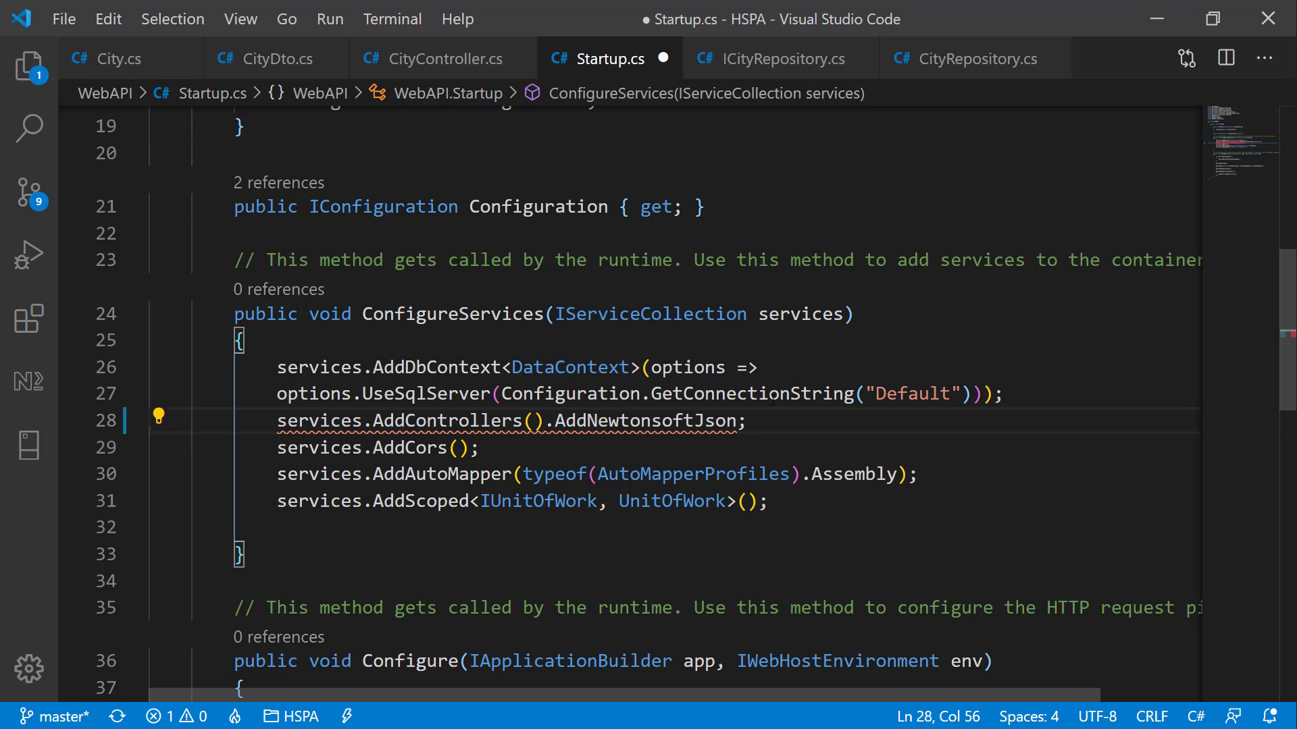
text(();)
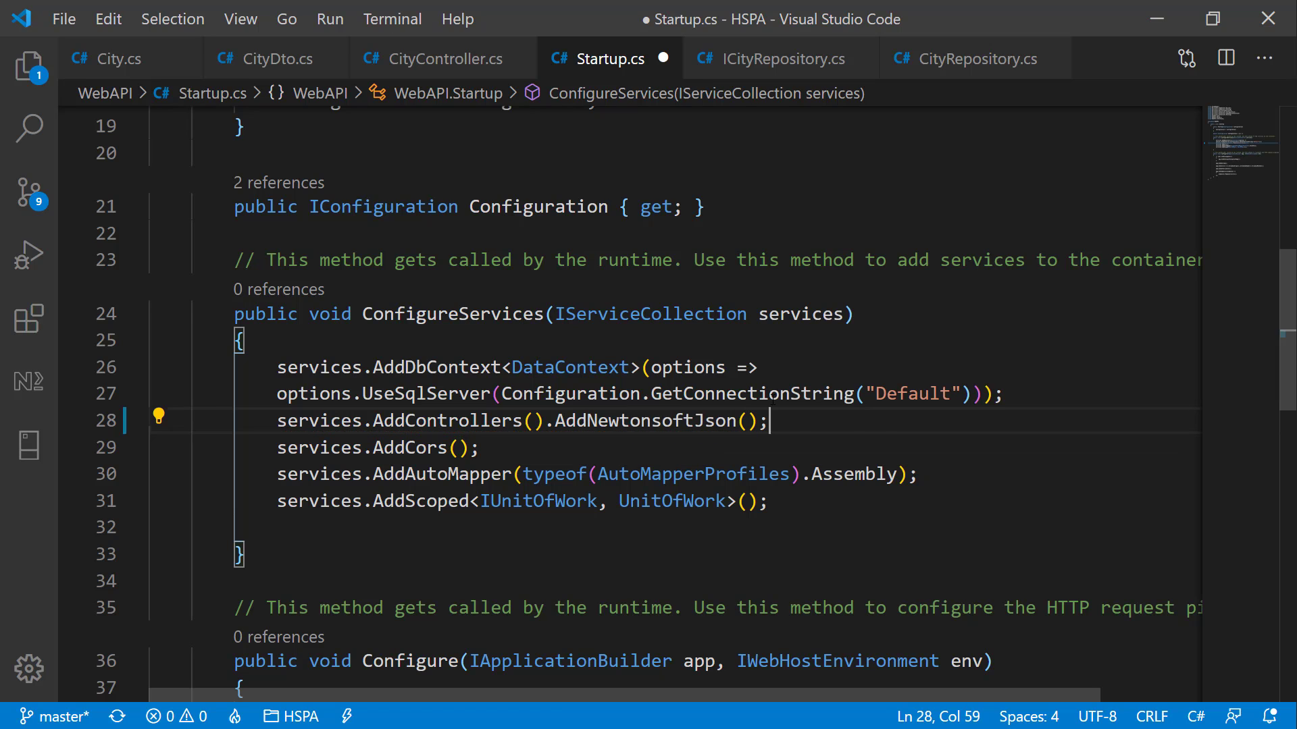
mouse_move(433, 74)
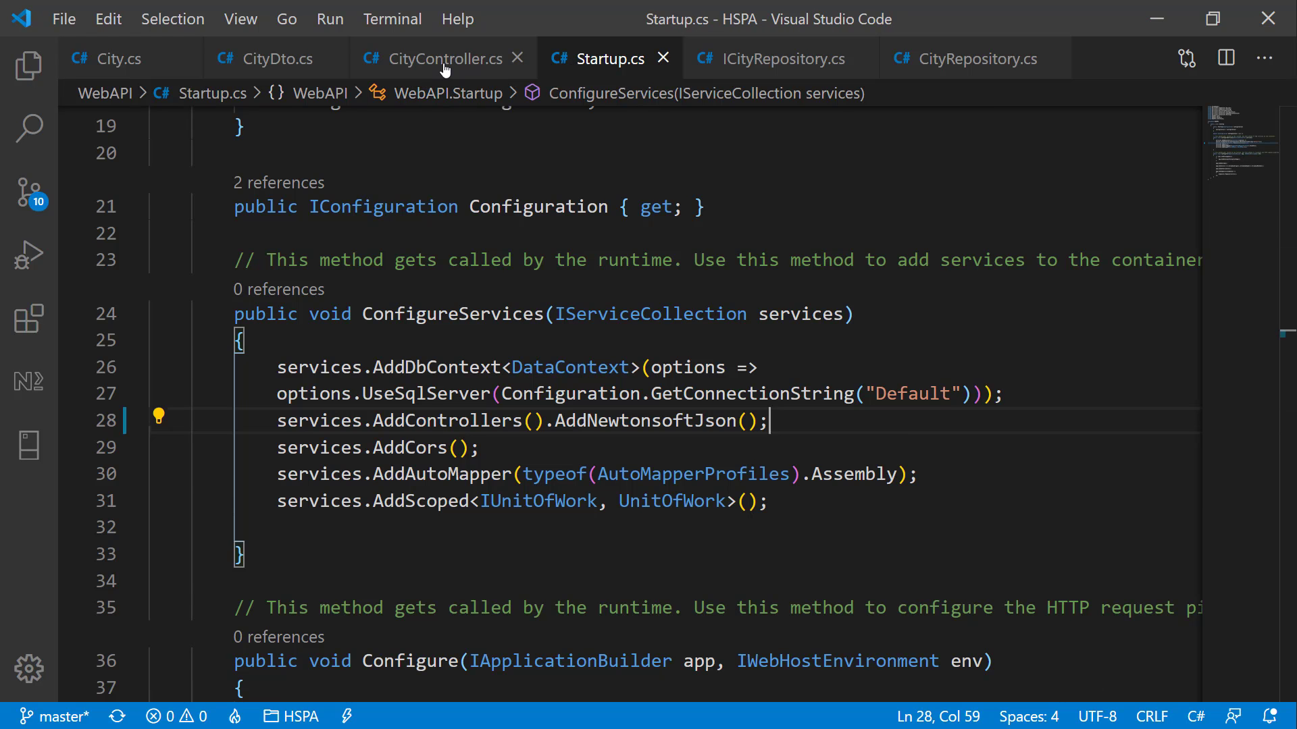
Step: In CityController, create UpdateCityPatch under HttpPatch("update/{id}") with a JsonPatchDocument parameter
click(443, 58)
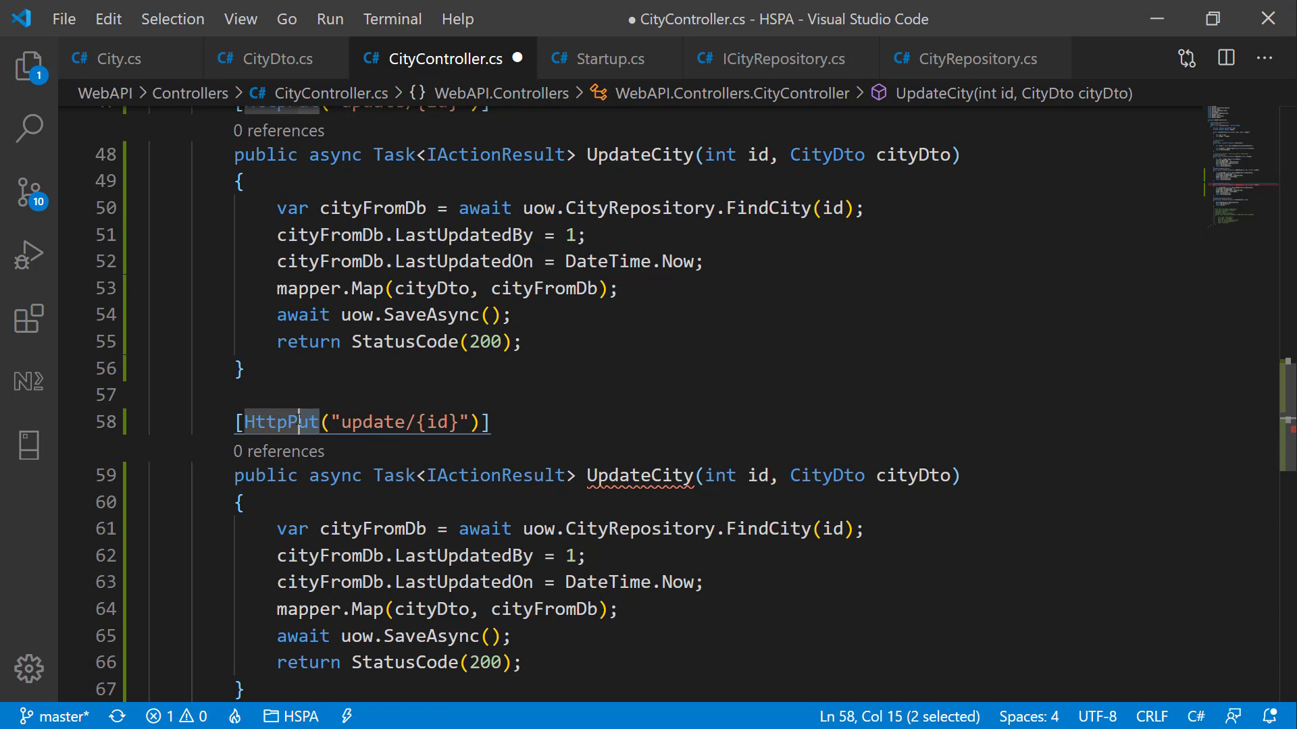
text(Patch)
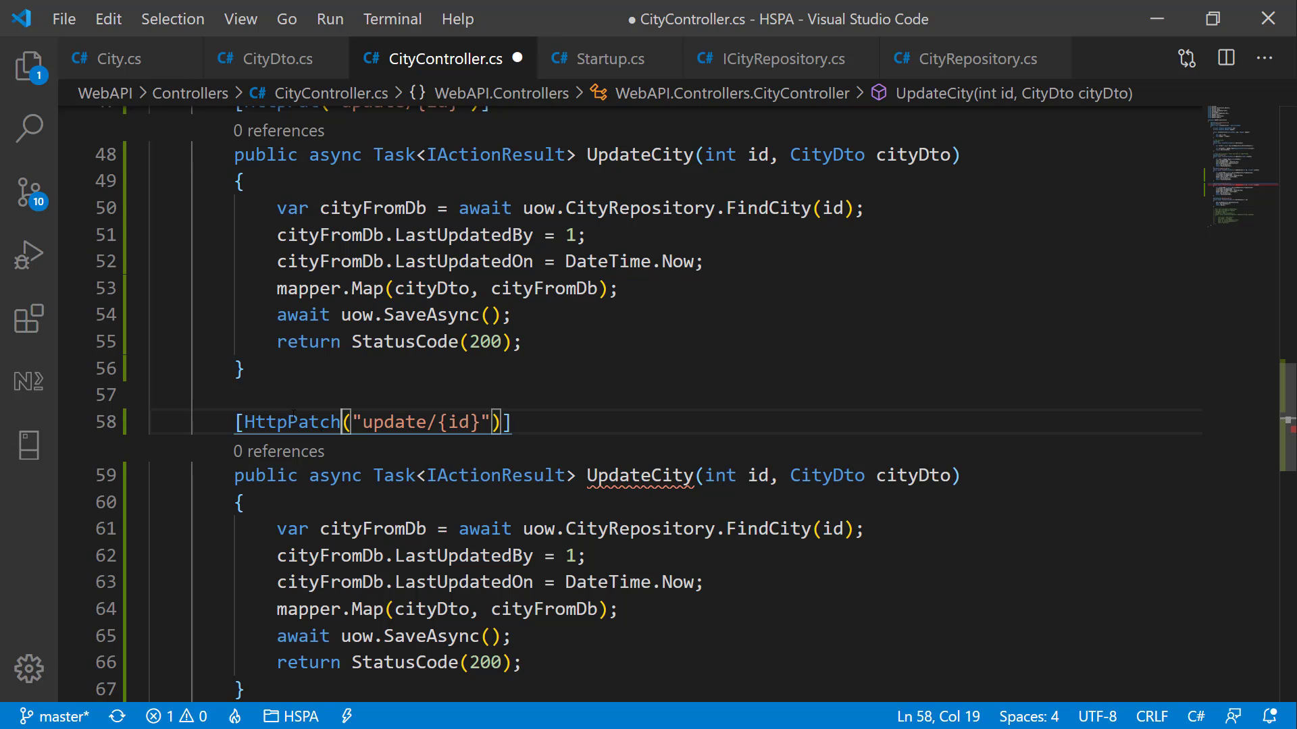
text(Pat)
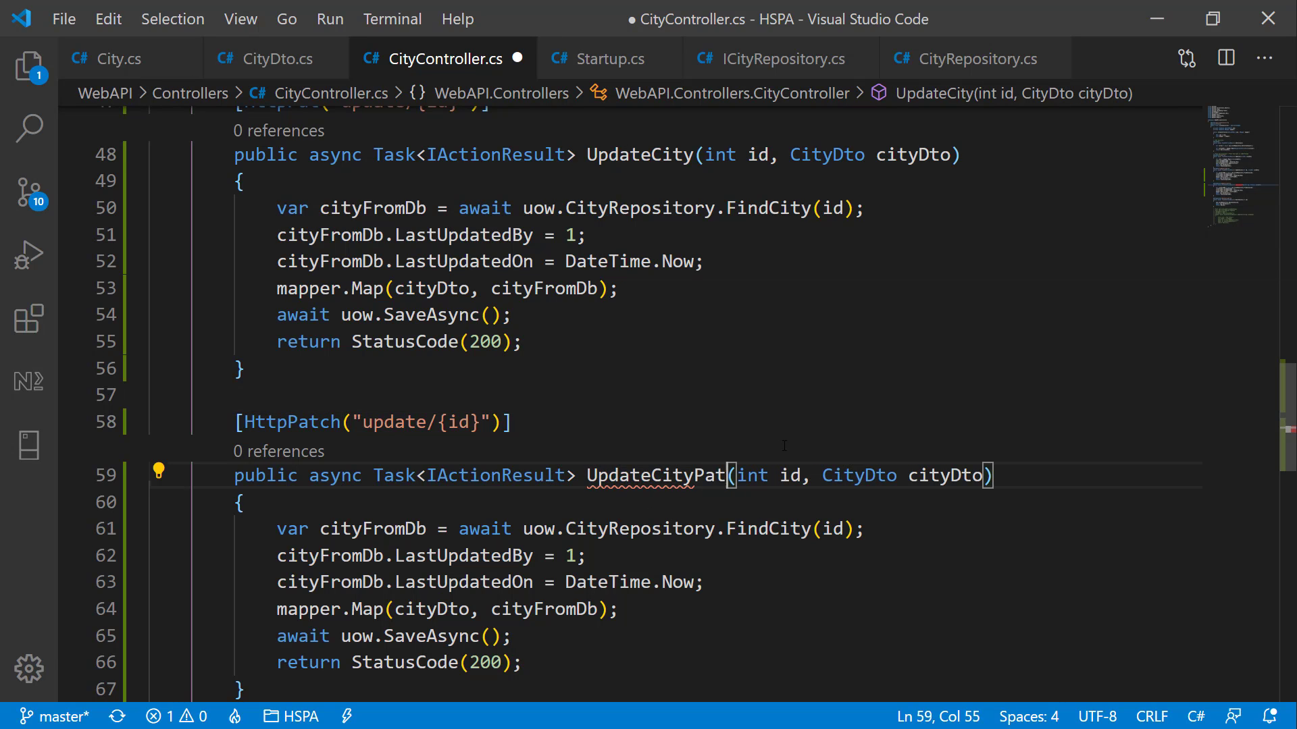
text(ch)
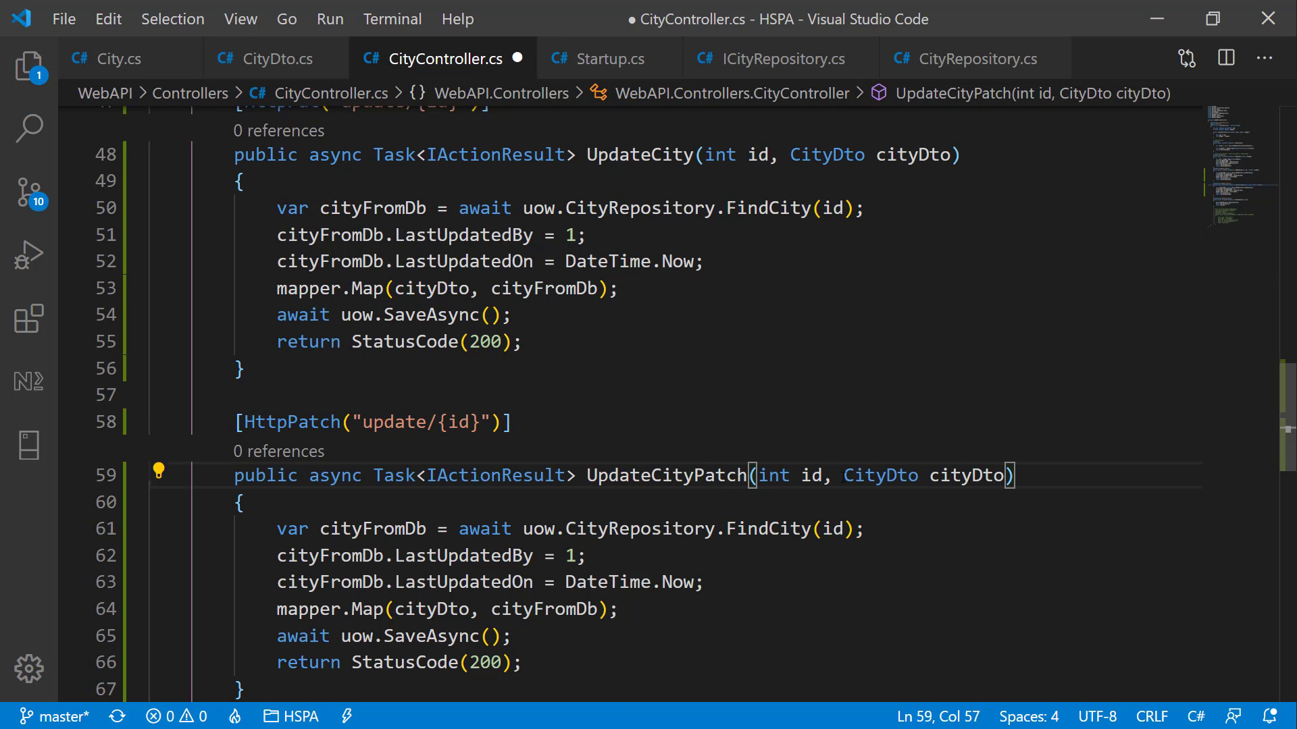
text(JsonPatchDocument)
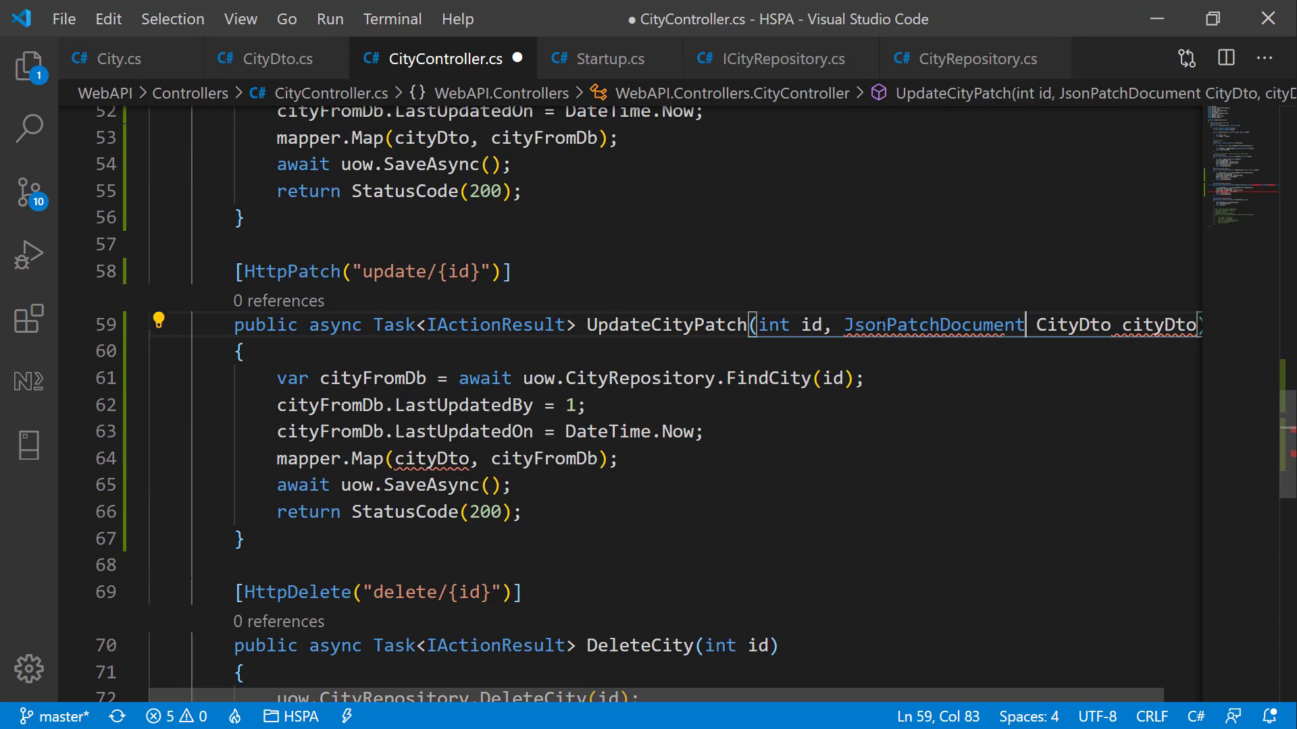
Step: Make the parameter JsonPatchDocument<City> named cityToPatch instead of the CityDto
scroll(down, 3)
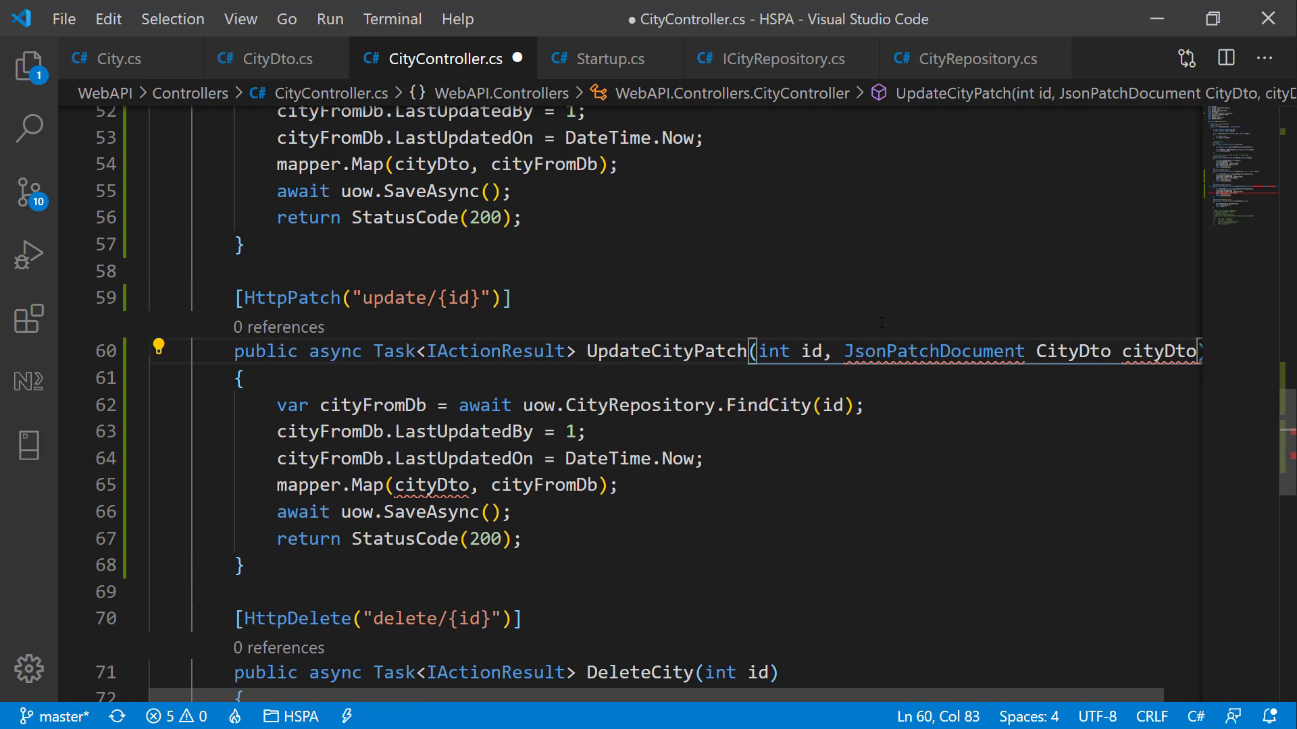
text(<)
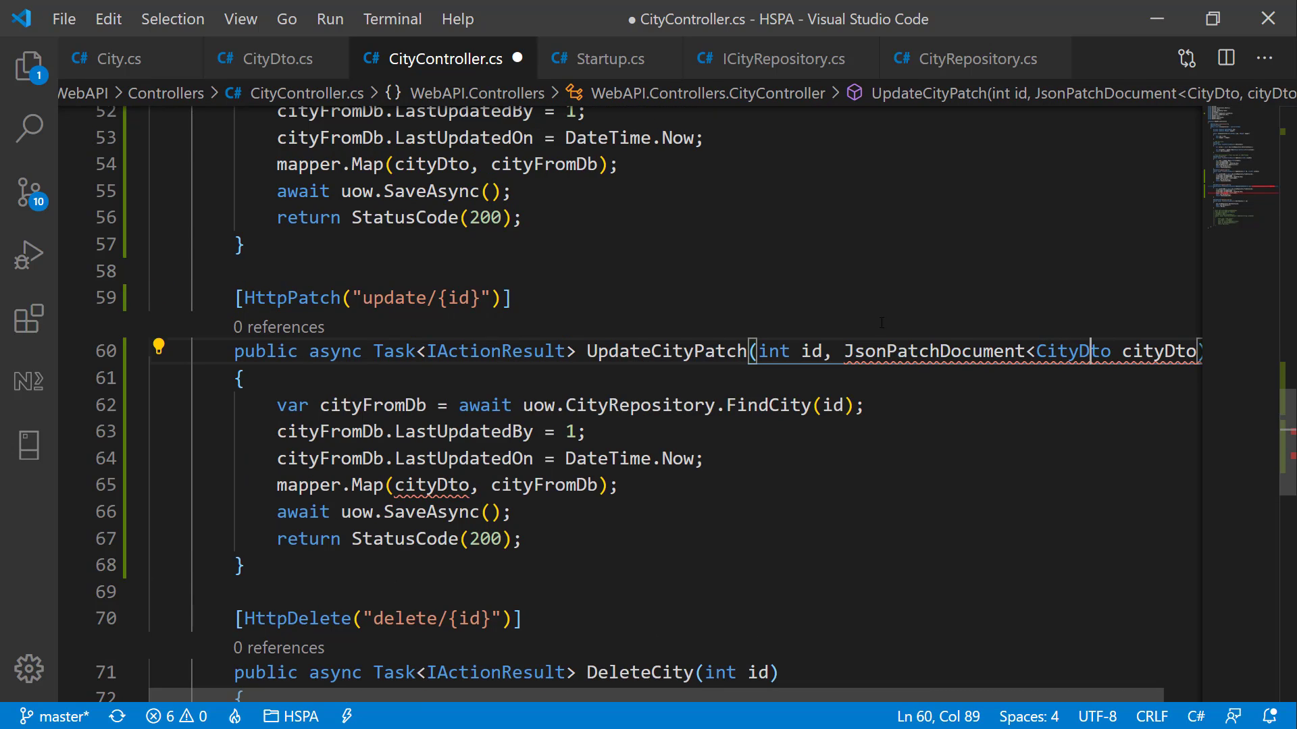
double_click(1072, 351)
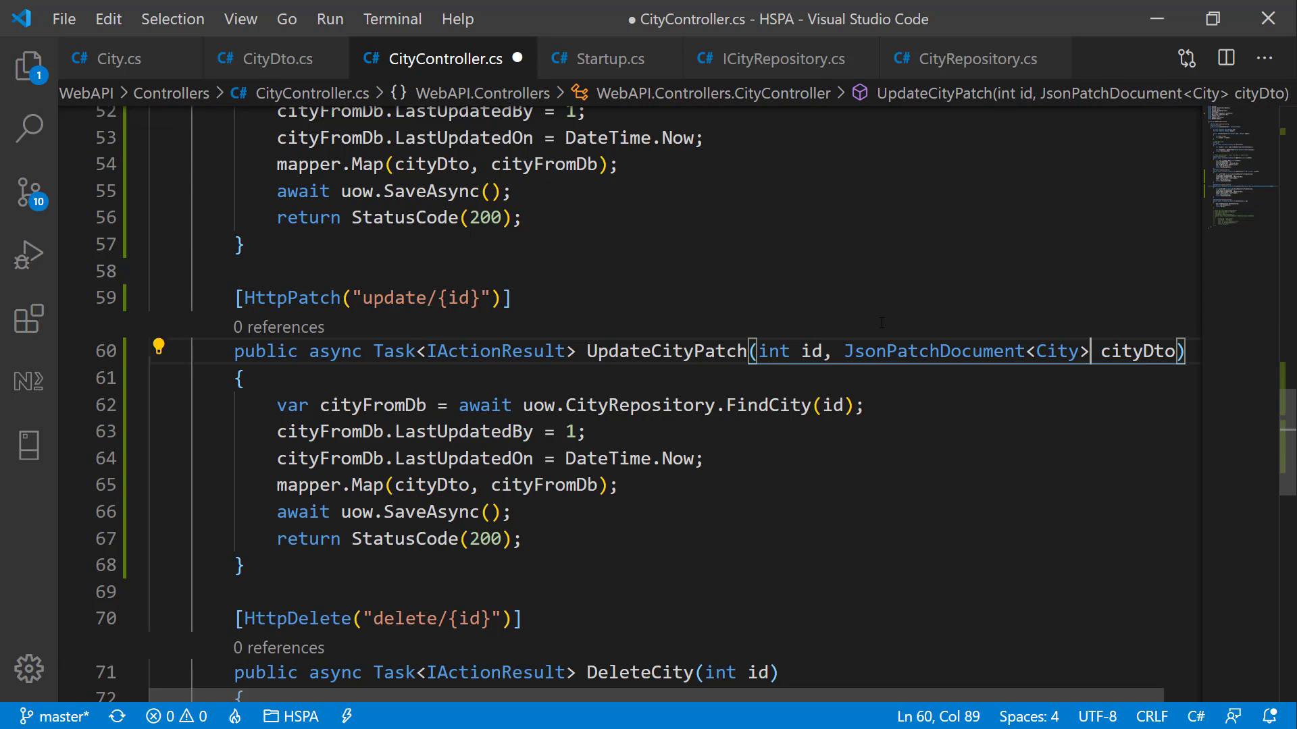
text(cityToPatch)
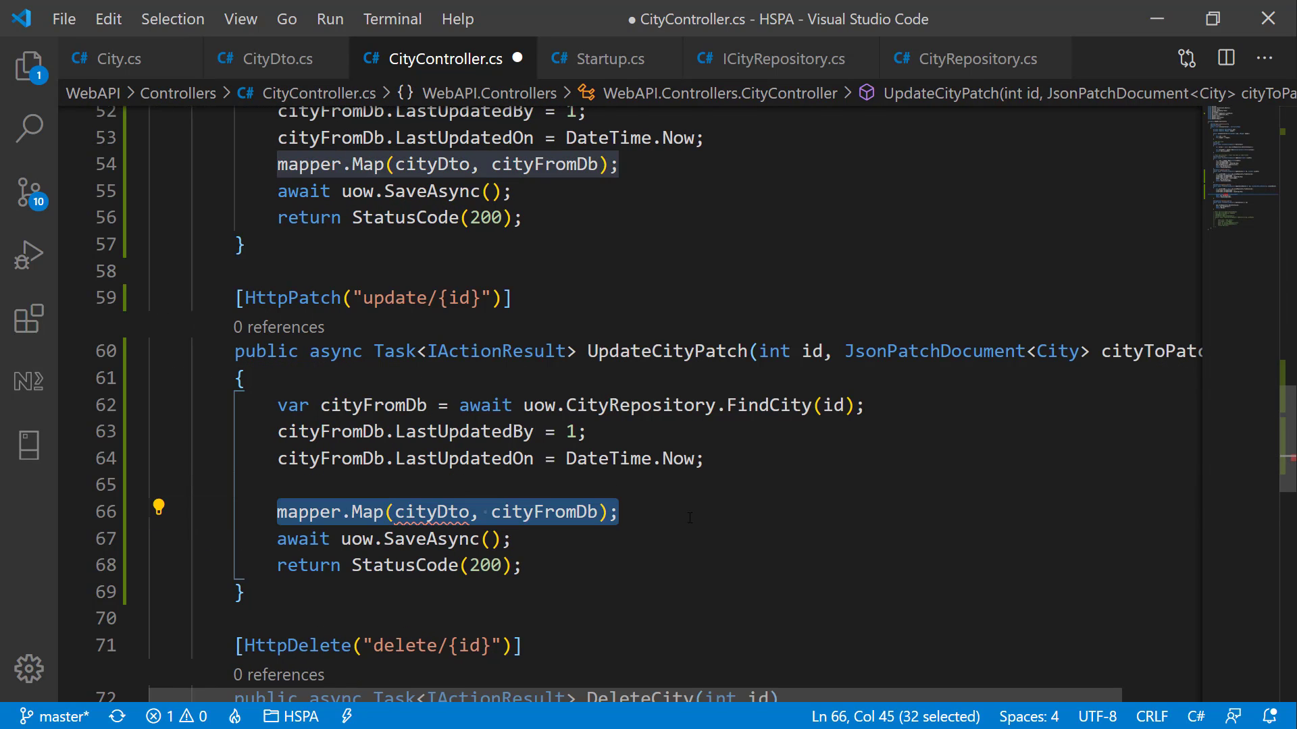
Step: Replace the mapper call with cityToPatch.ApplyTo(cityFromDb, ModelState); and save the file
text(cityToPatch.a)
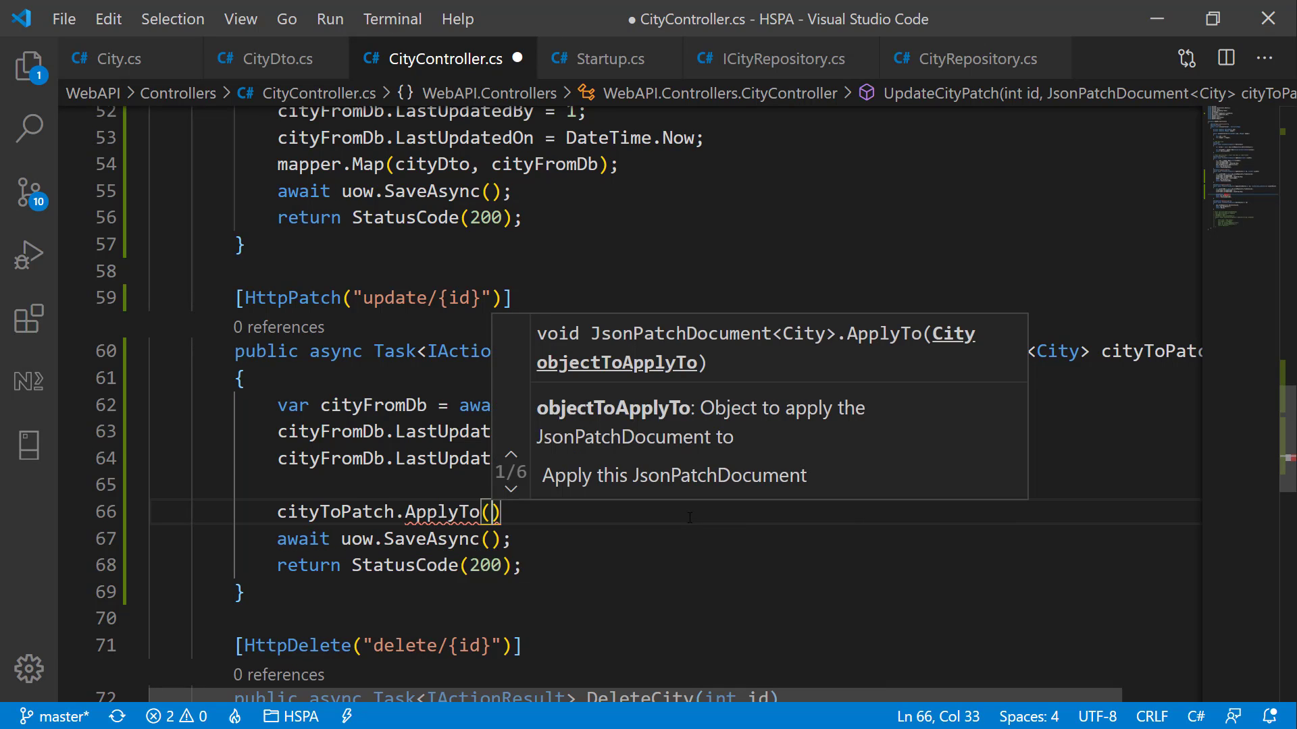
text(c)
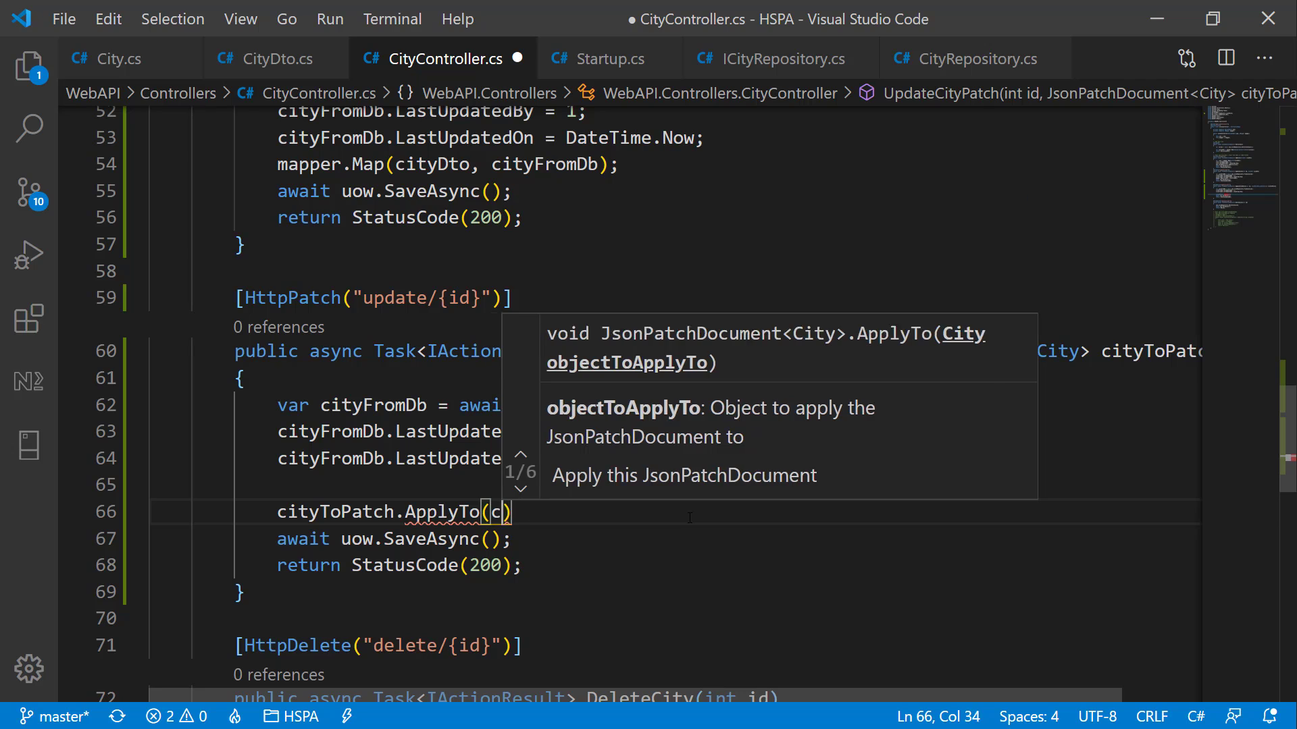
text(ityFromDb,)
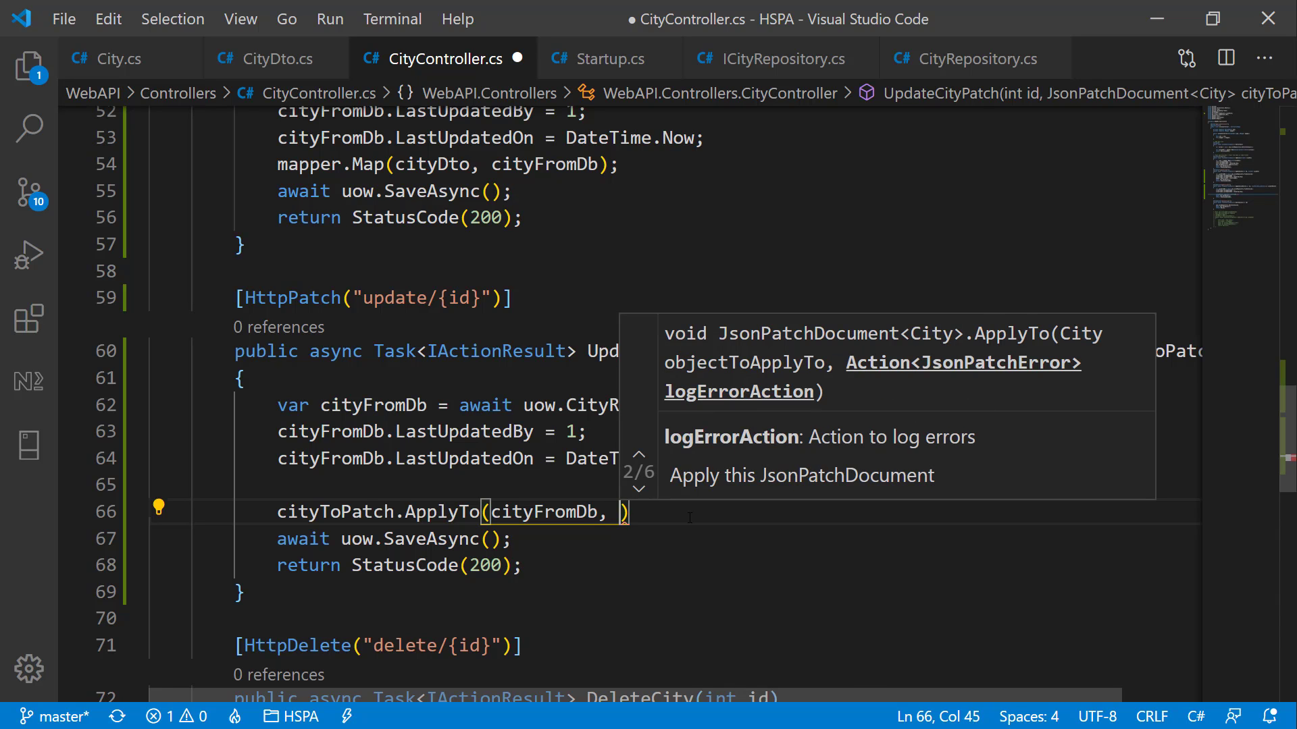
text(Modelst)
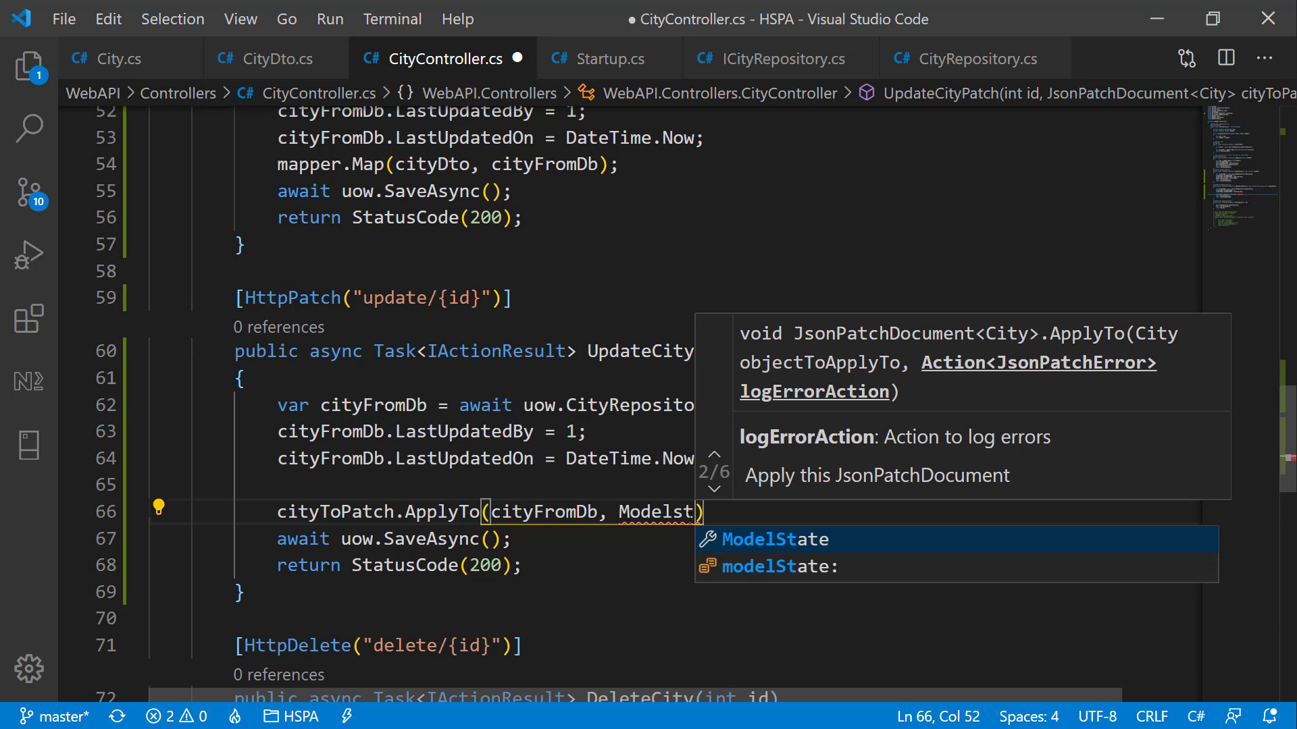
key(Tab)
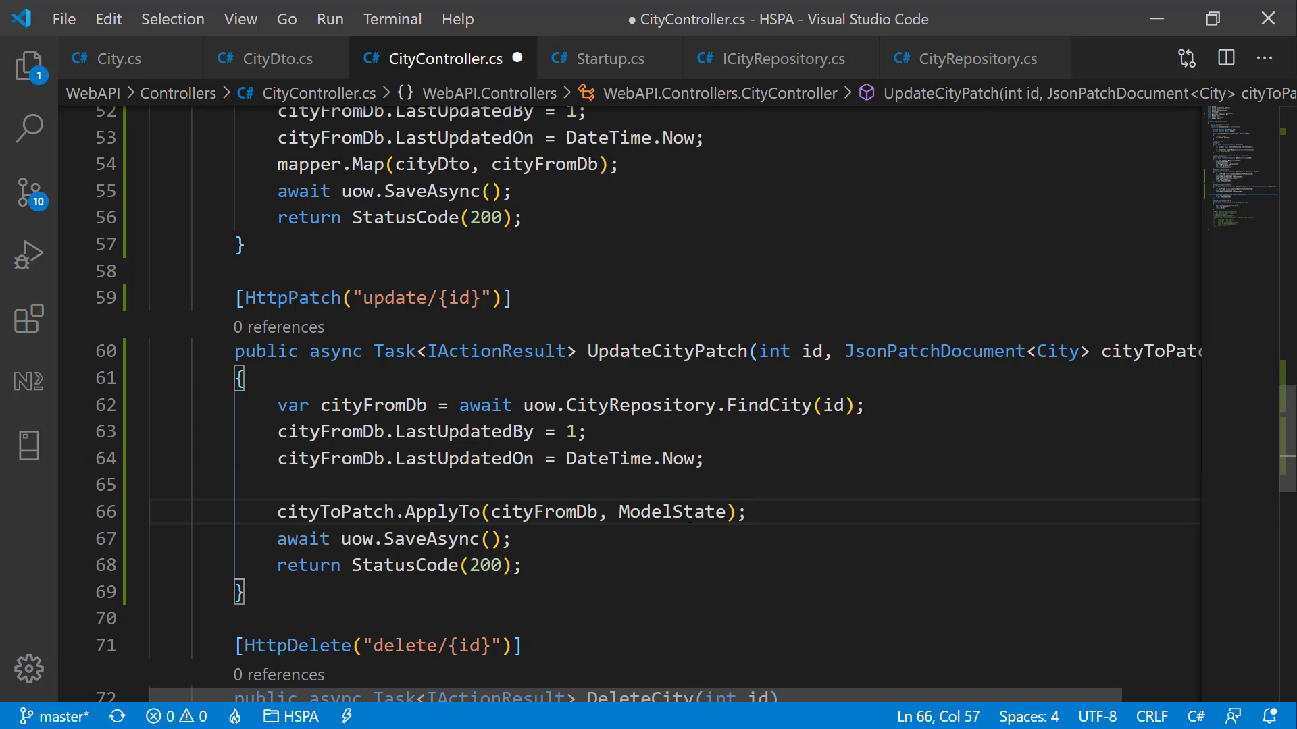
key(ctrl+s)
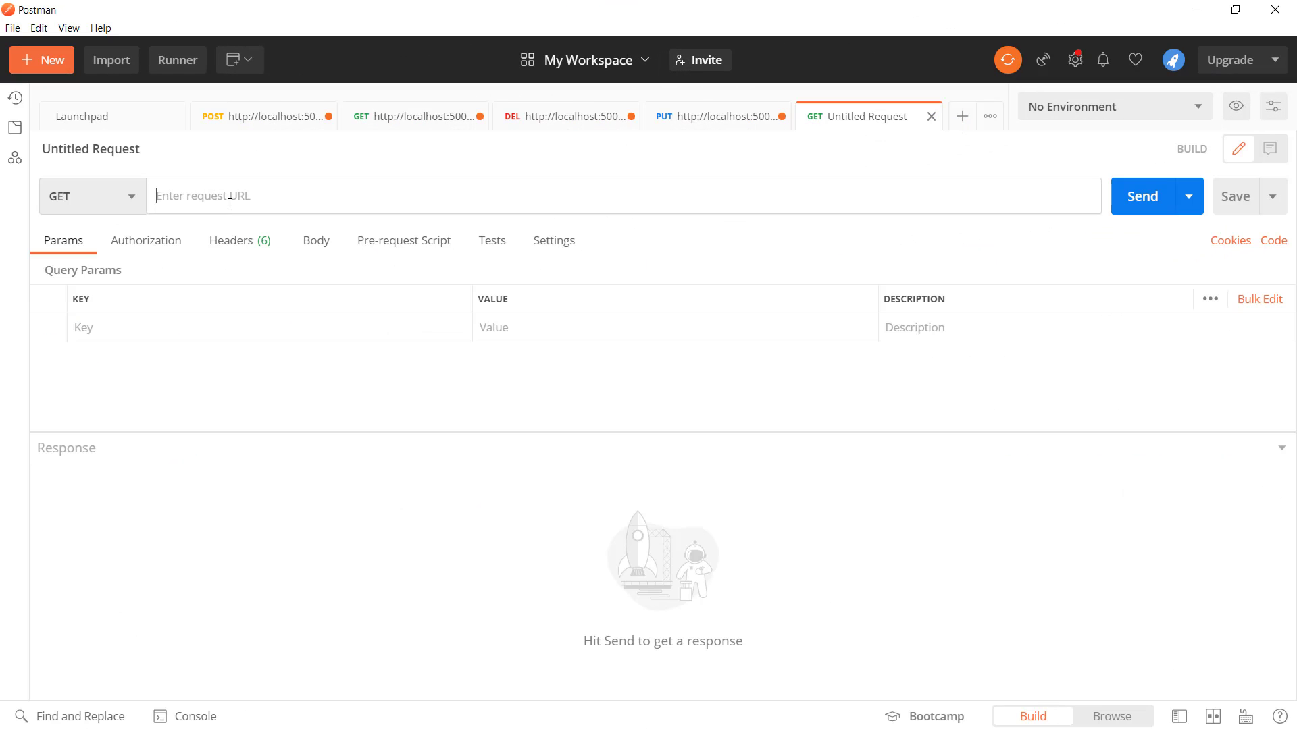
text(http://localhost:5000/api/city/update/1)
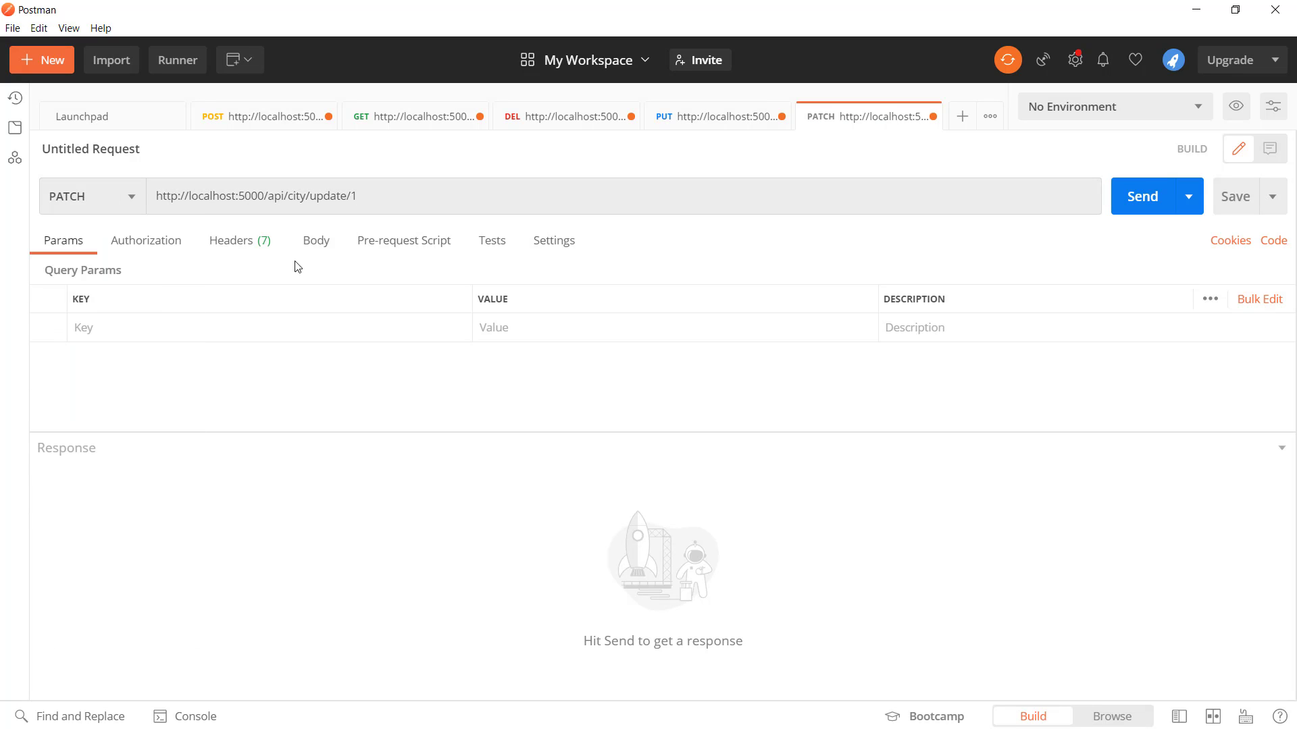
click(315, 240)
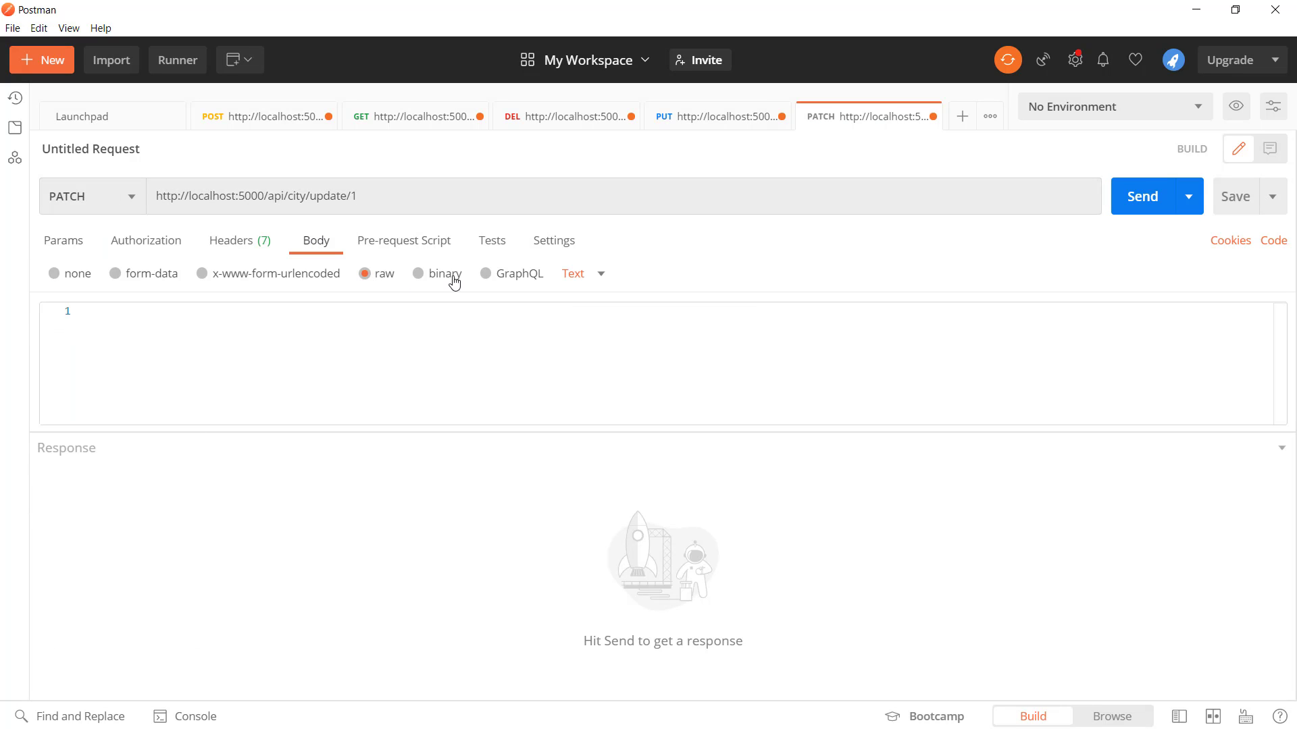
click(573, 275)
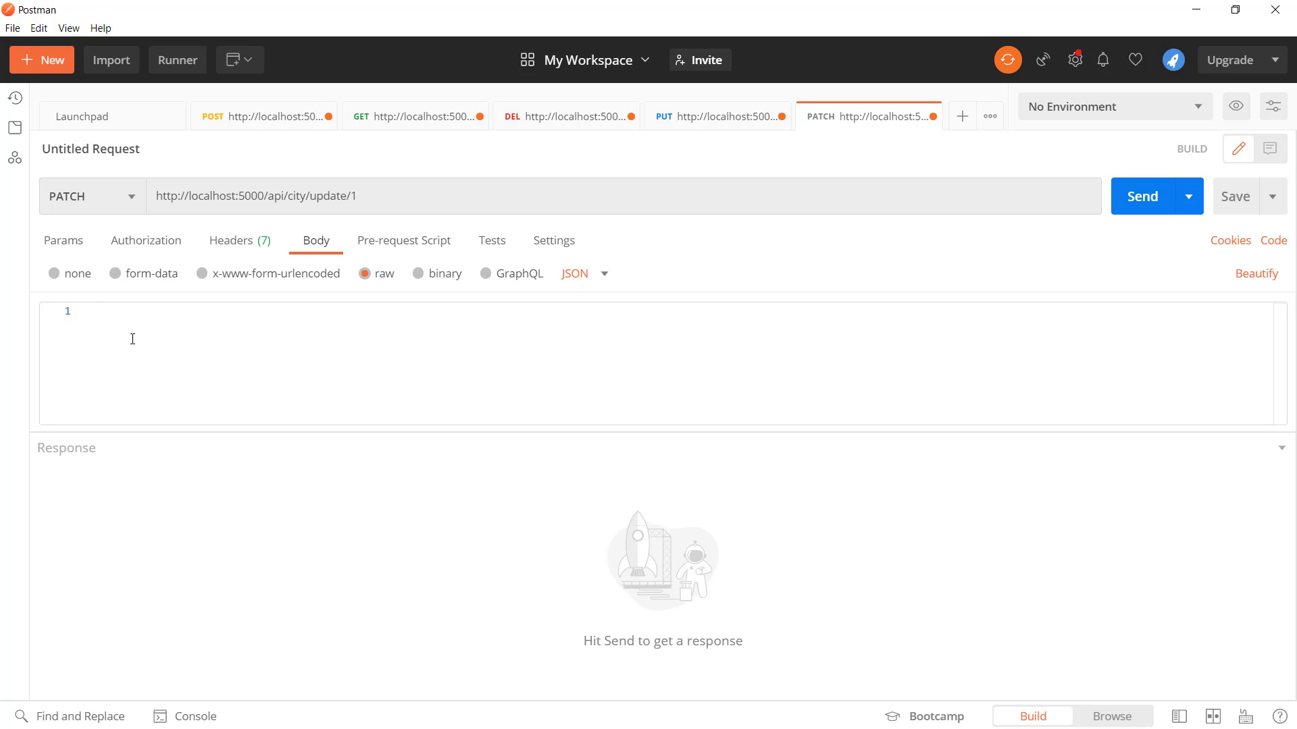
text([])
text({"op)
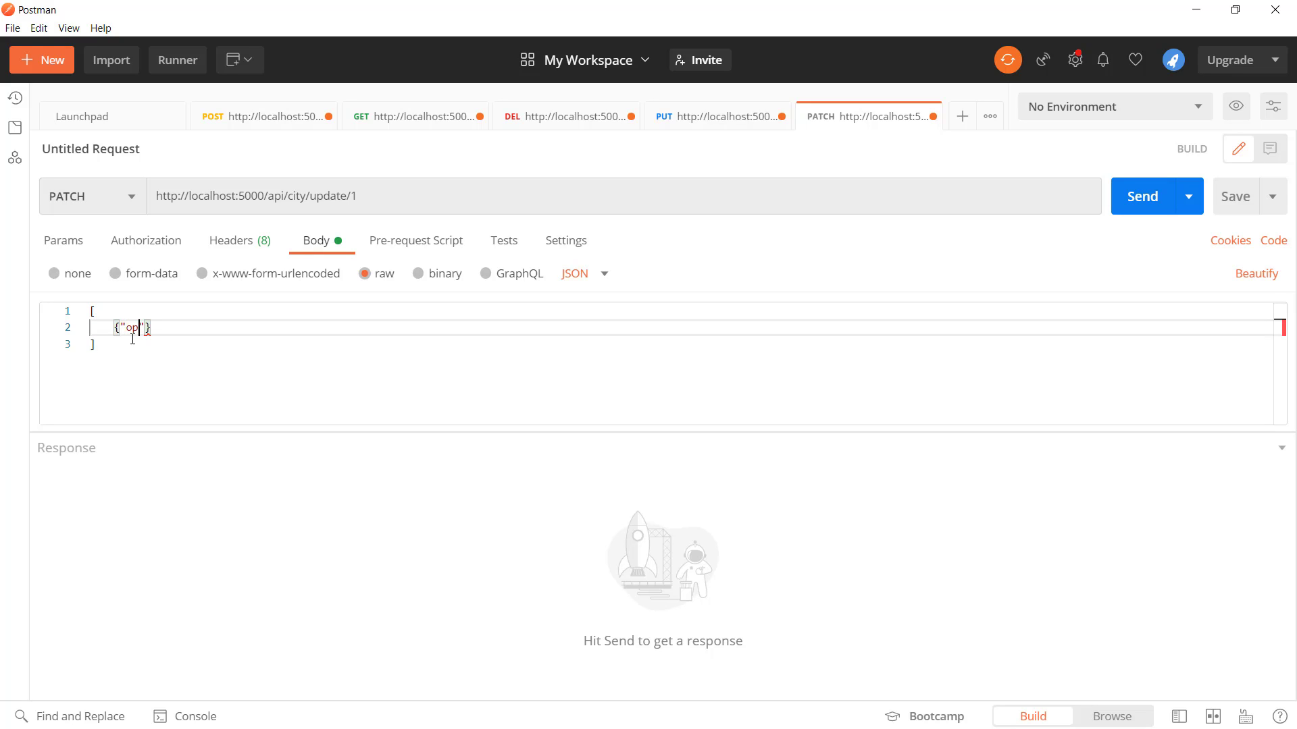
Step: Send a replace operation on /Name with value Atlanta New for city 1 and confirm it in SSMS
text(":)
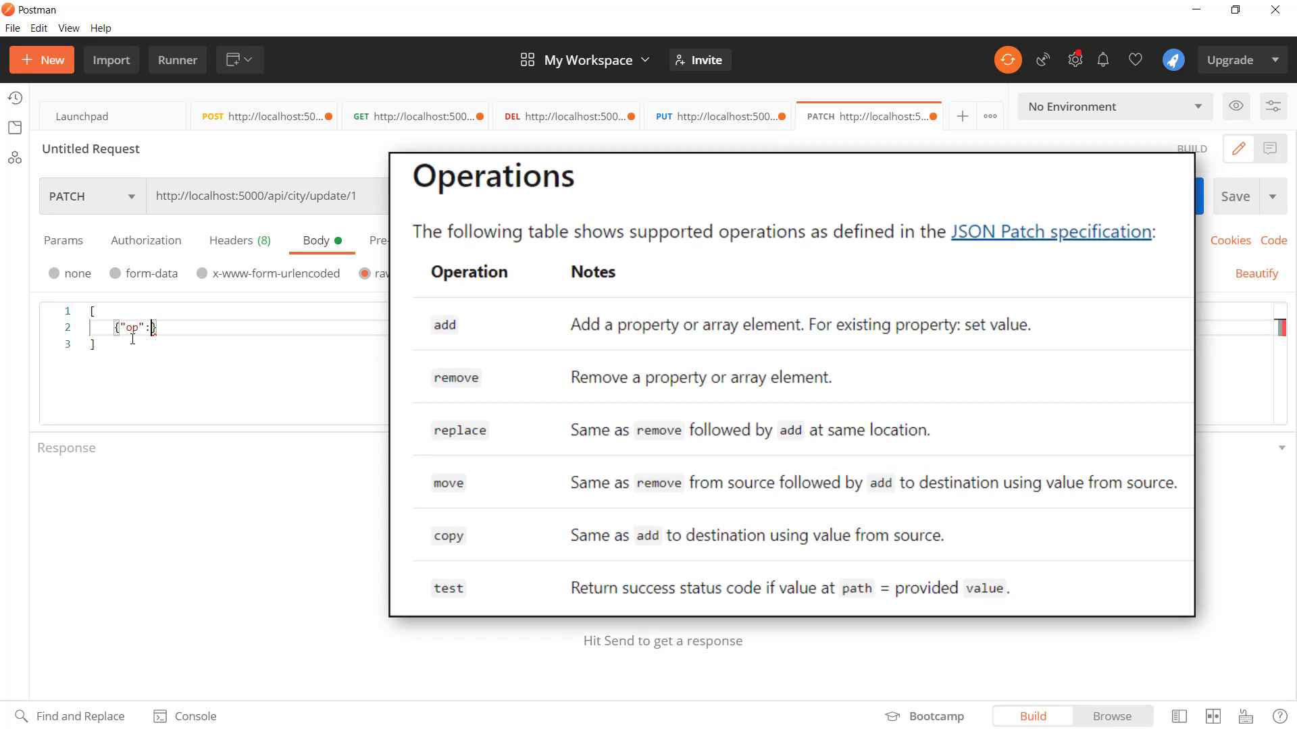
text("replace")
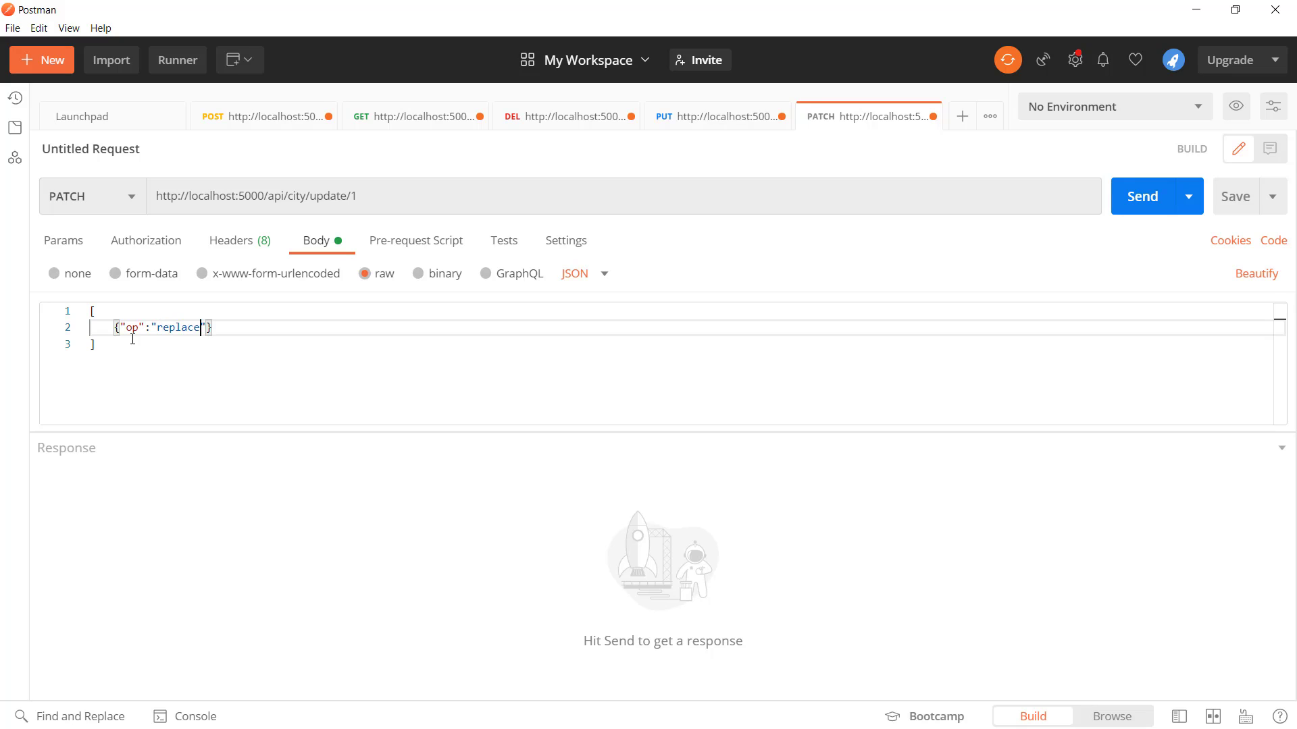
text(, "path")
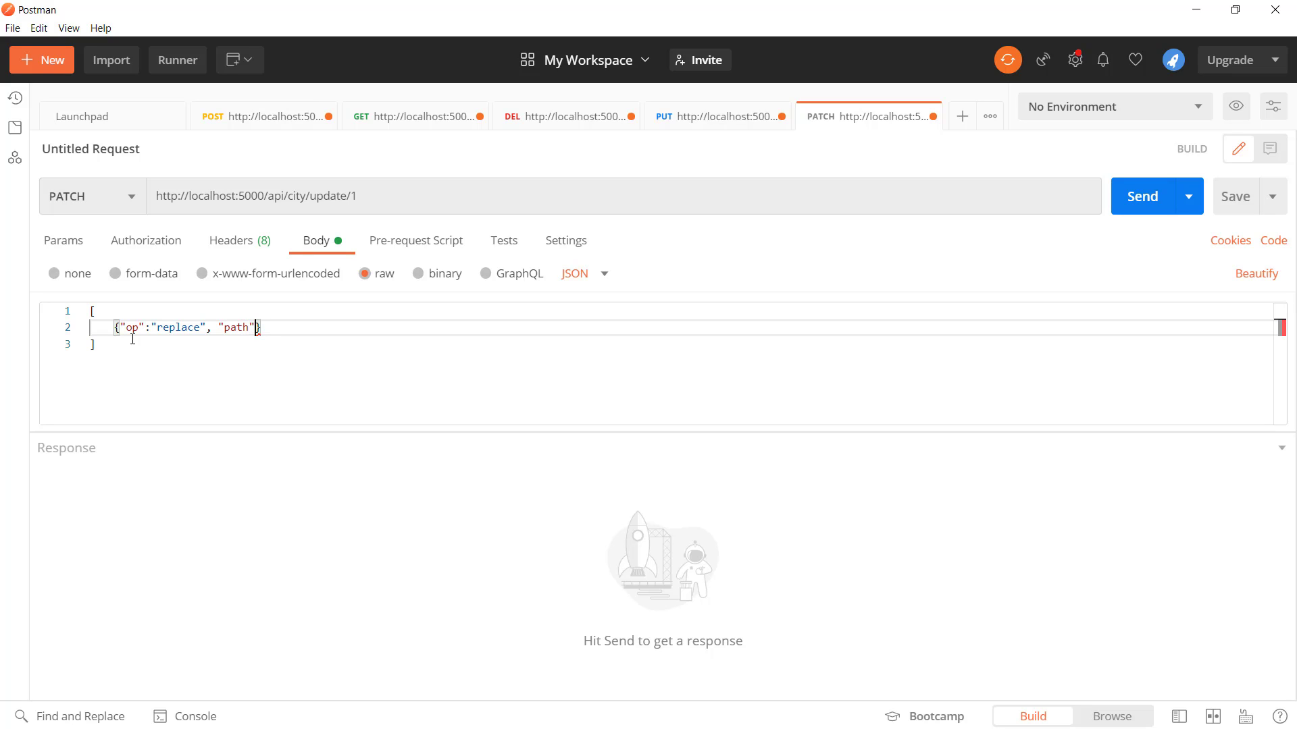
text(: "")
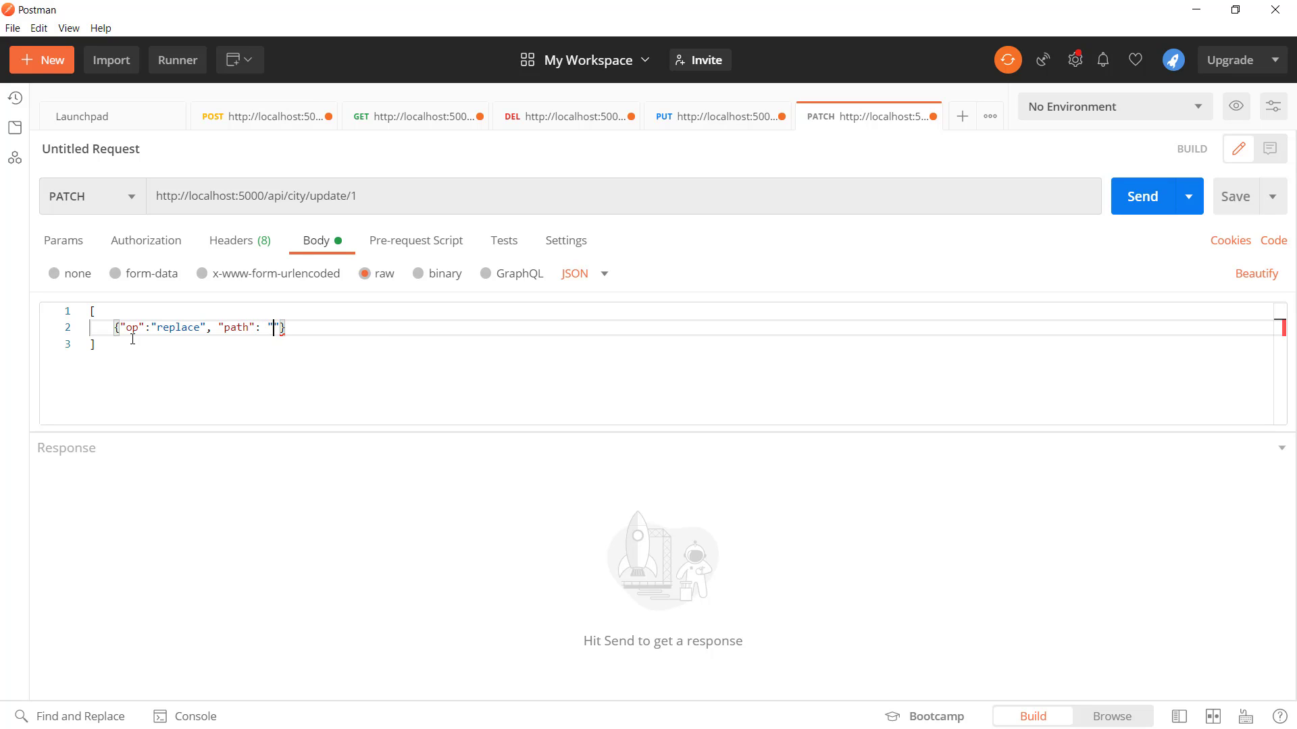
text(/Name)
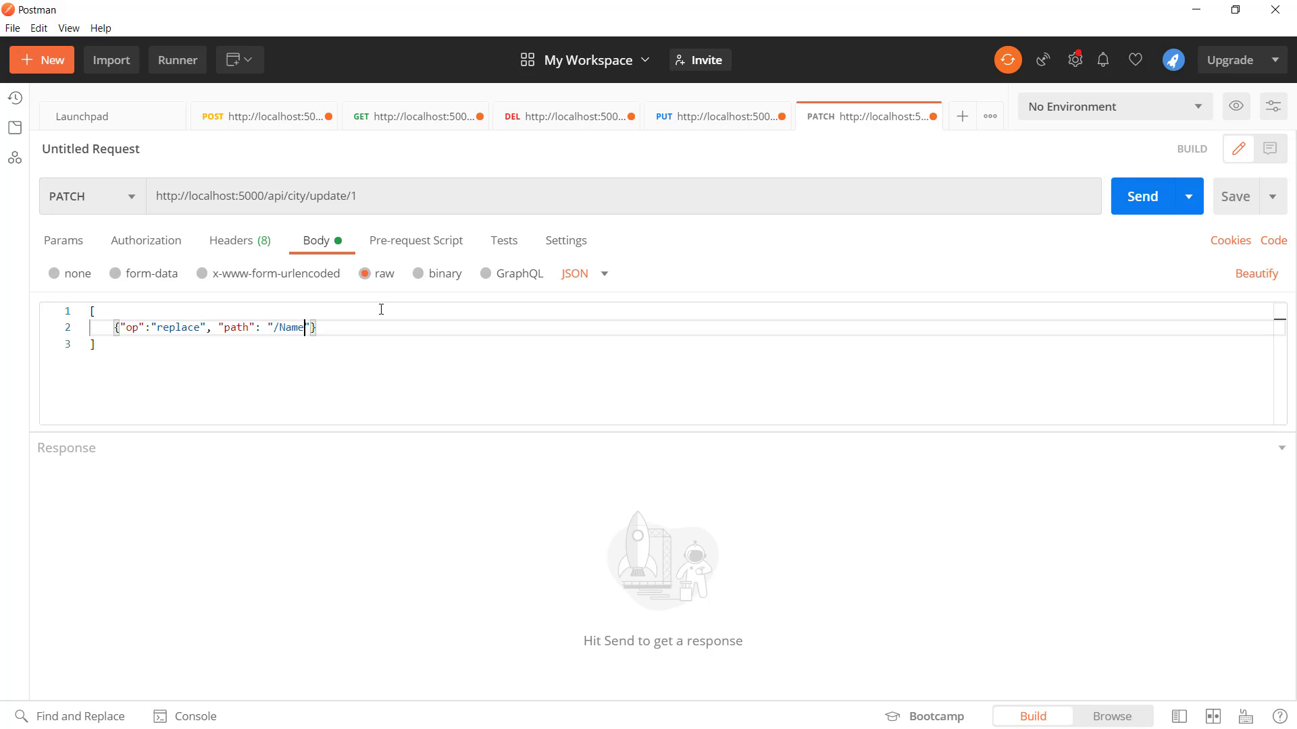
text(,)
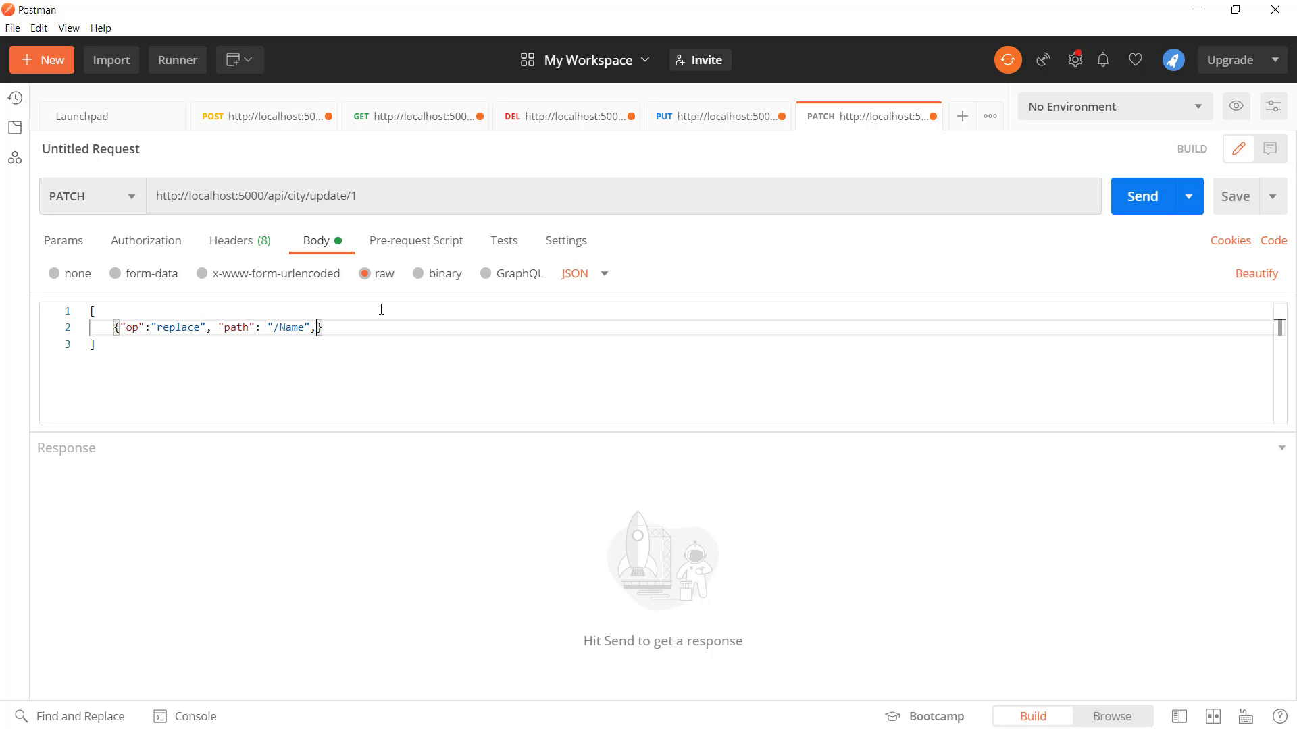
text("value":)
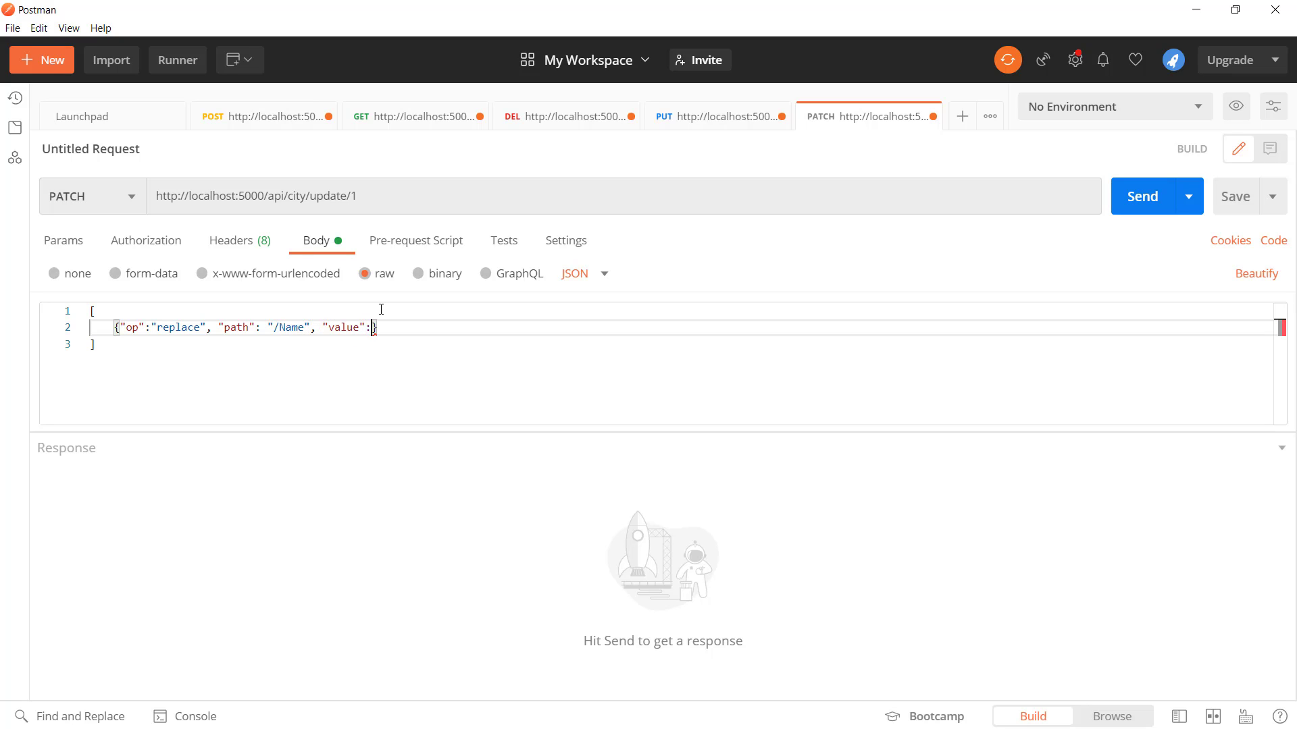
text("Atlan"})
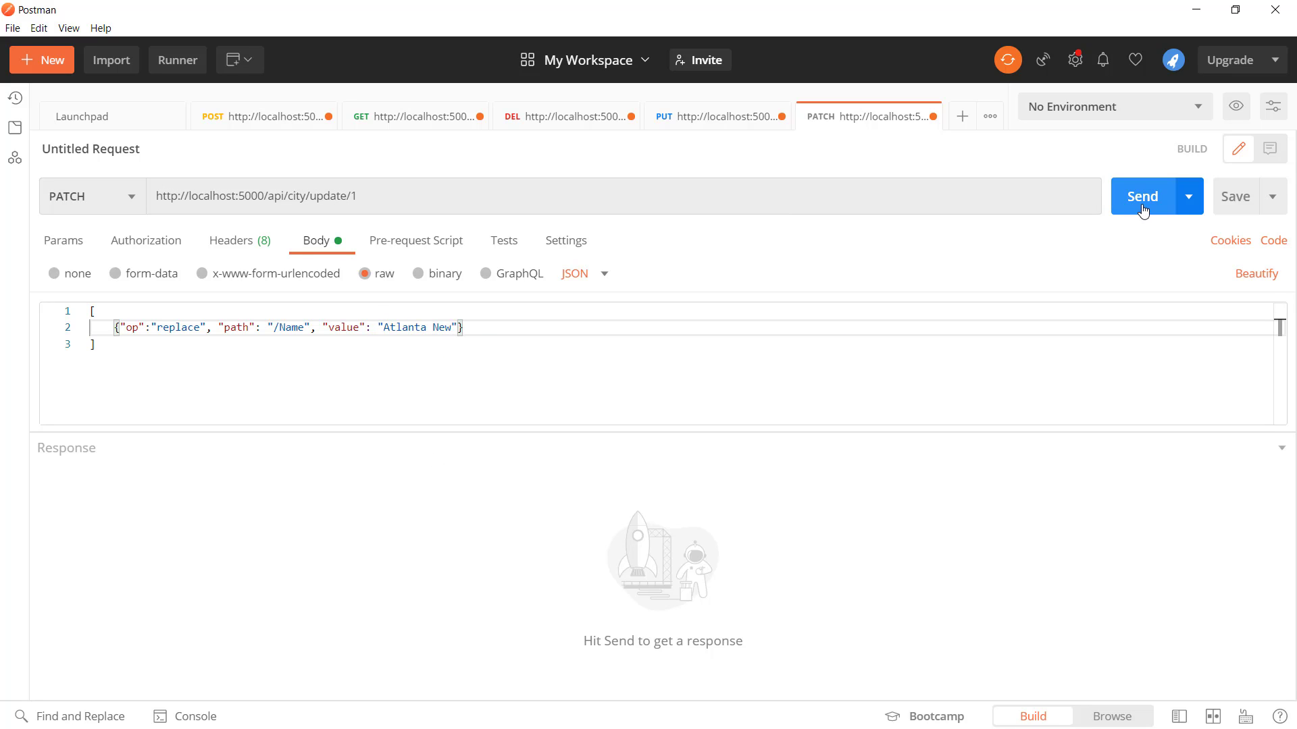
click(1142, 196)
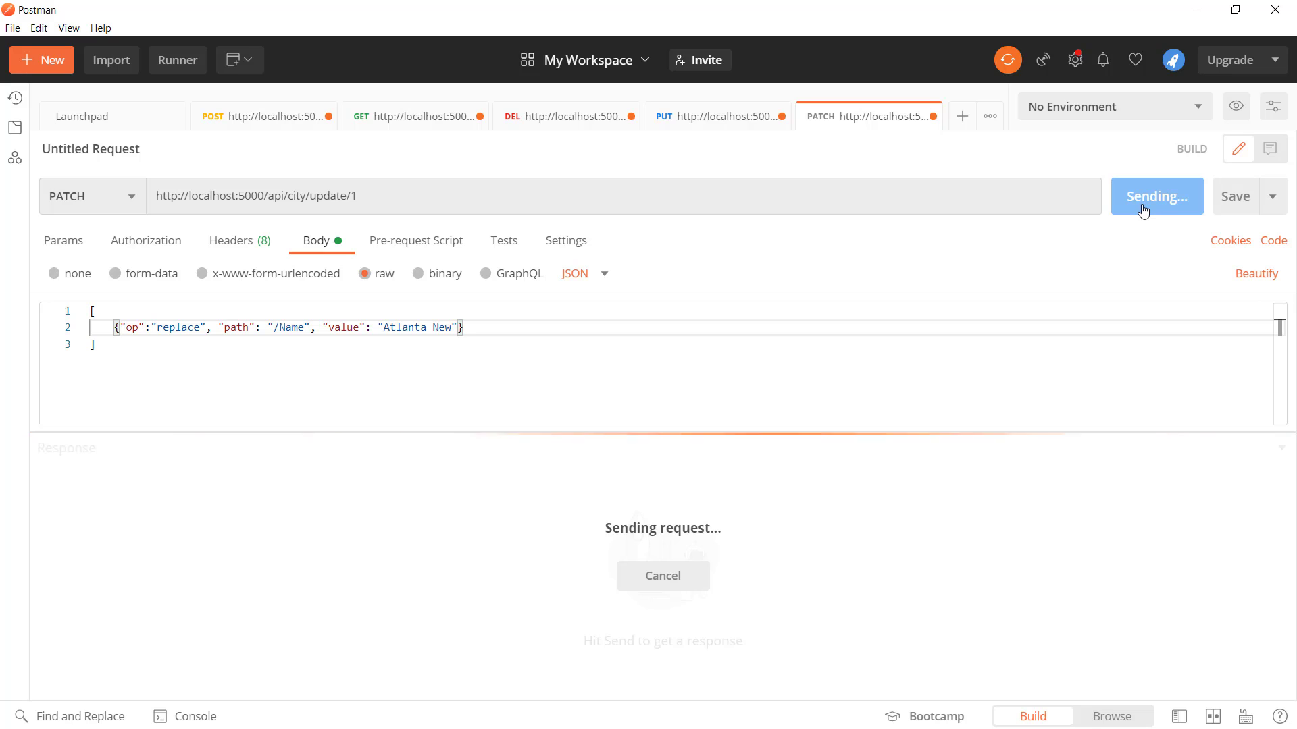
key(alt+tab)
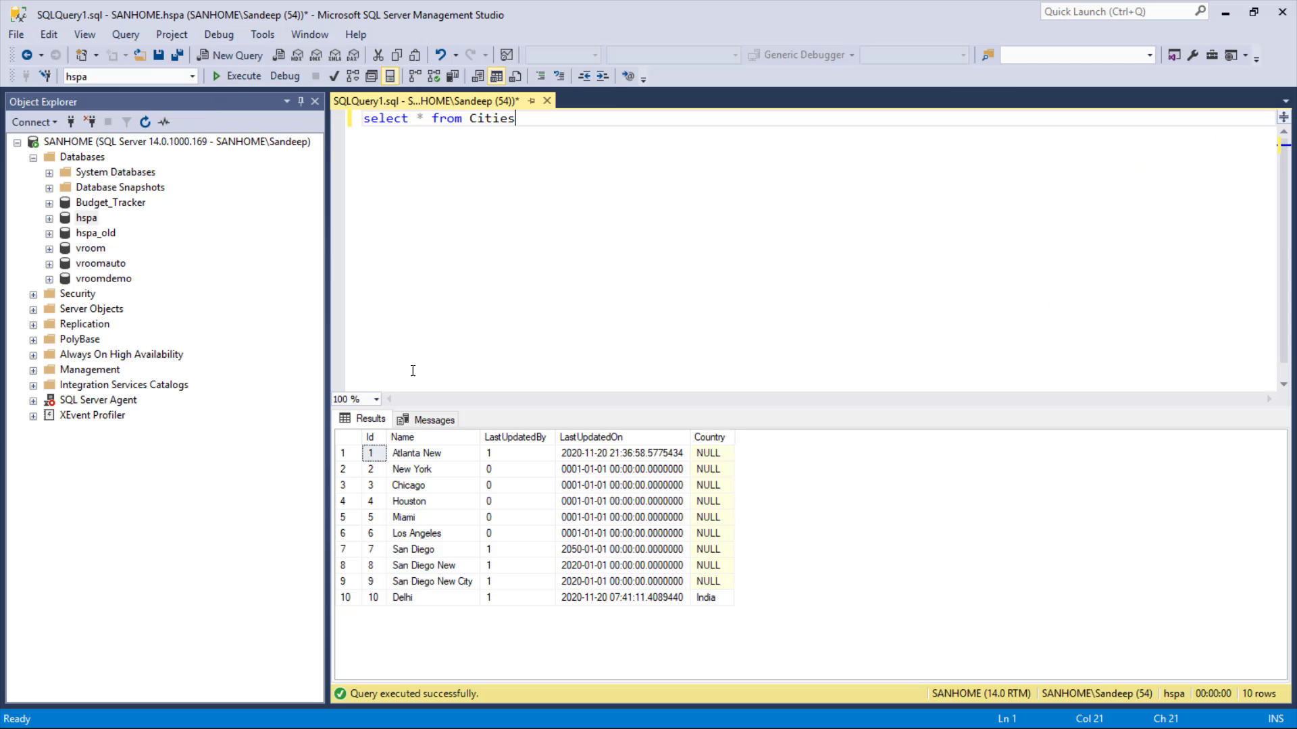
Step: Change the operation to replace /Country with America, send it, and return to the request
click(429, 453)
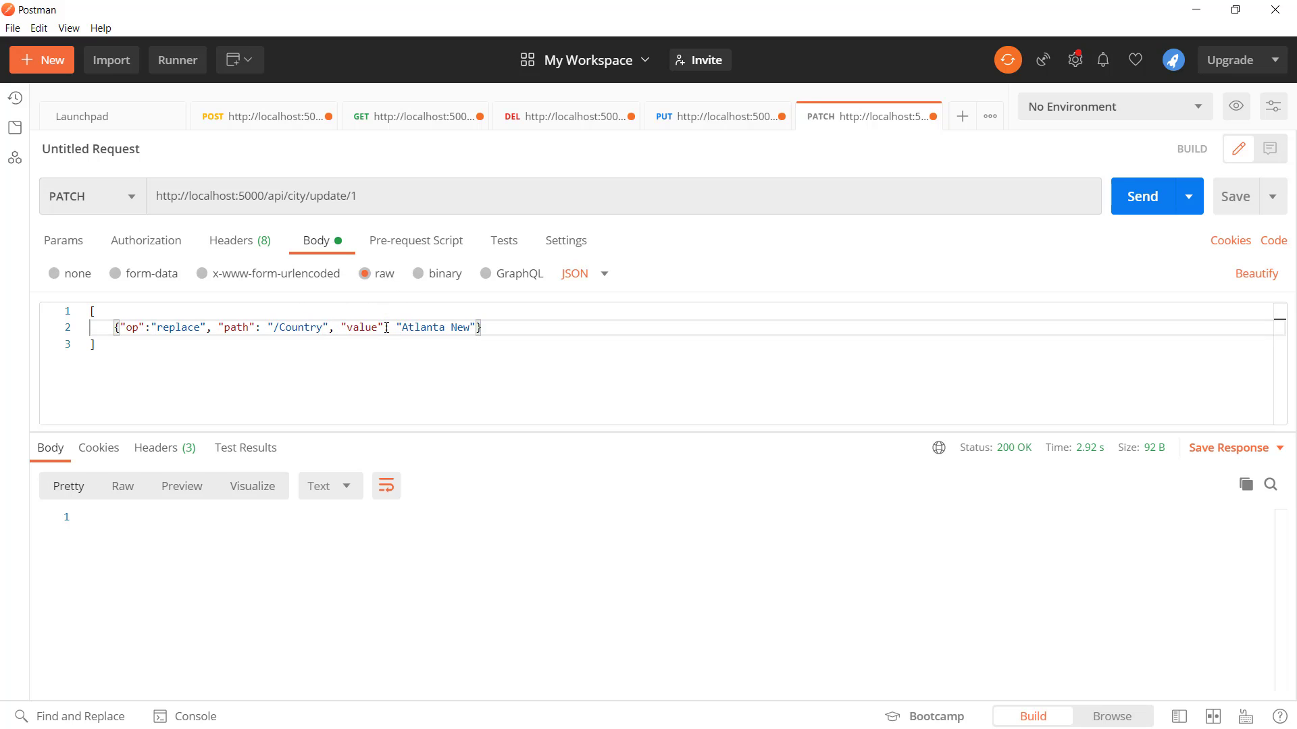
text(America)
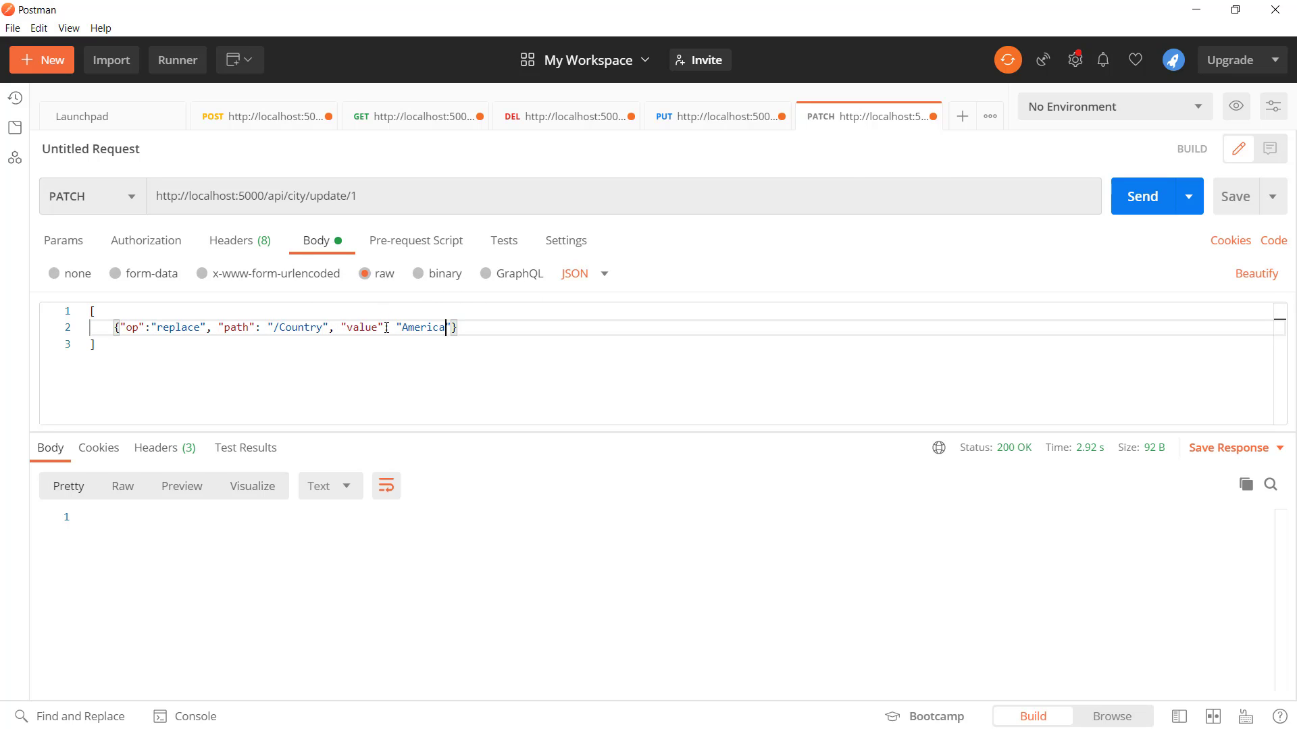
click(1143, 196)
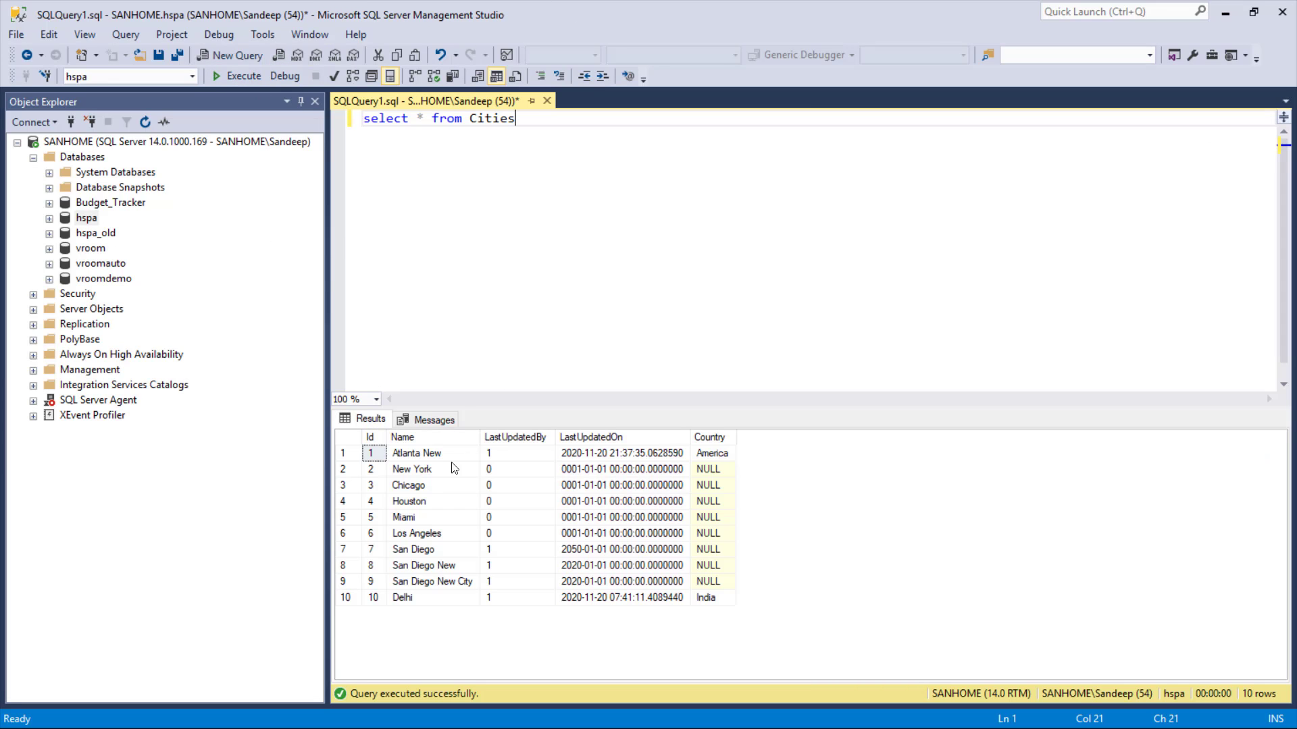
click(712, 454)
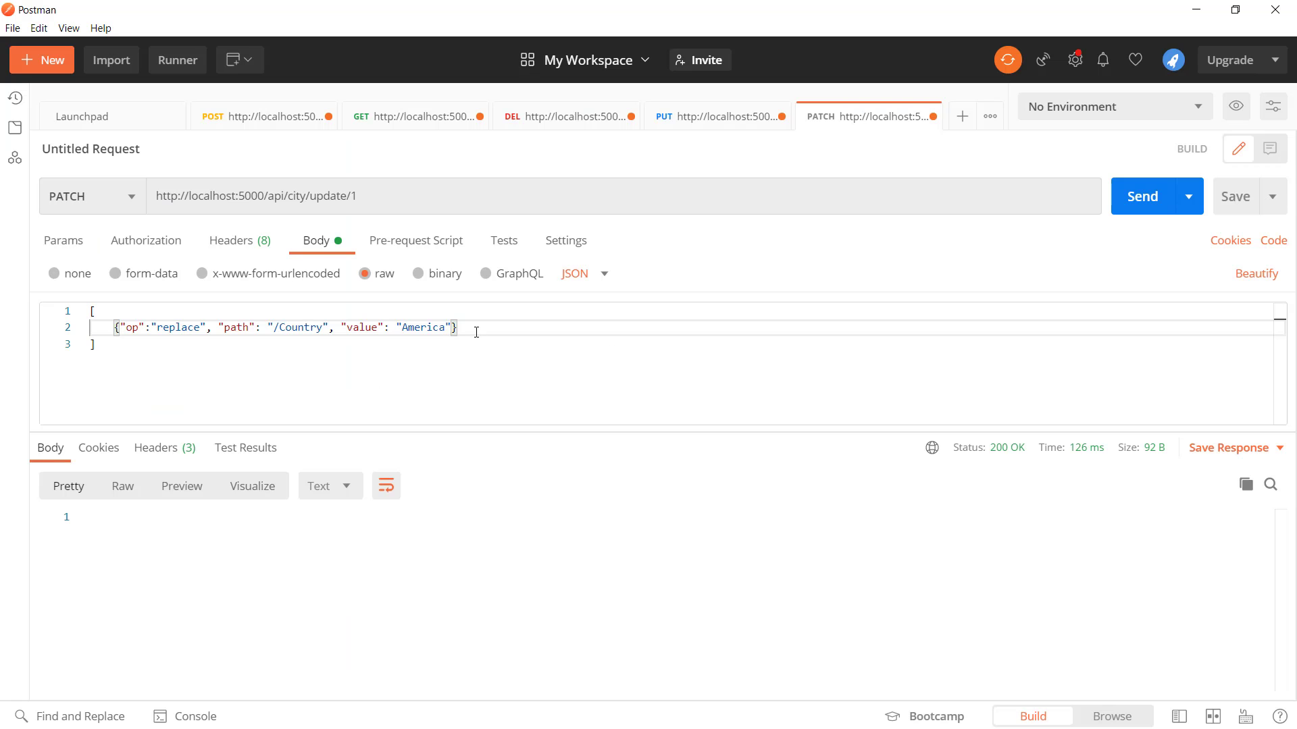
Step: Add a second replace operation so the body sets /Country to USA alongside /Name
text(,)
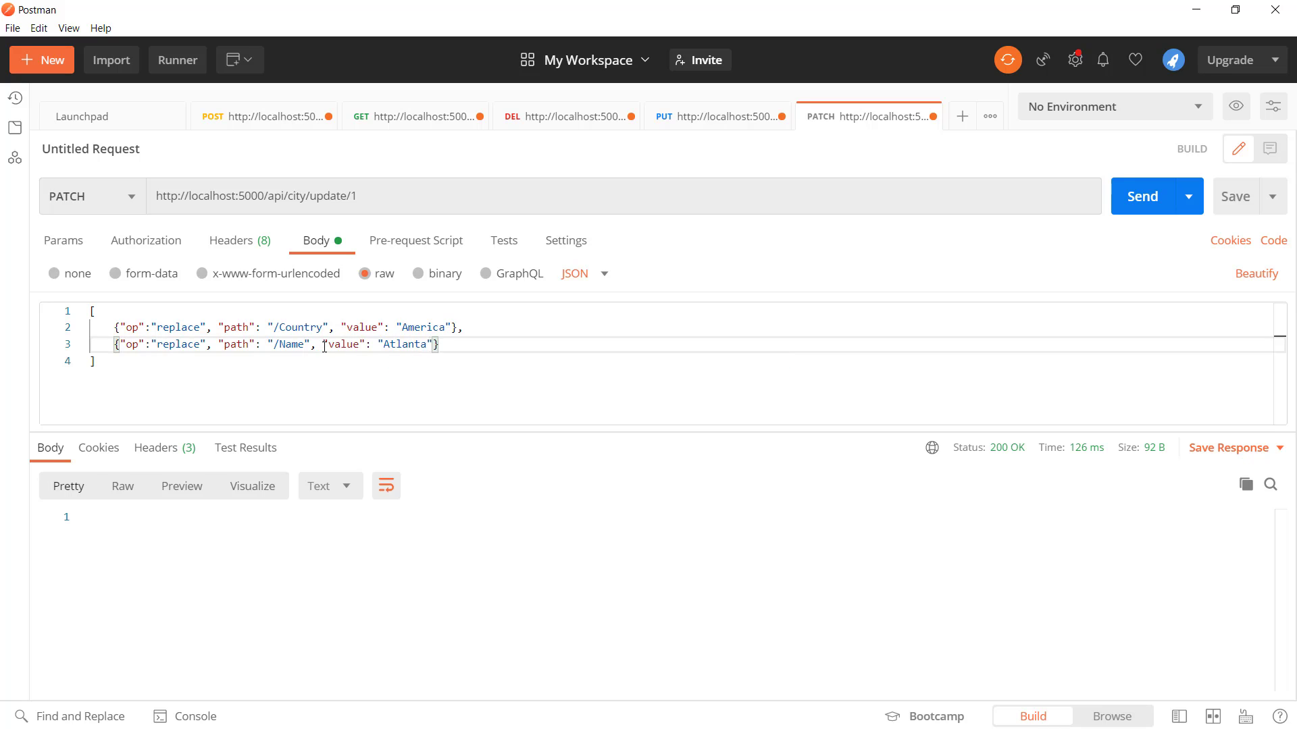
text(USA)
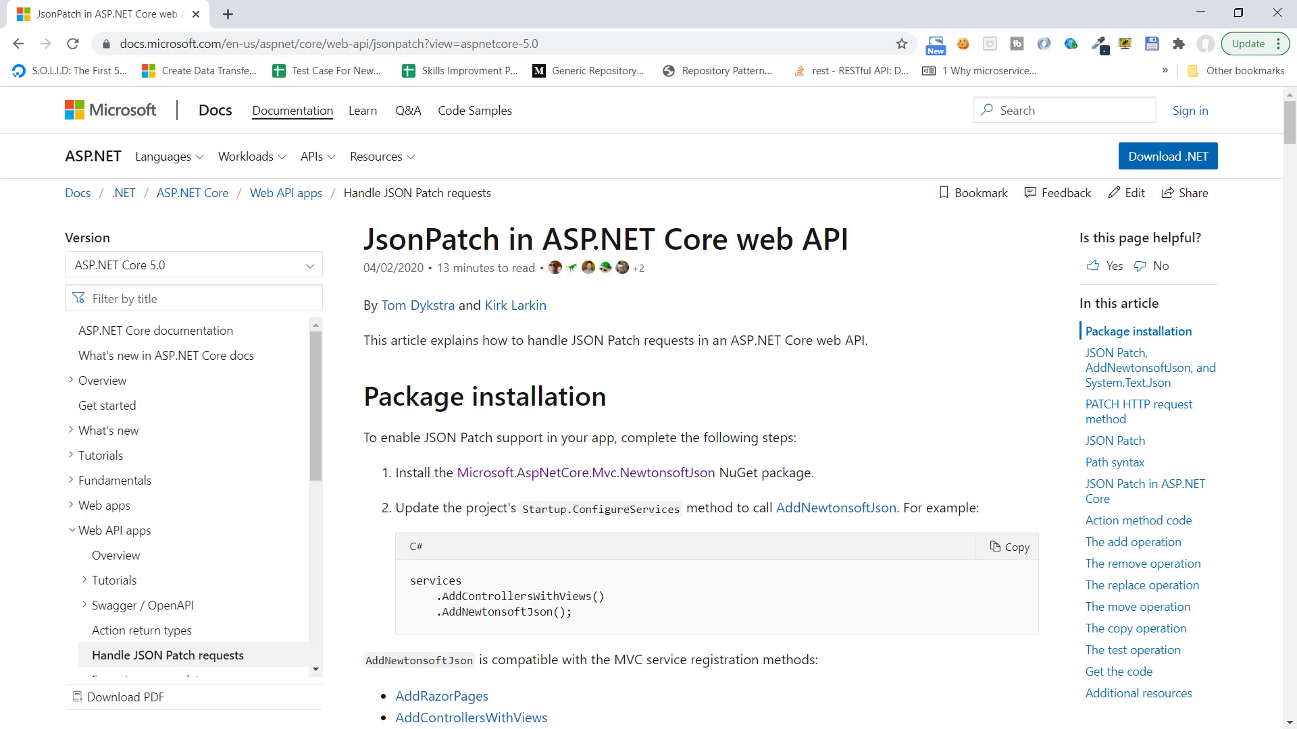
Step: Scroll to the AddNewtonsoftJson section of the JsonPatch article and highlight the JSON Patch support passage
scroll(down, 3)
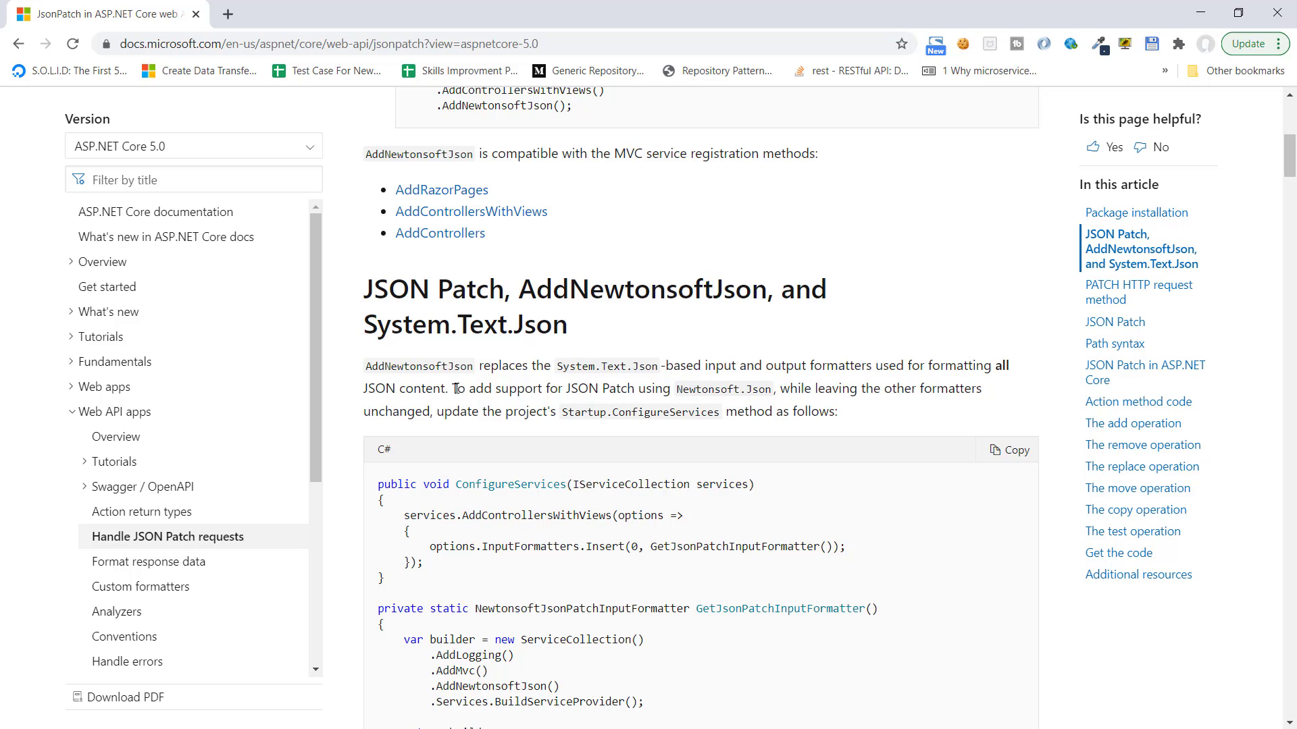
drag(454, 388, 425, 411)
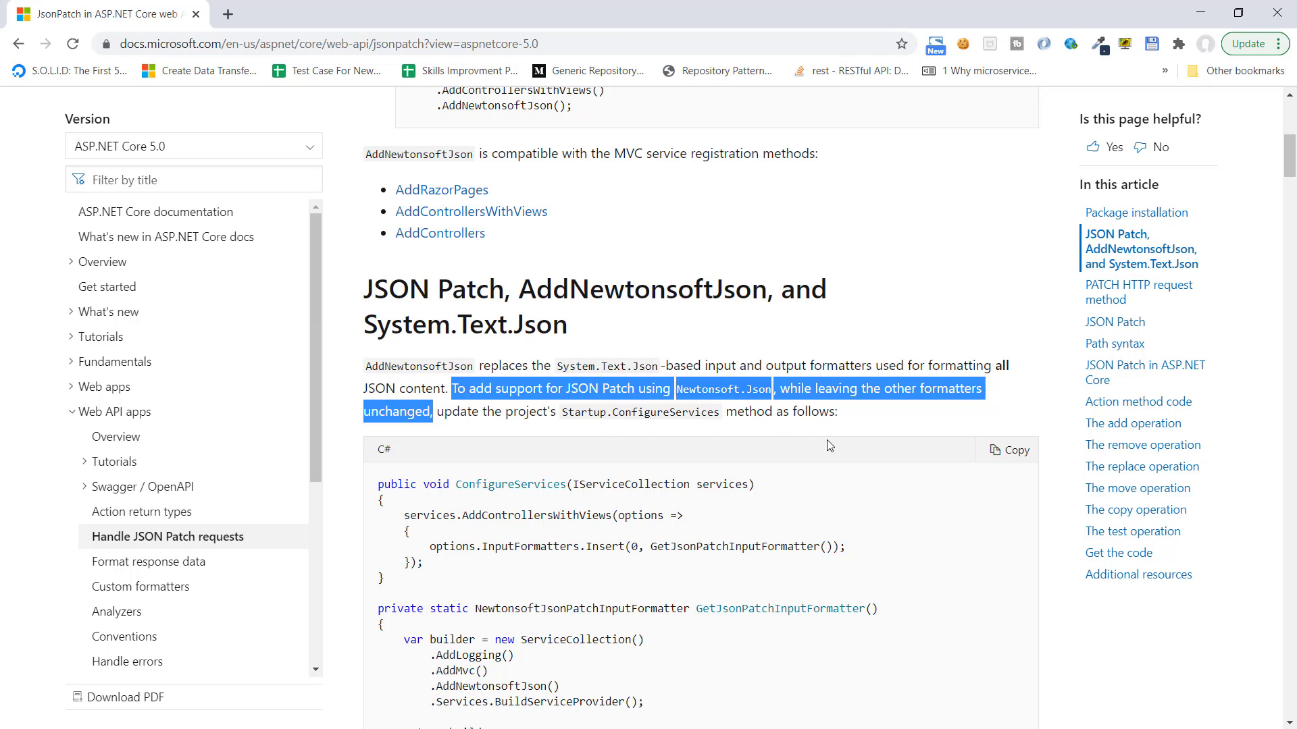
mouse_move(878, 449)
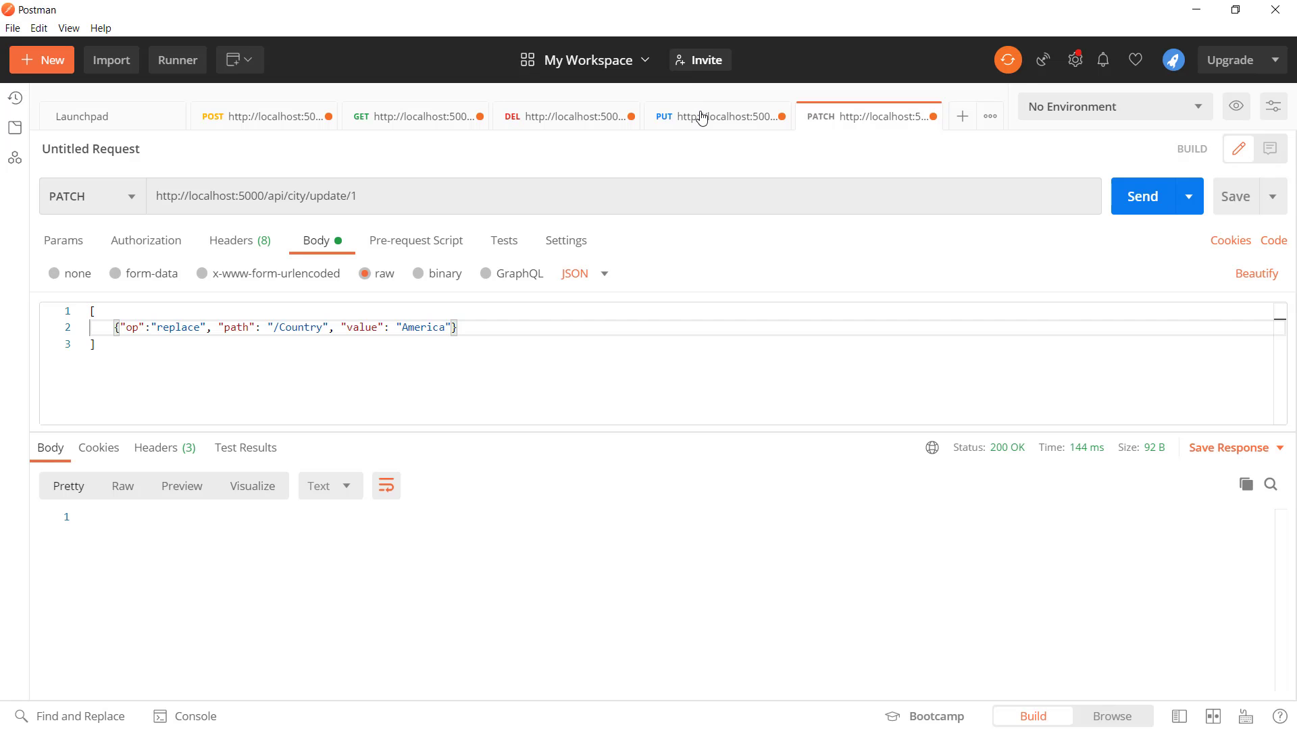
Step: Add CreateMap<City, CityUpdateDto>().ReverseMap() to AutoMapperProfiles after checking the PUT request
click(692, 117)
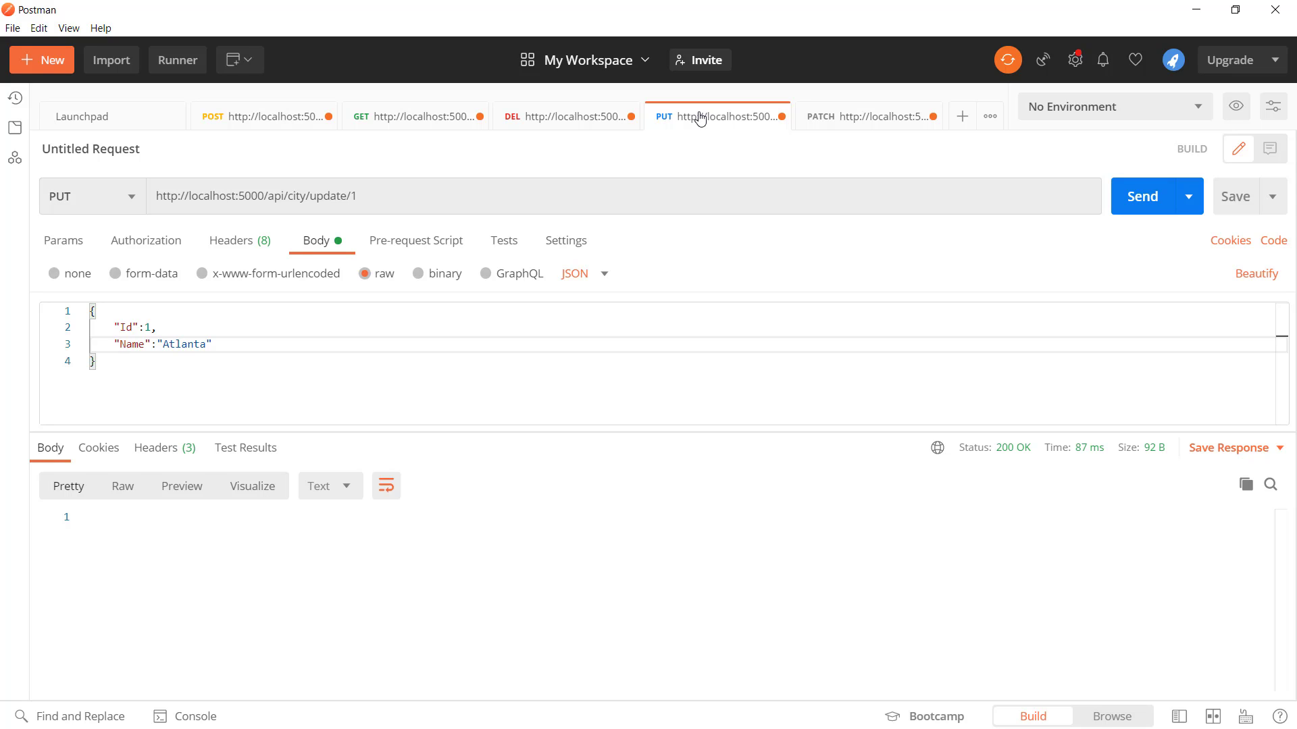
mouse_move(338, 246)
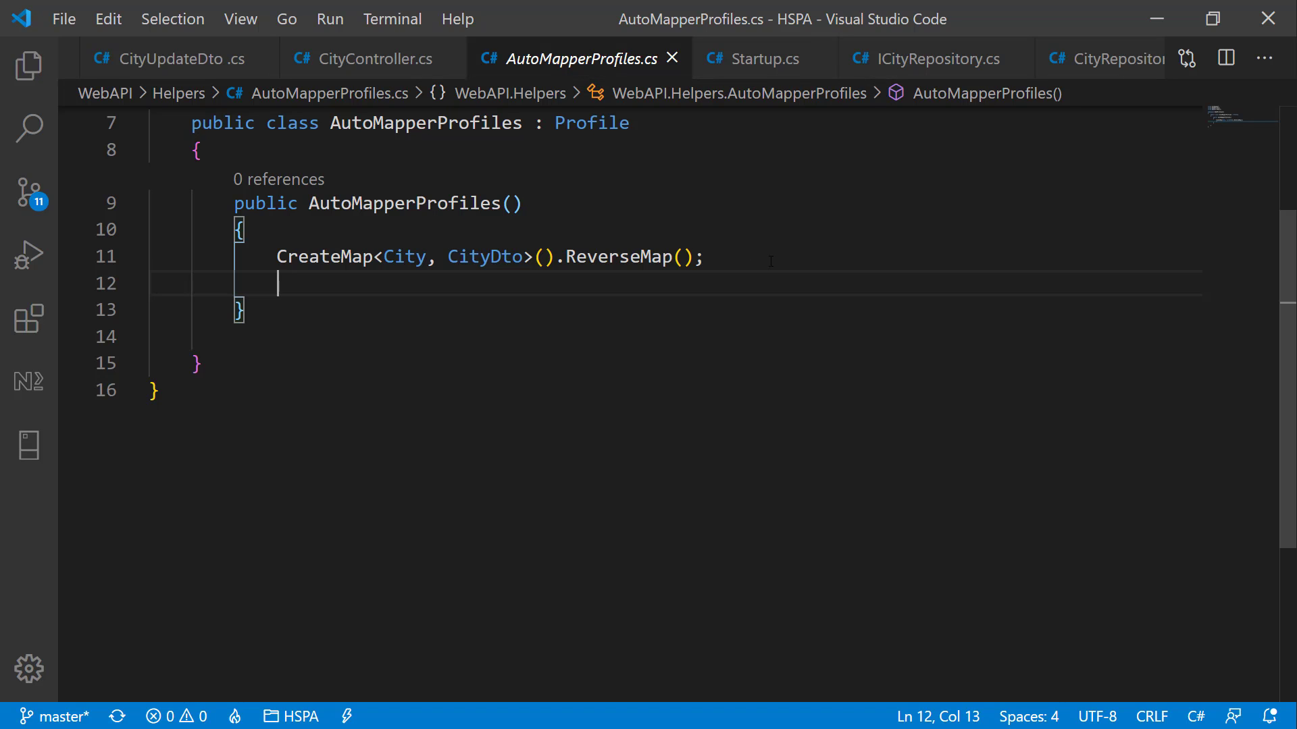
text(CreateMap<City, CityDto>().ReverseMap();)
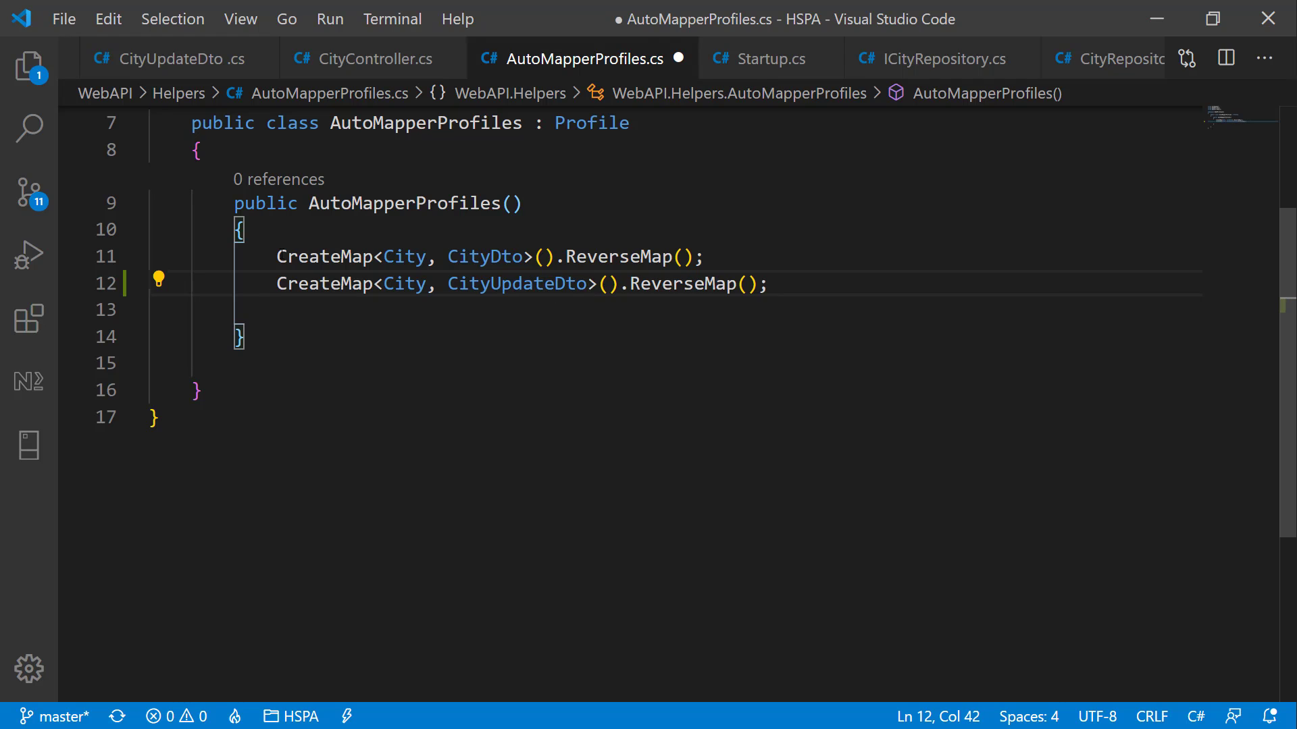
Step: Copy the UpdateCity PUT method in CityController to take a CityUpdateDto parameter
click(366, 58)
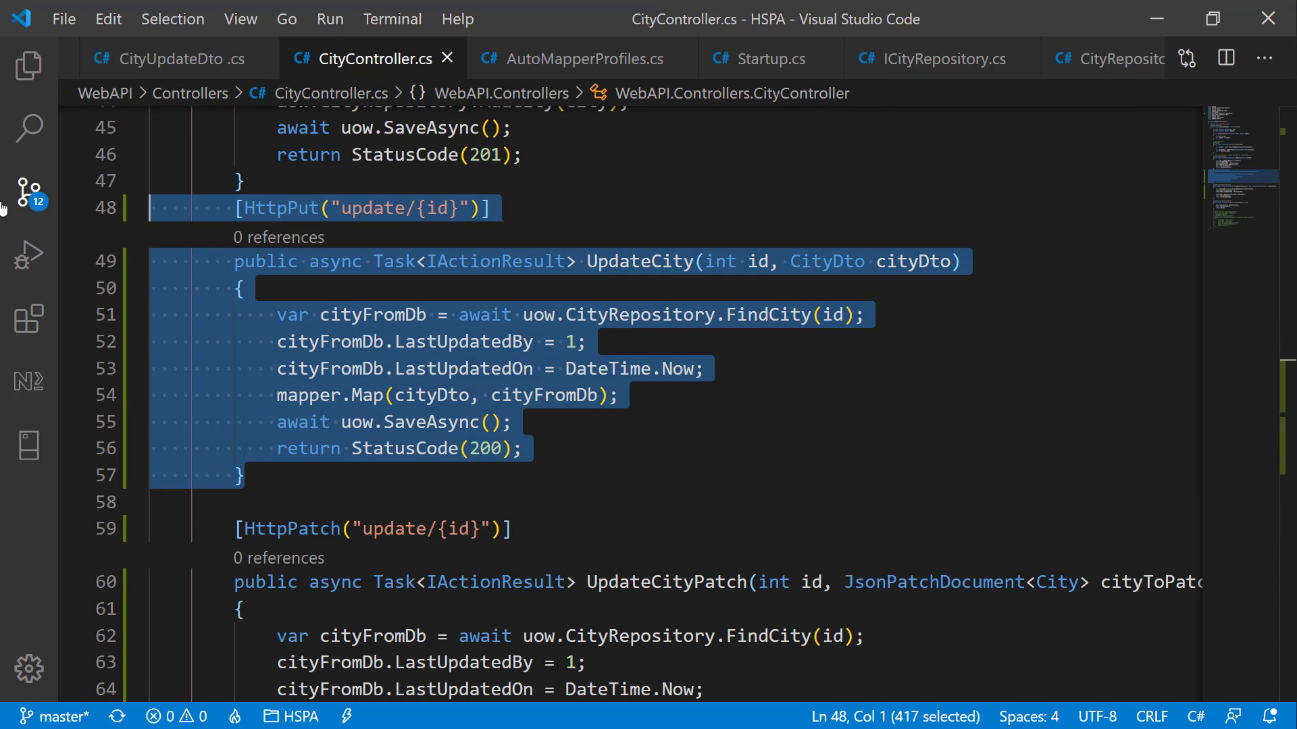
click(241, 475)
text(Update)
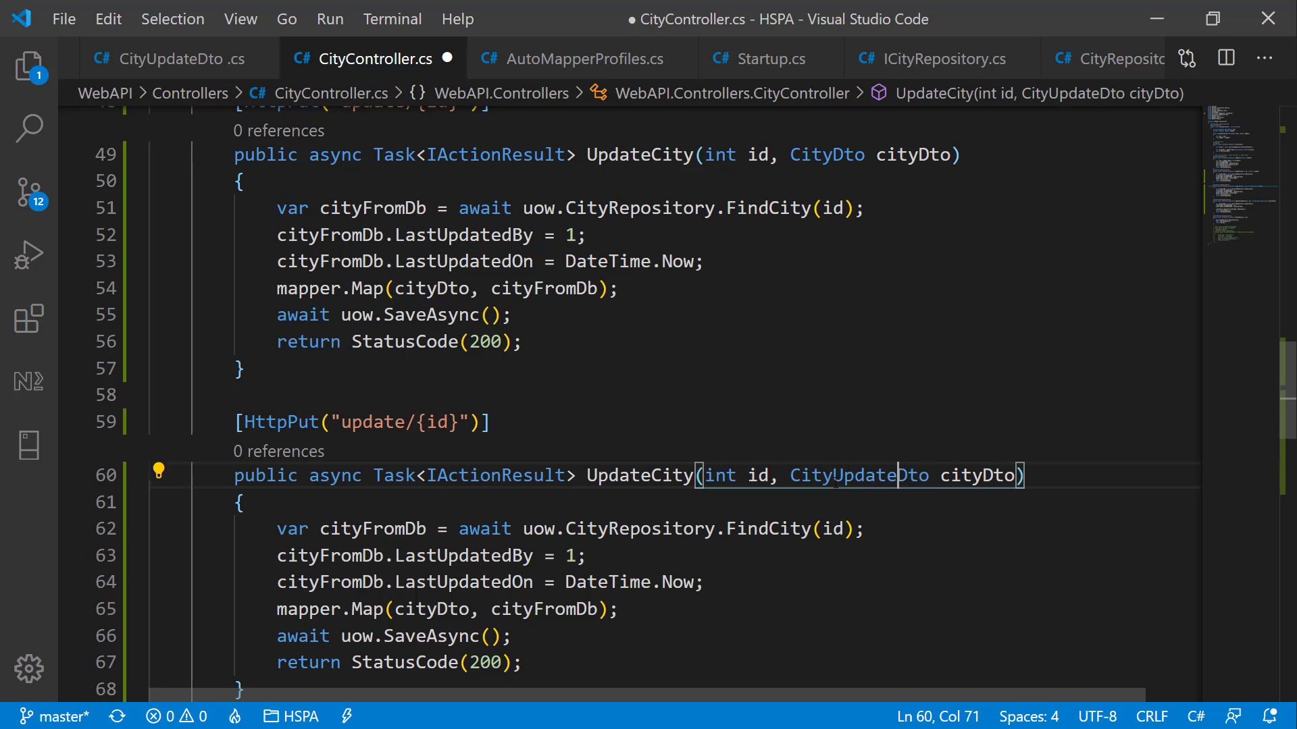
scroll(down, 3)
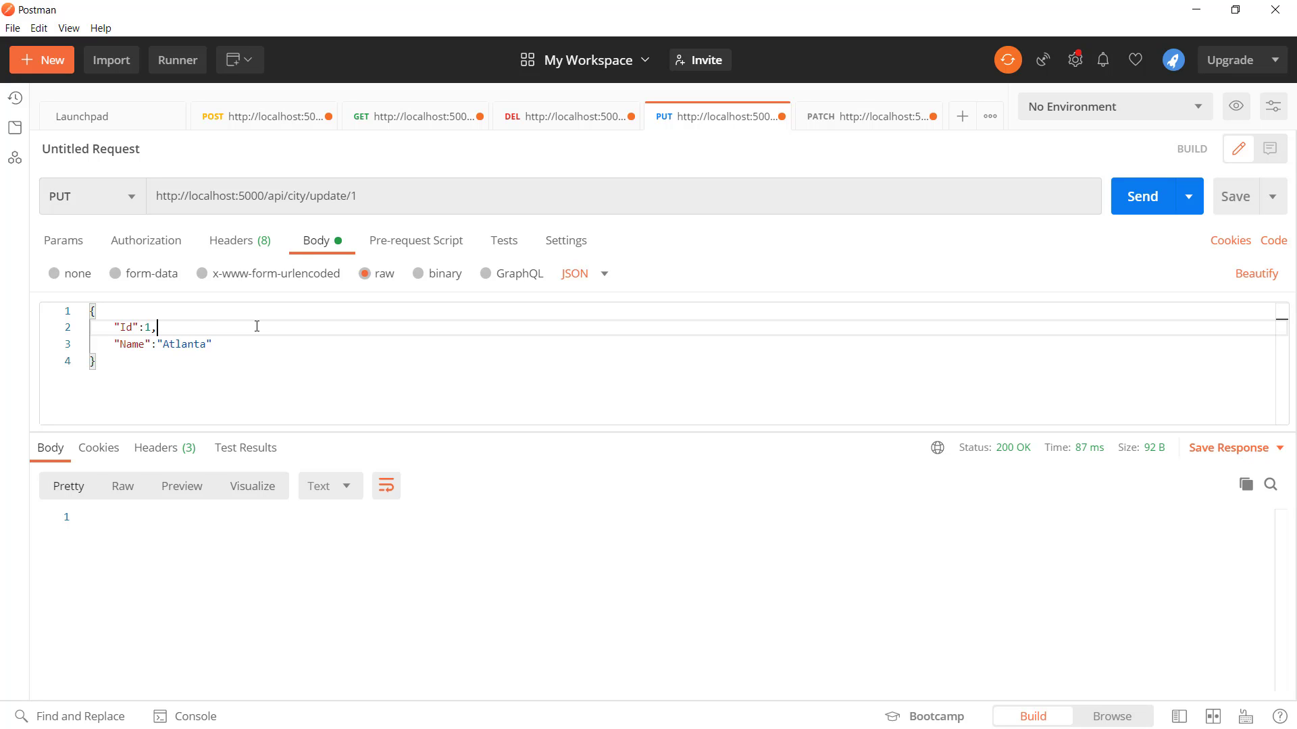
Step: Send the PUT to api/city/update/1 with Name "Atlanta New", getting a 500 ambiguous-match error
text(New)
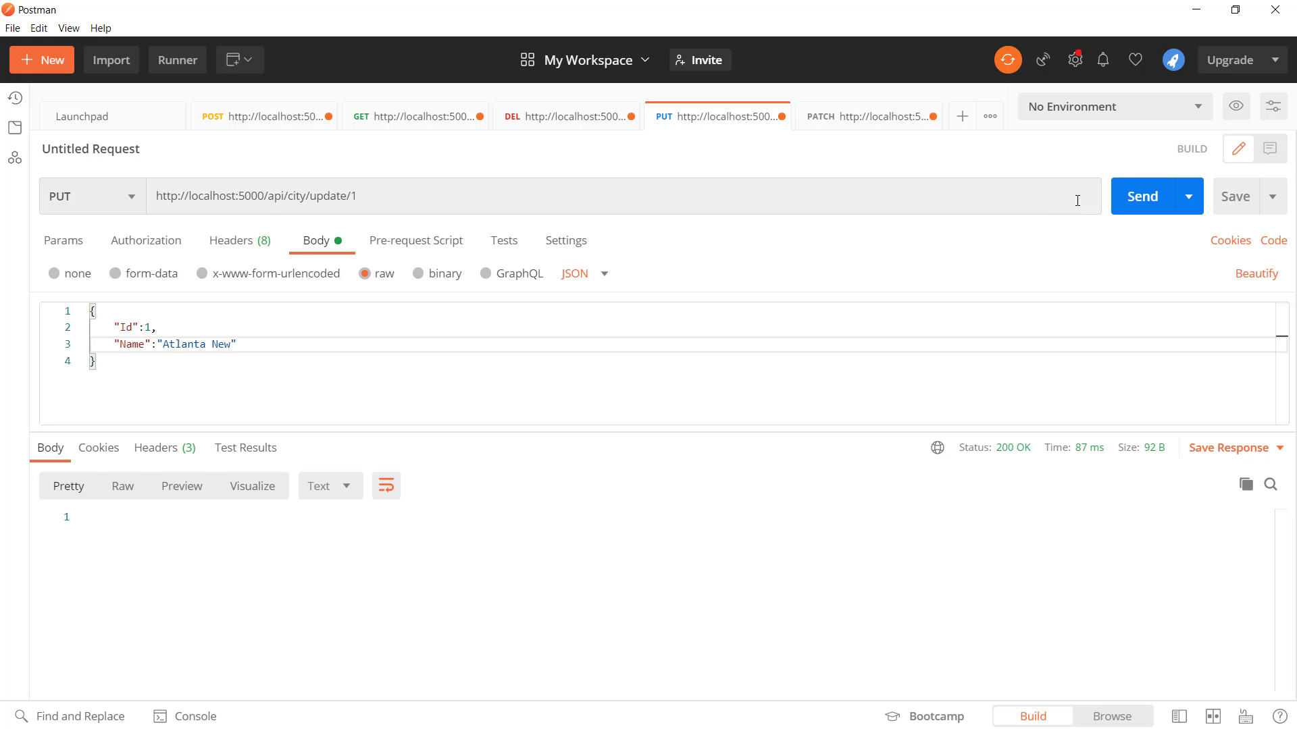
click(1143, 196)
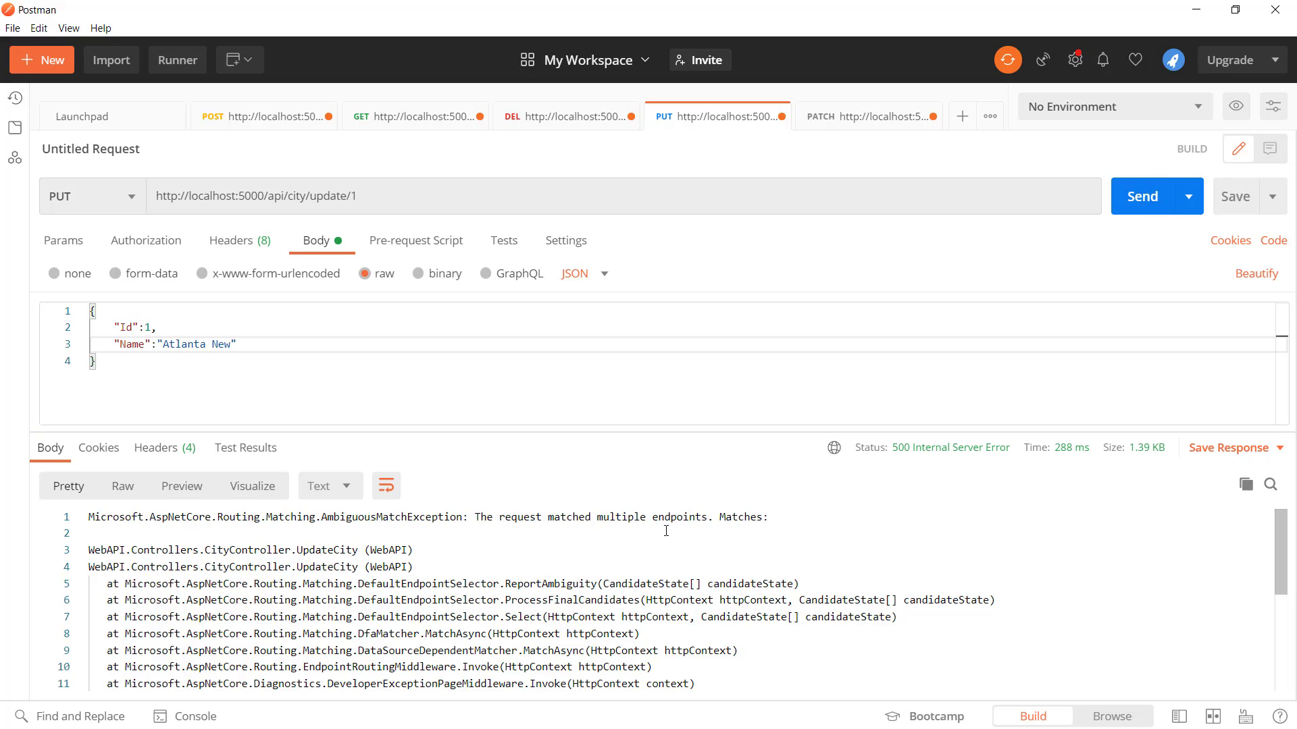
mouse_move(690, 511)
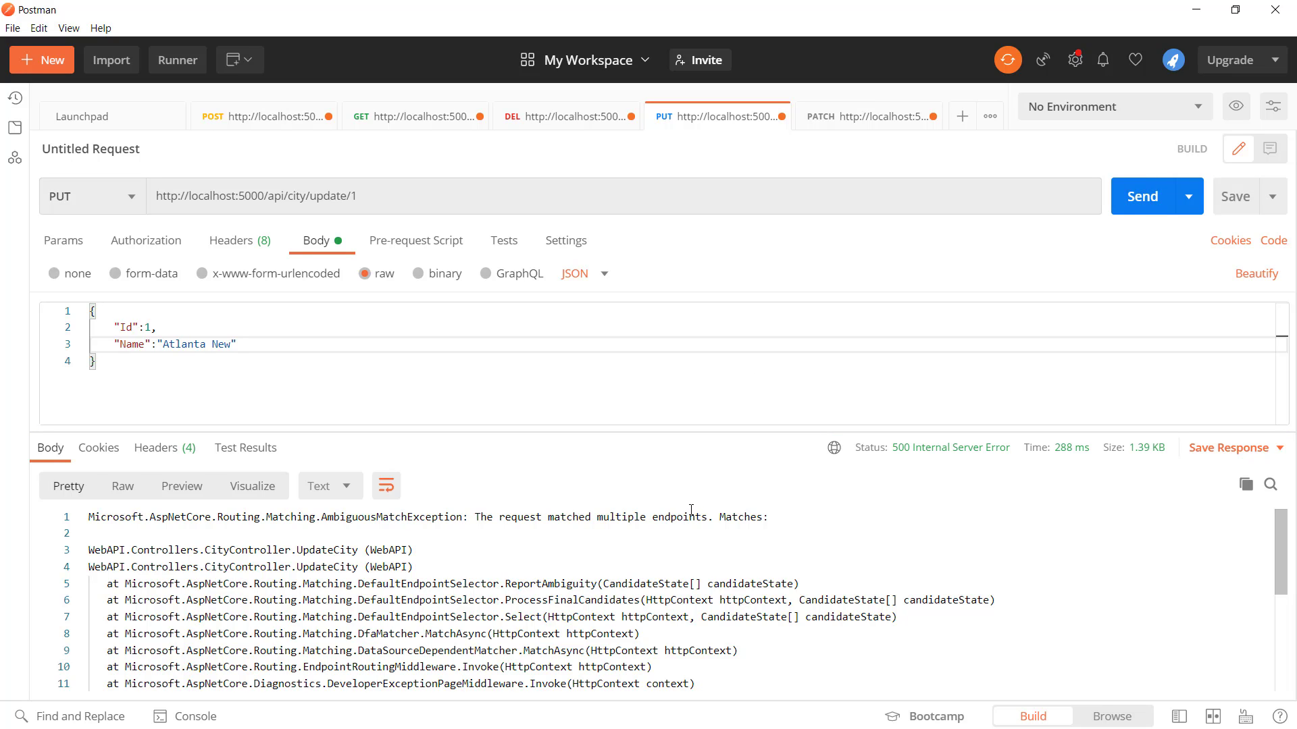
mouse_move(647, 584)
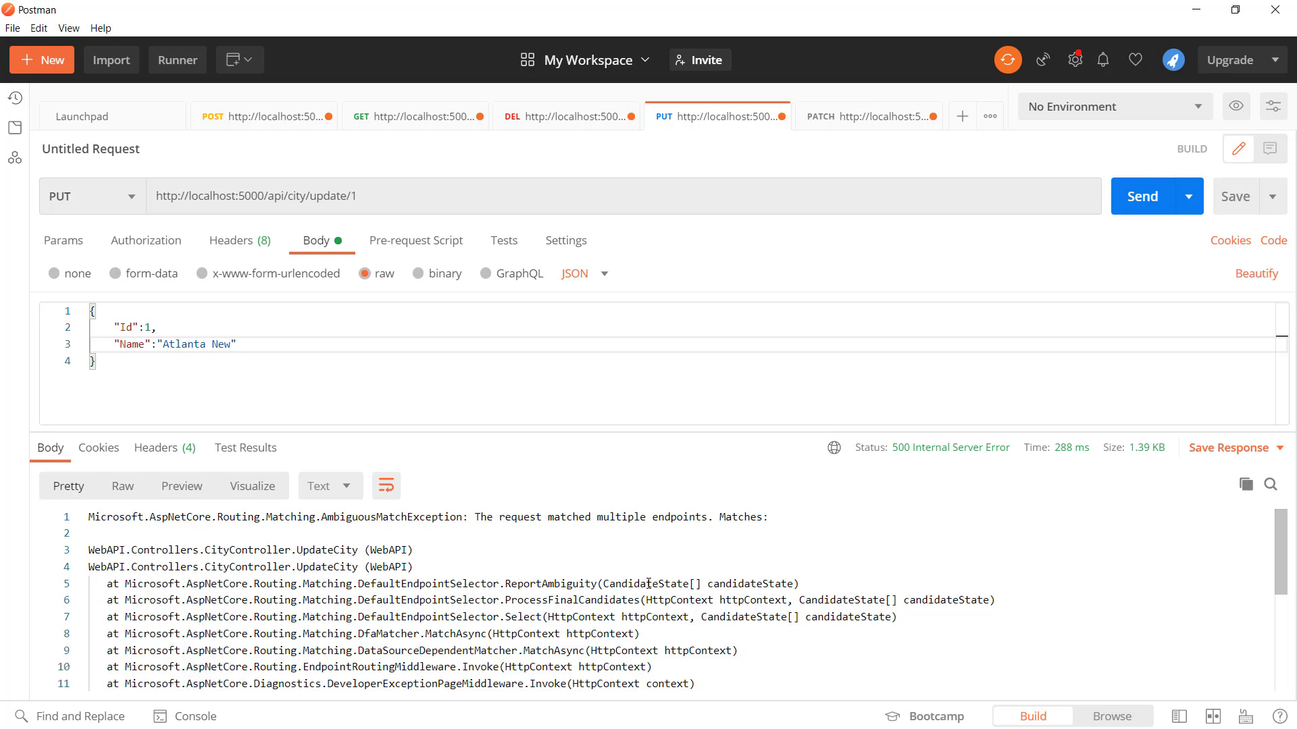
mouse_move(1120, 538)
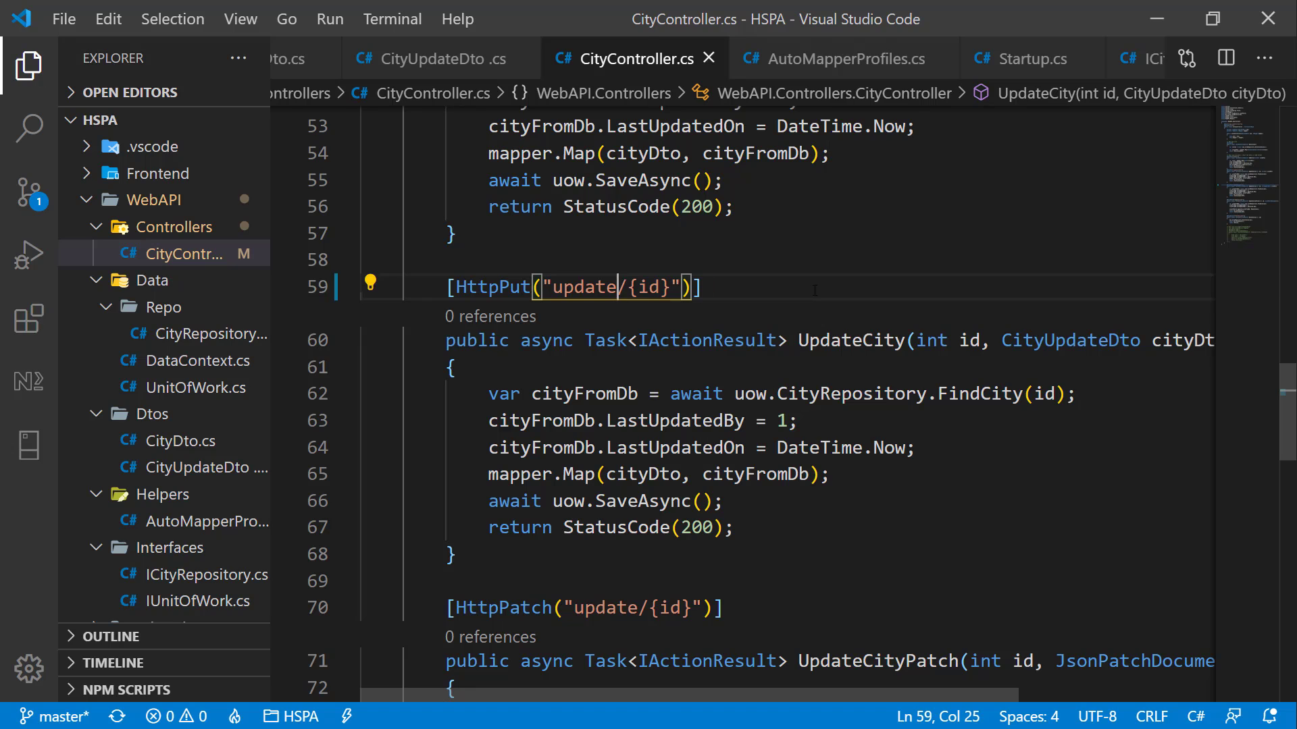
Step: Route the second UpdateCity action to updateCityName/{id} and save the controller
text(CityName)
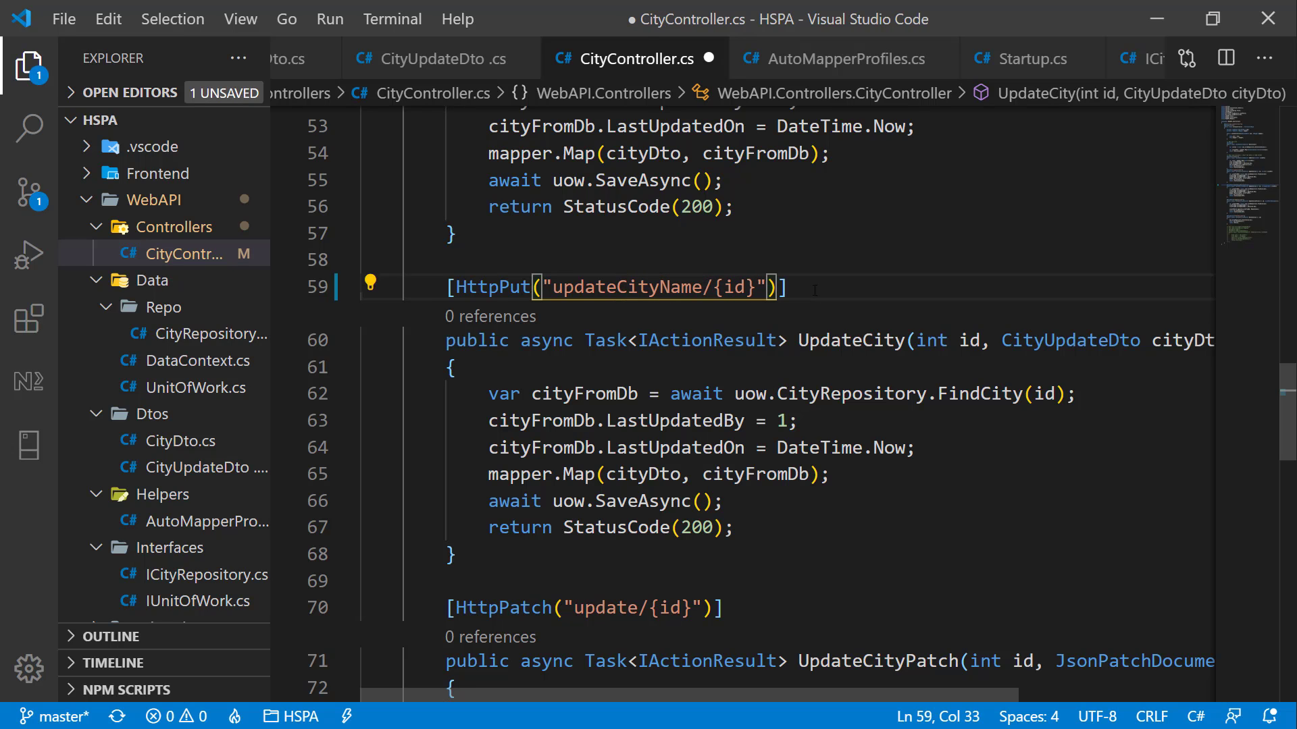
key(ctrl+s)
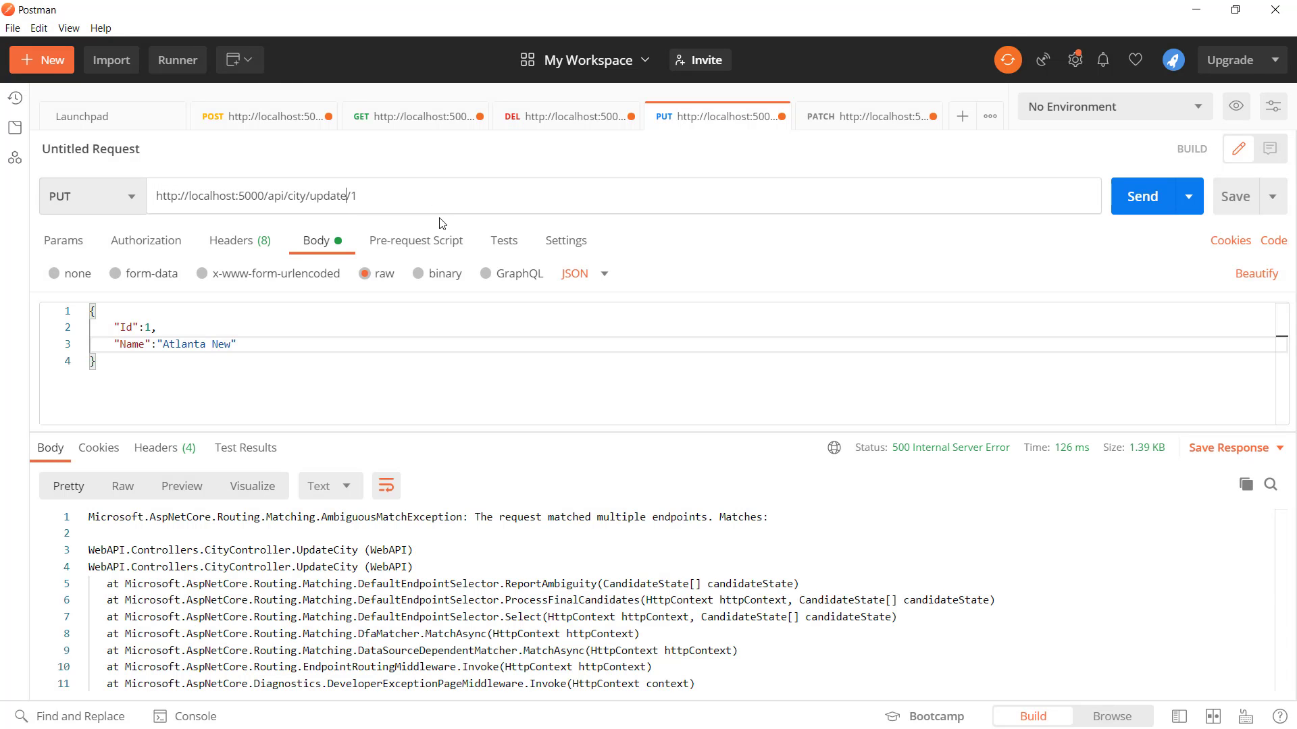
Step: Send PUT to api/city/updateCityName/1 and confirm row 1 shows Atlanta New, America in SSMS
click(1148, 196)
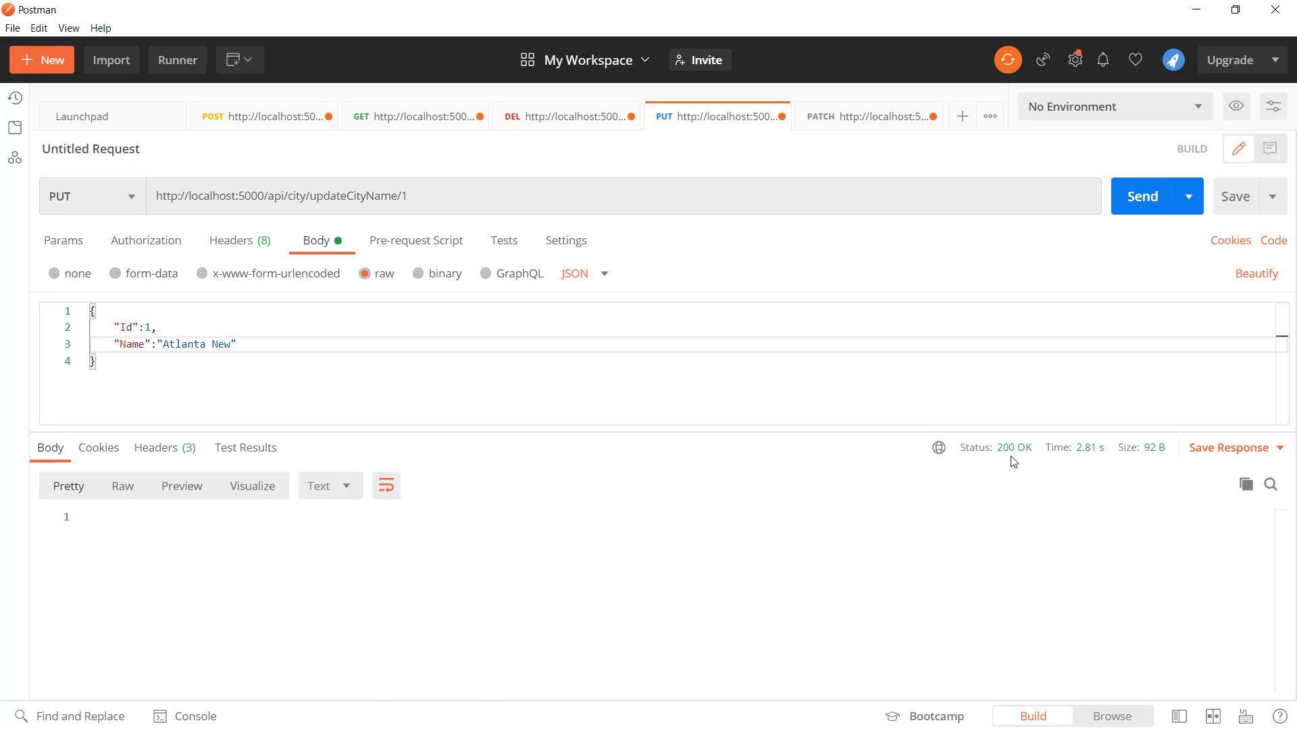
mouse_move(437, 300)
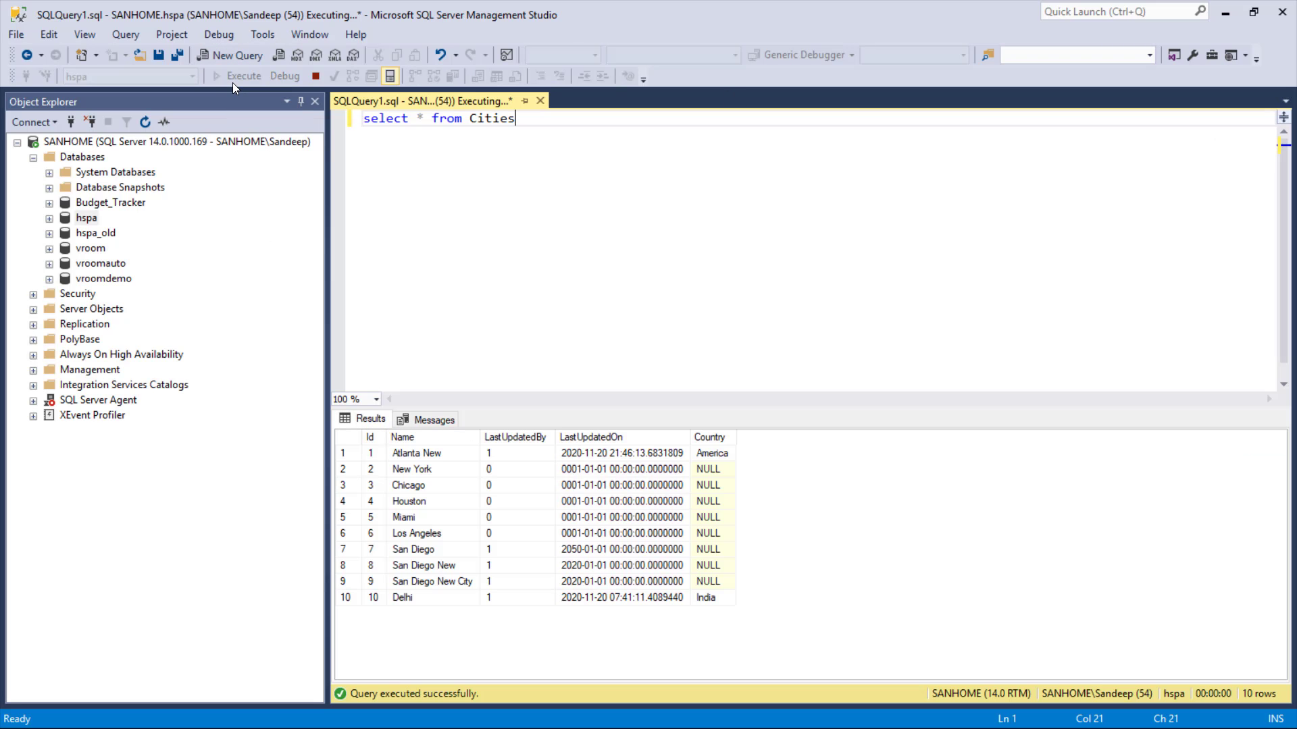
click(430, 453)
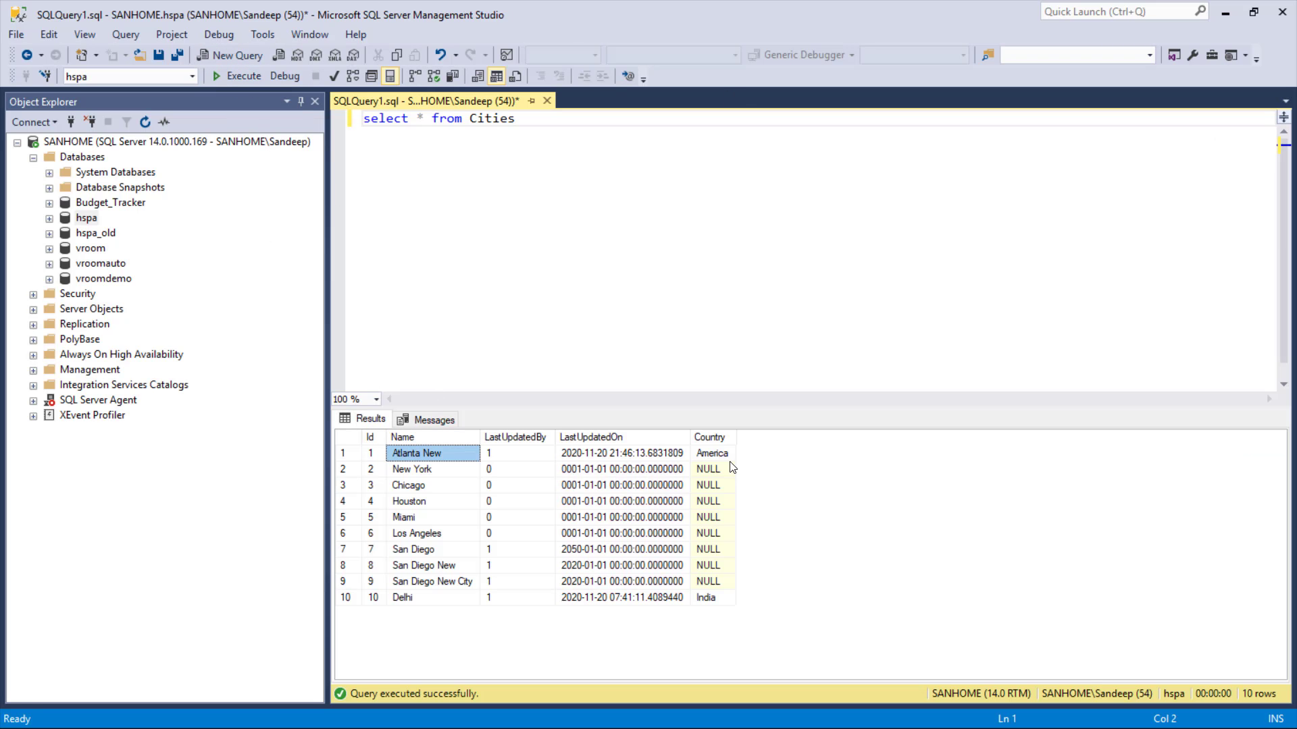
click(712, 452)
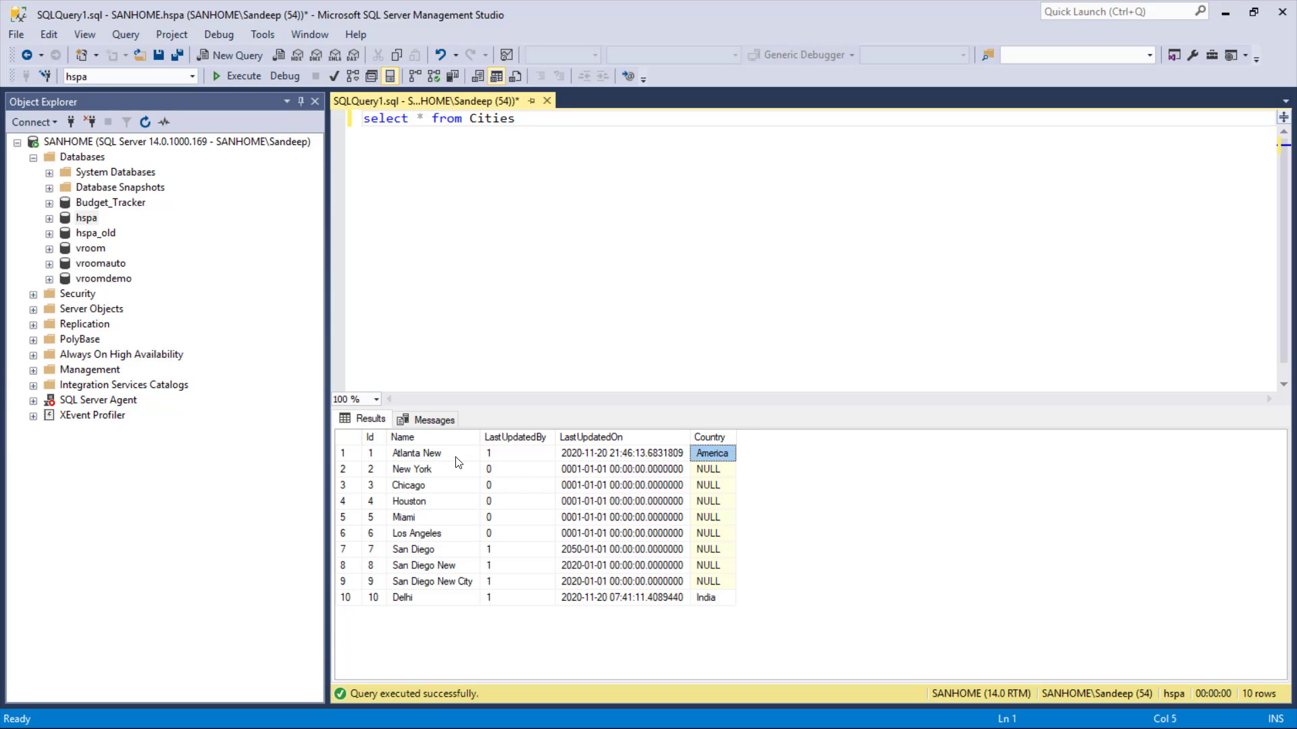
click(417, 452)
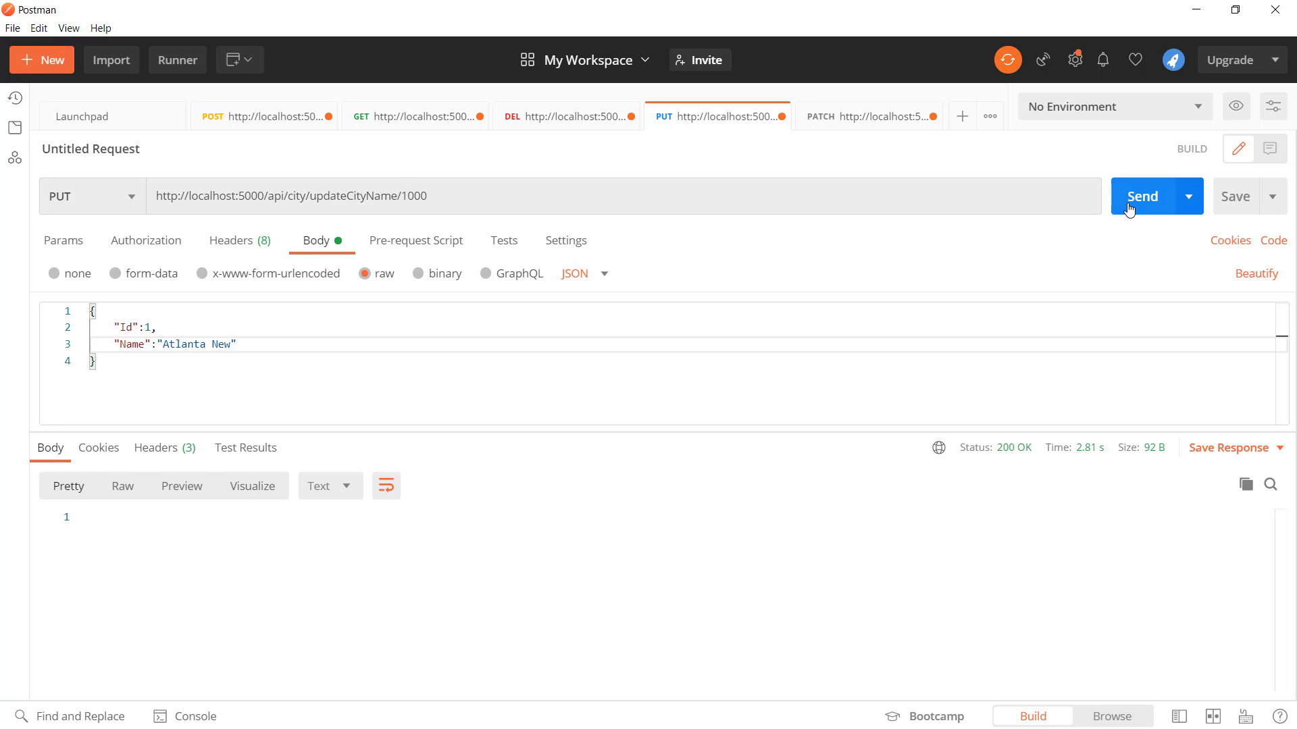
Step: Send updateCityName with id 1000 (500 null reference), then with id "kjhk" (400 Bad Request)
click(1143, 196)
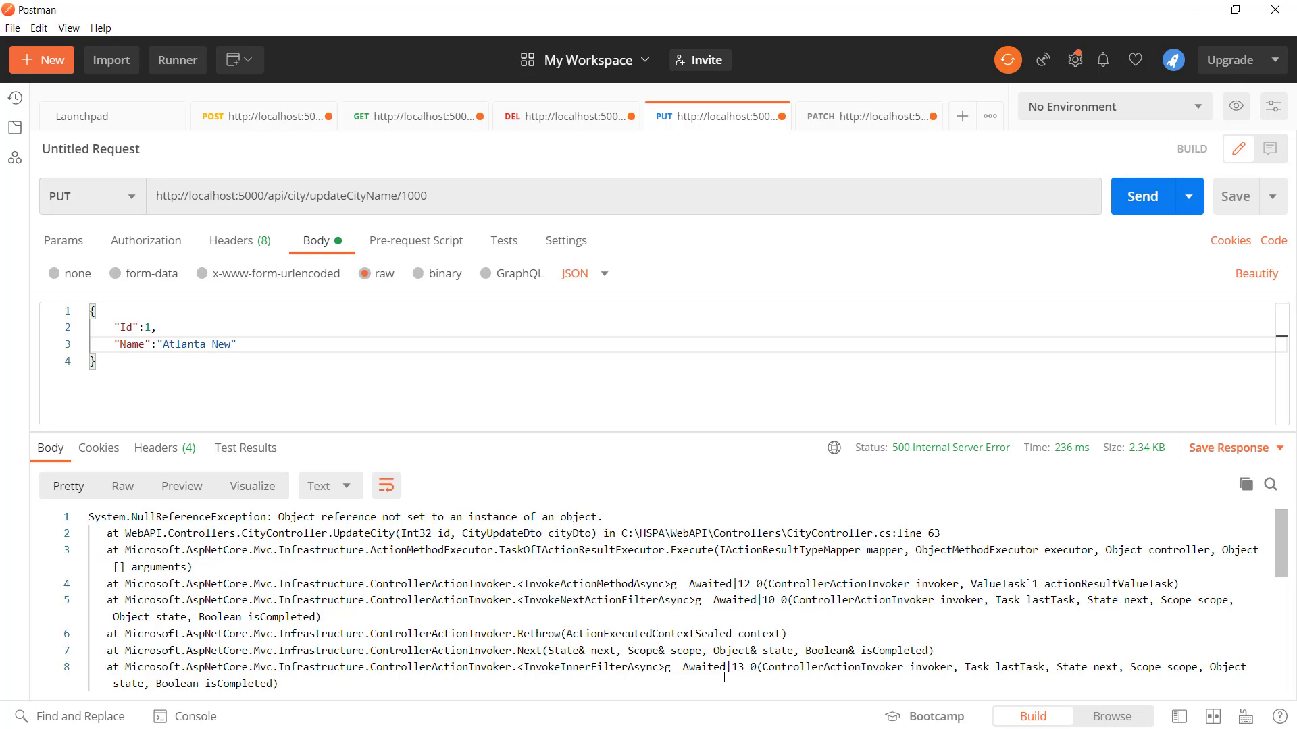
double_click(413, 196)
text(kjhk)
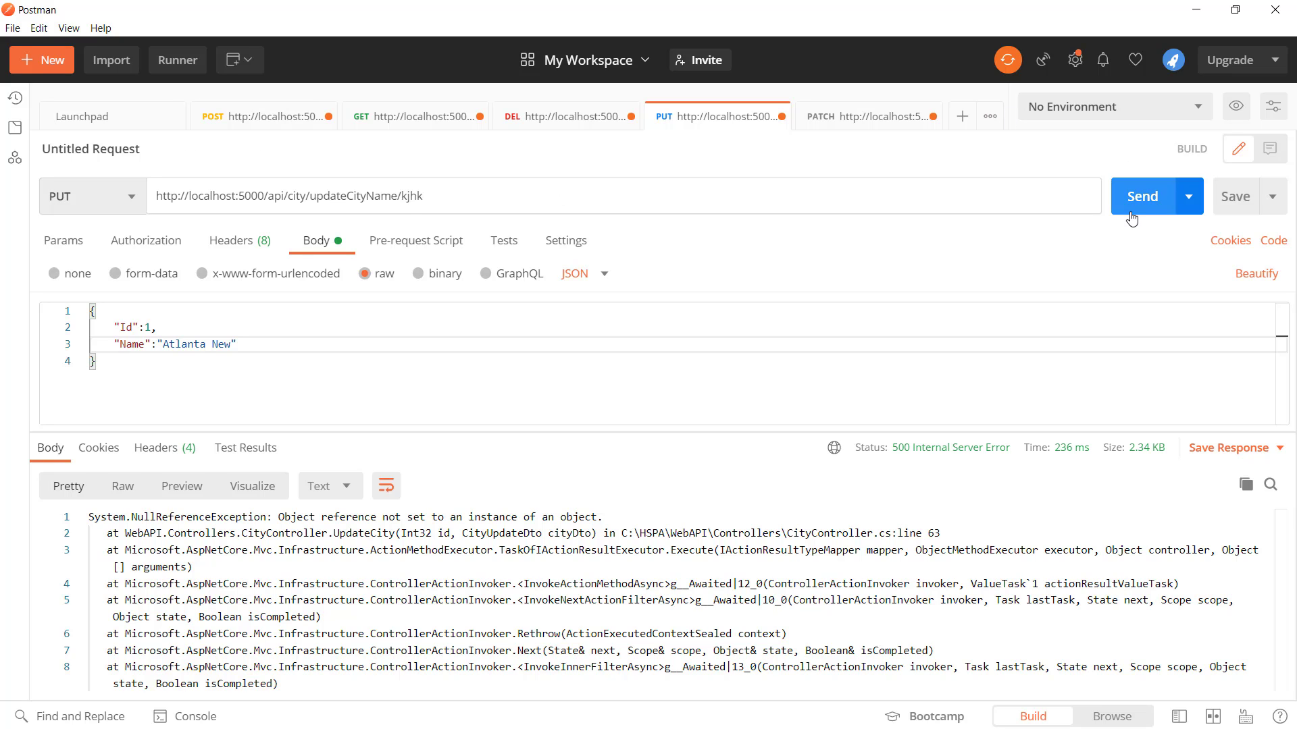
click(1142, 196)
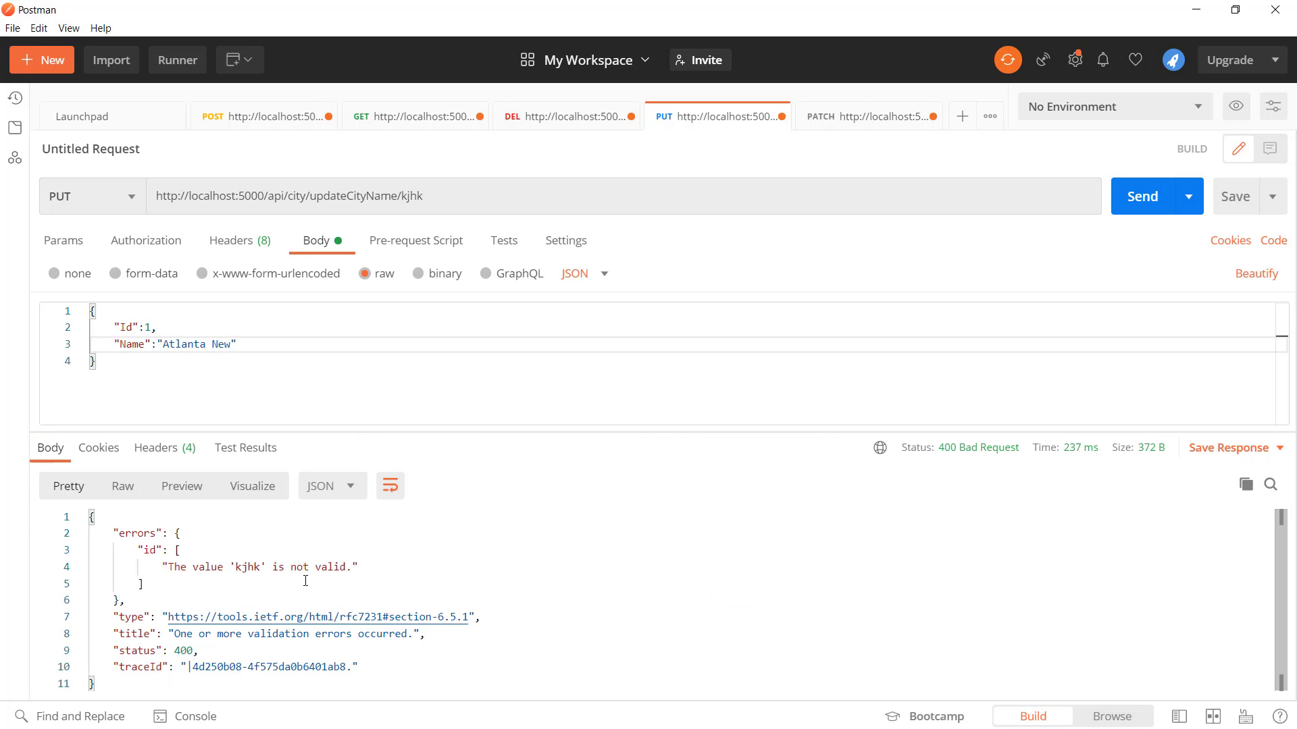